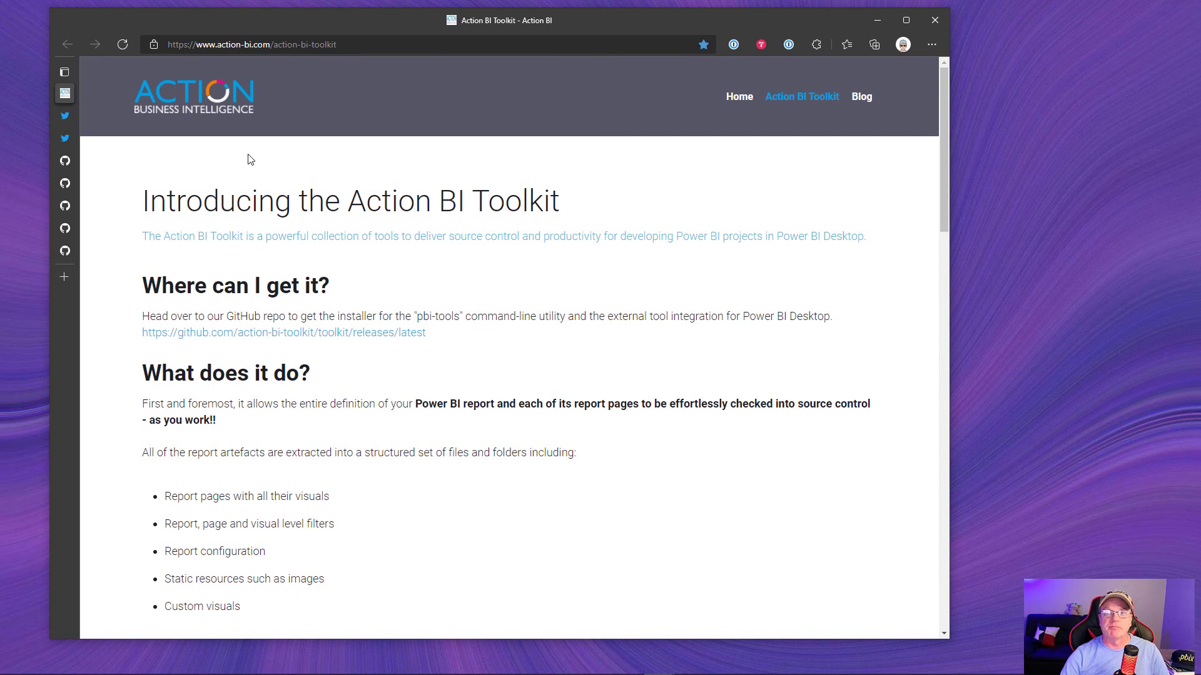
mouse_move(365, 182)
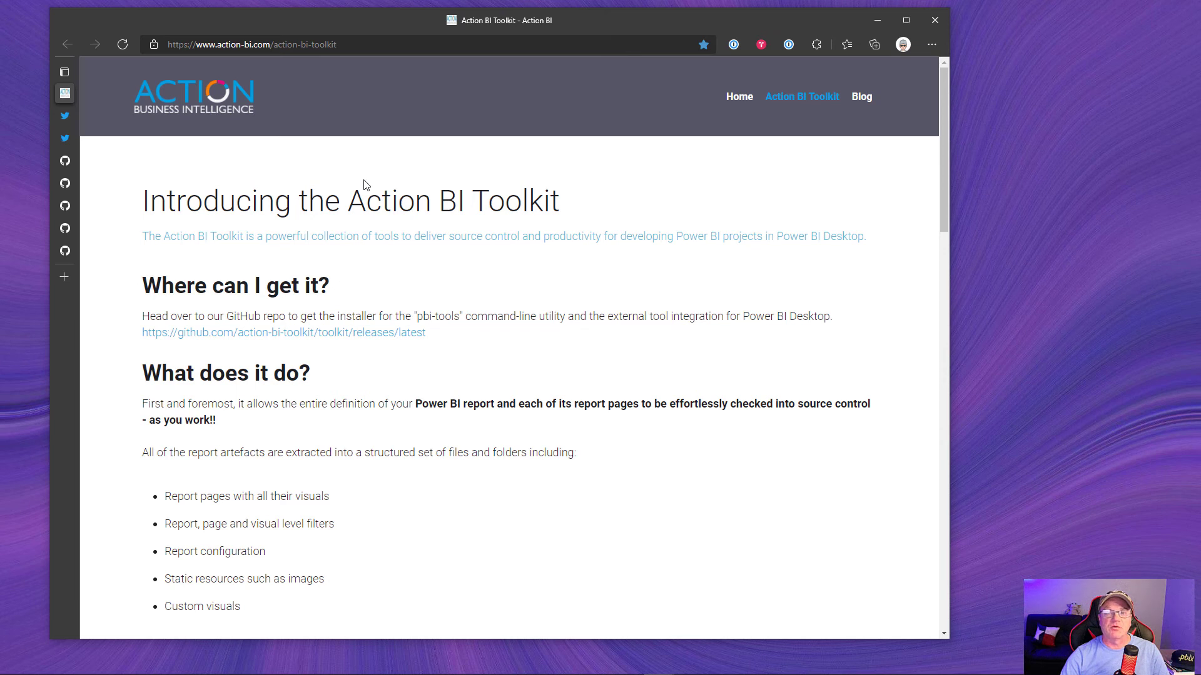
mouse_move(419, 350)
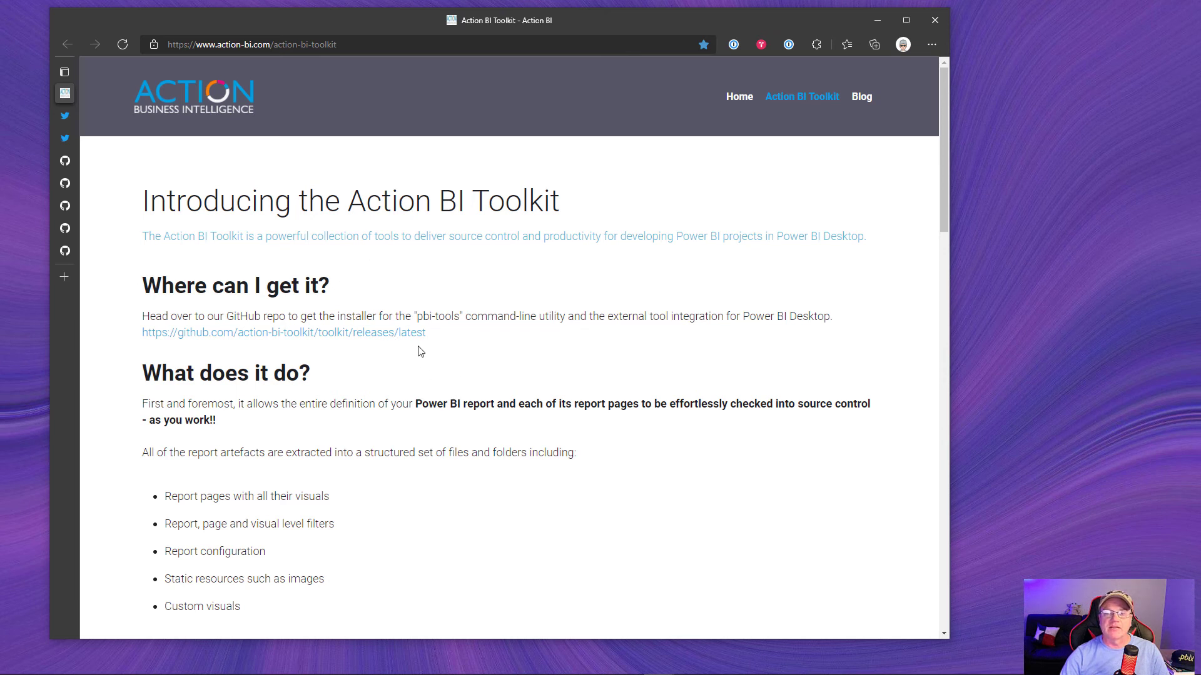
mouse_move(419, 330)
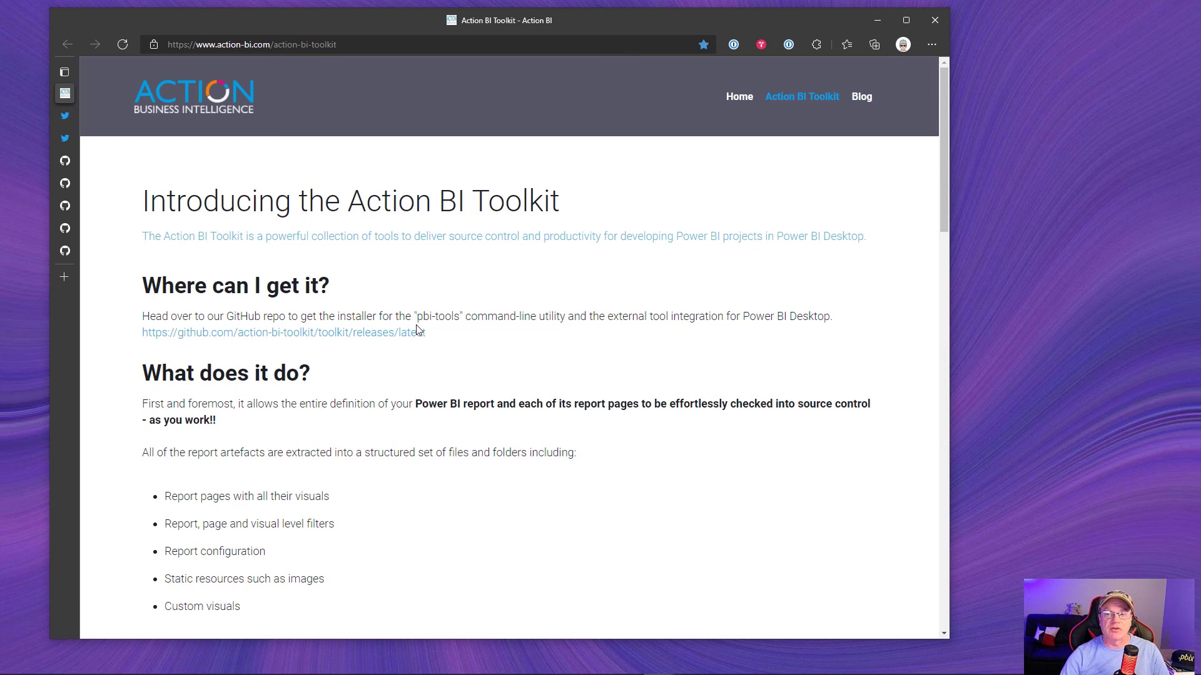
scroll(down, 3)
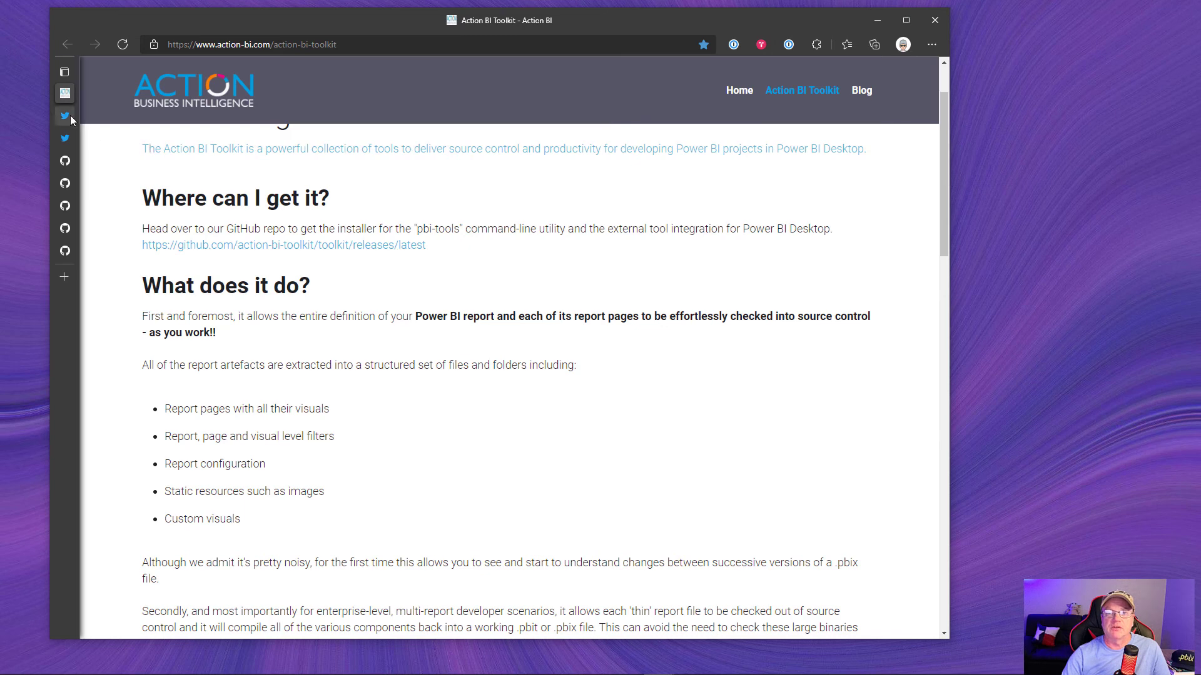
click(64, 115)
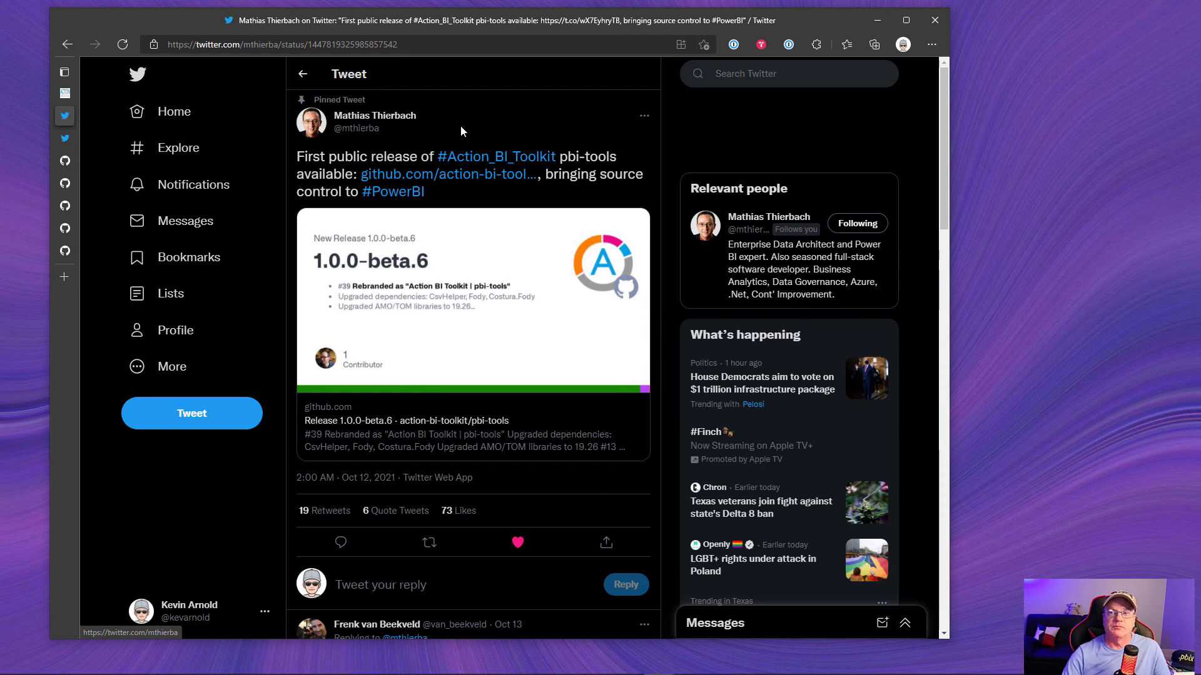
click(63, 71)
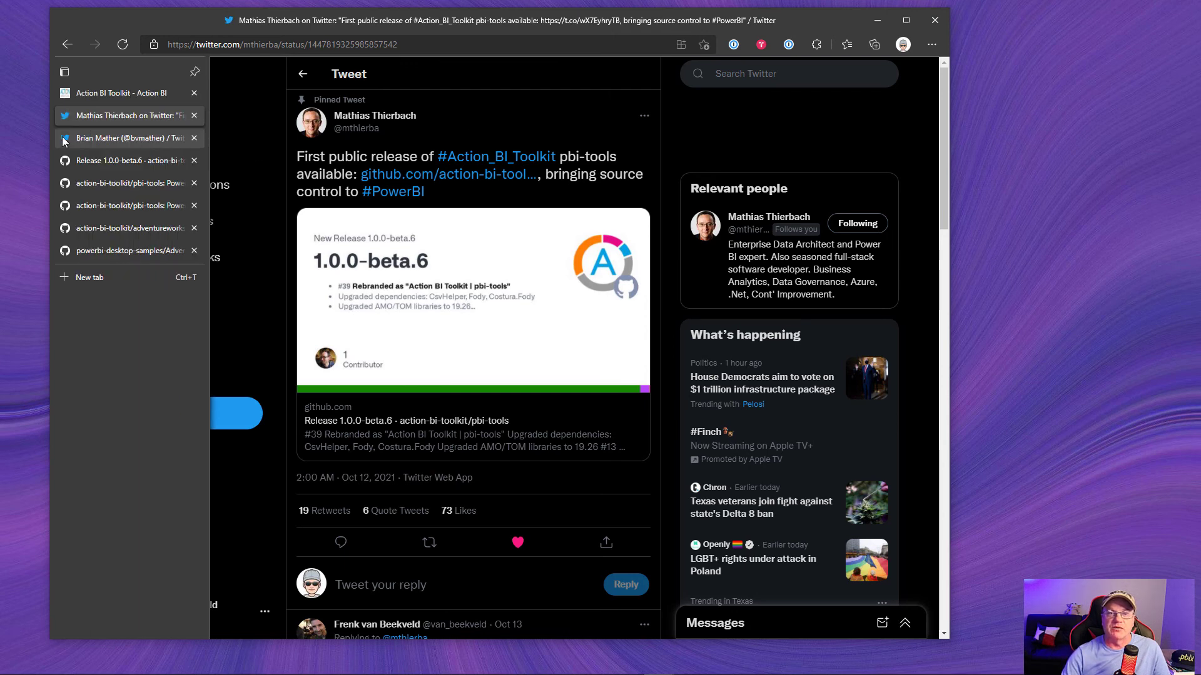
click(122, 137)
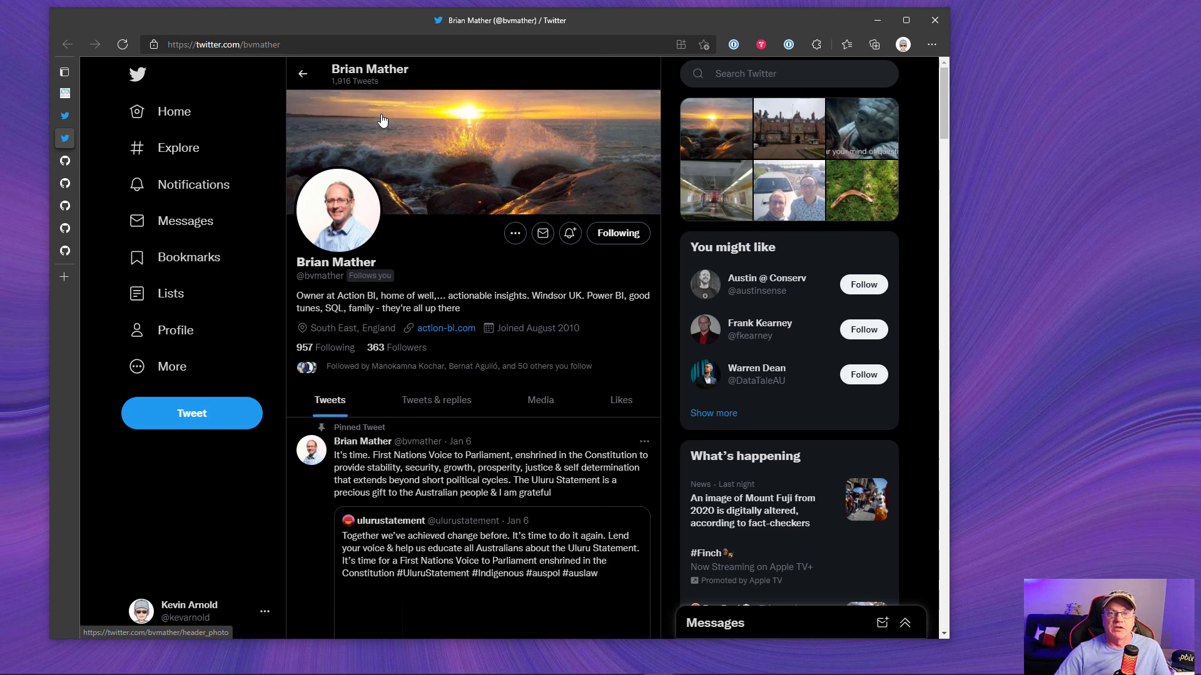
mouse_move(354, 138)
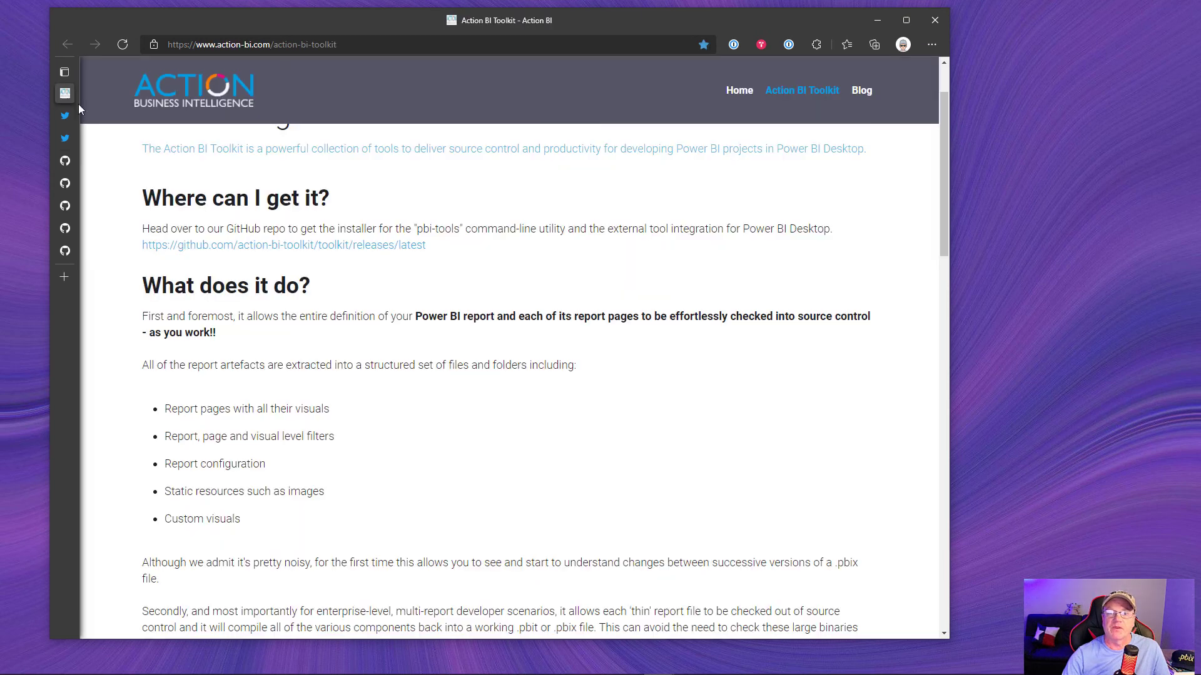
- Read the profile, highlighting the Command Line Utility and PowerShell Script descriptions
scroll(down, 3)
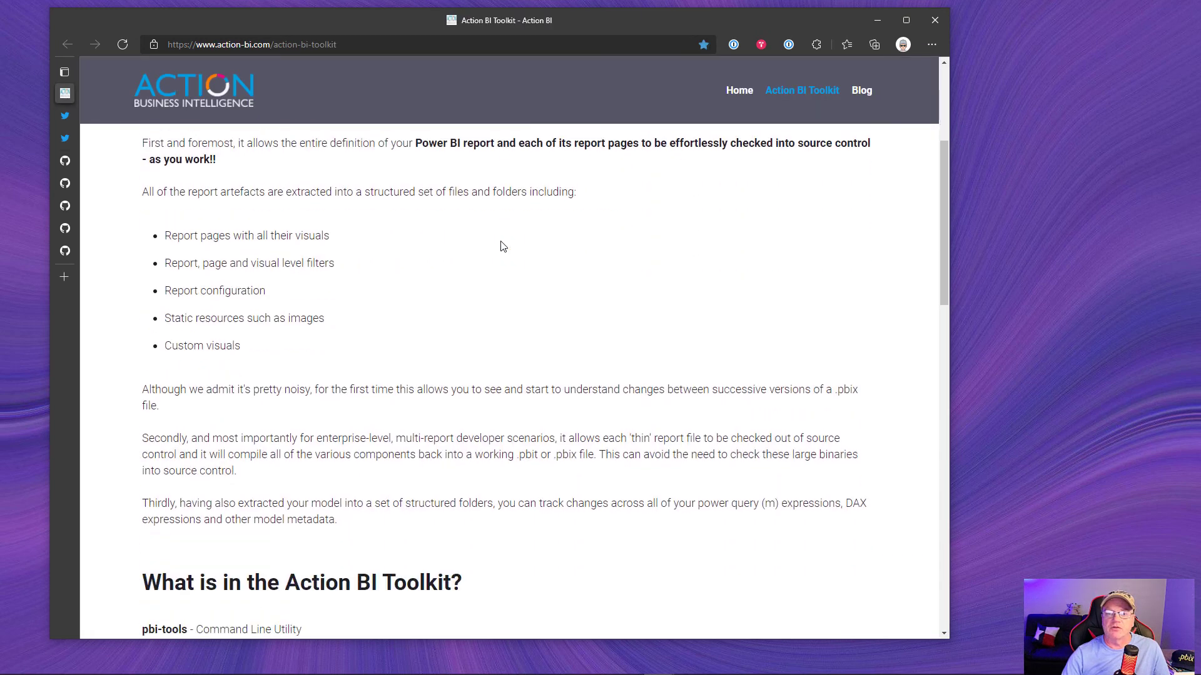
scroll(down, 3)
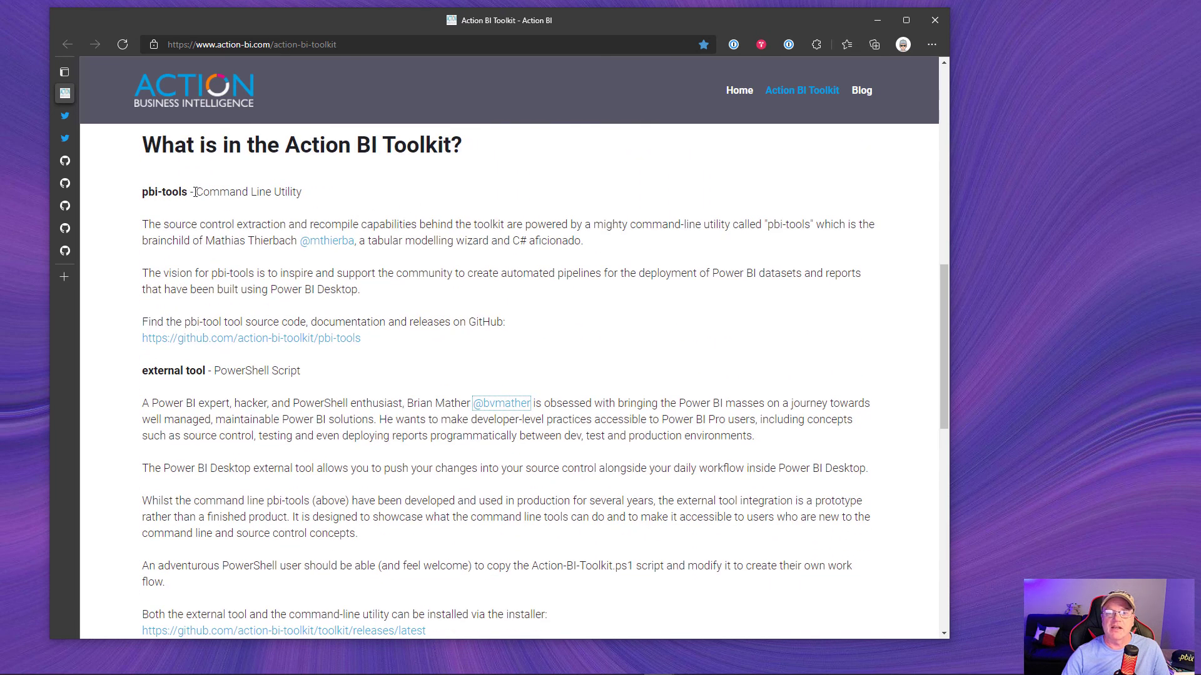
drag(196, 191, 301, 191)
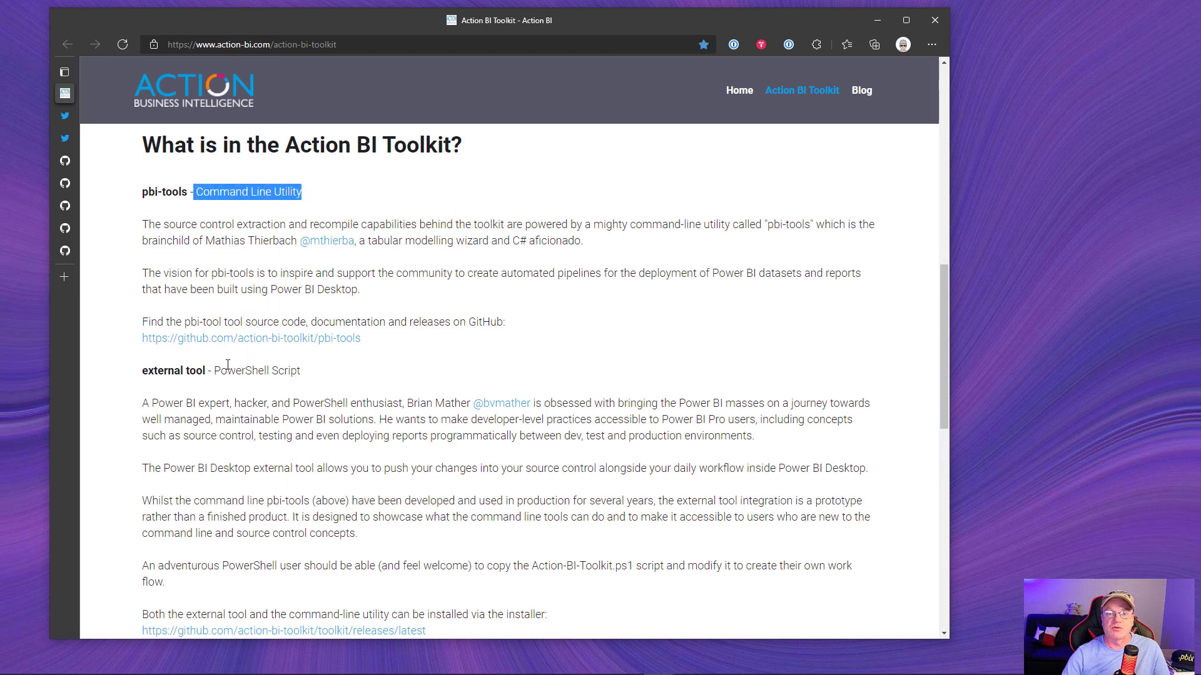
double_click(238, 371)
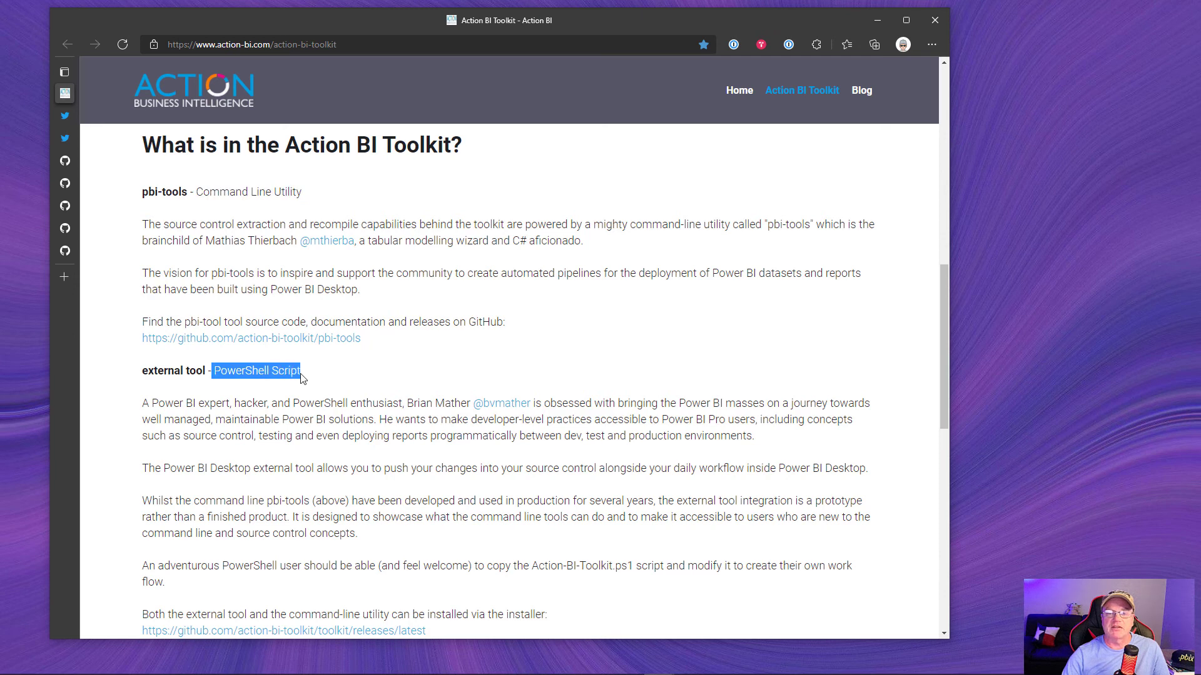
mouse_move(260, 209)
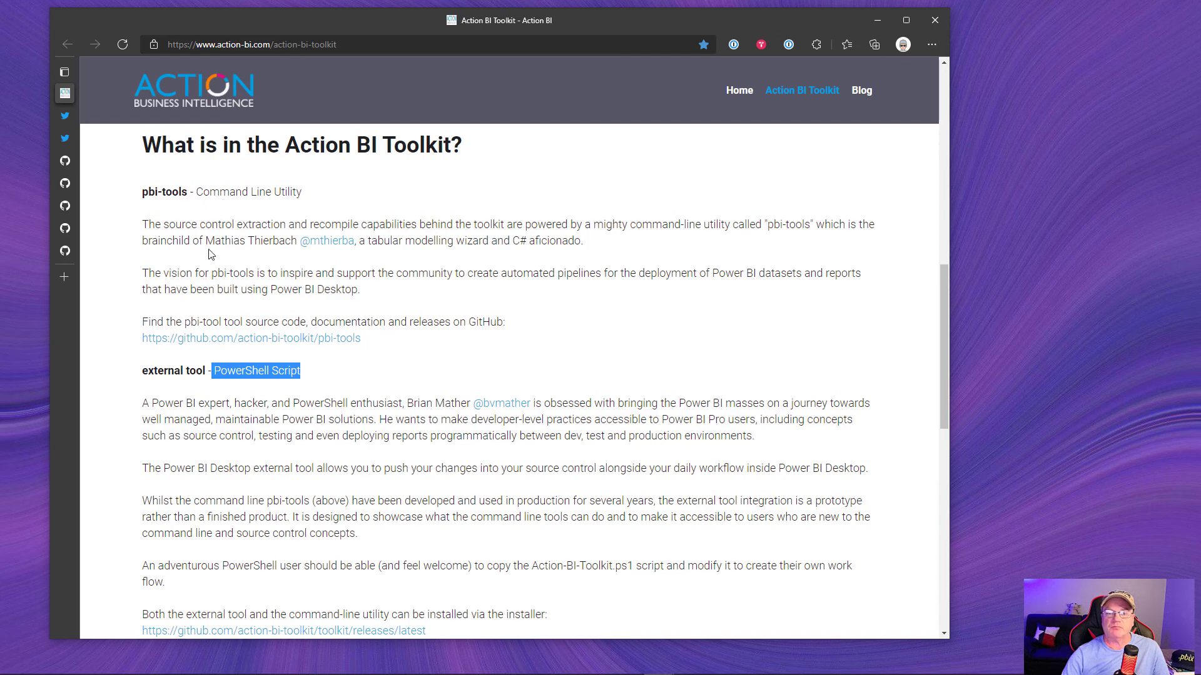
scroll(down, 3)
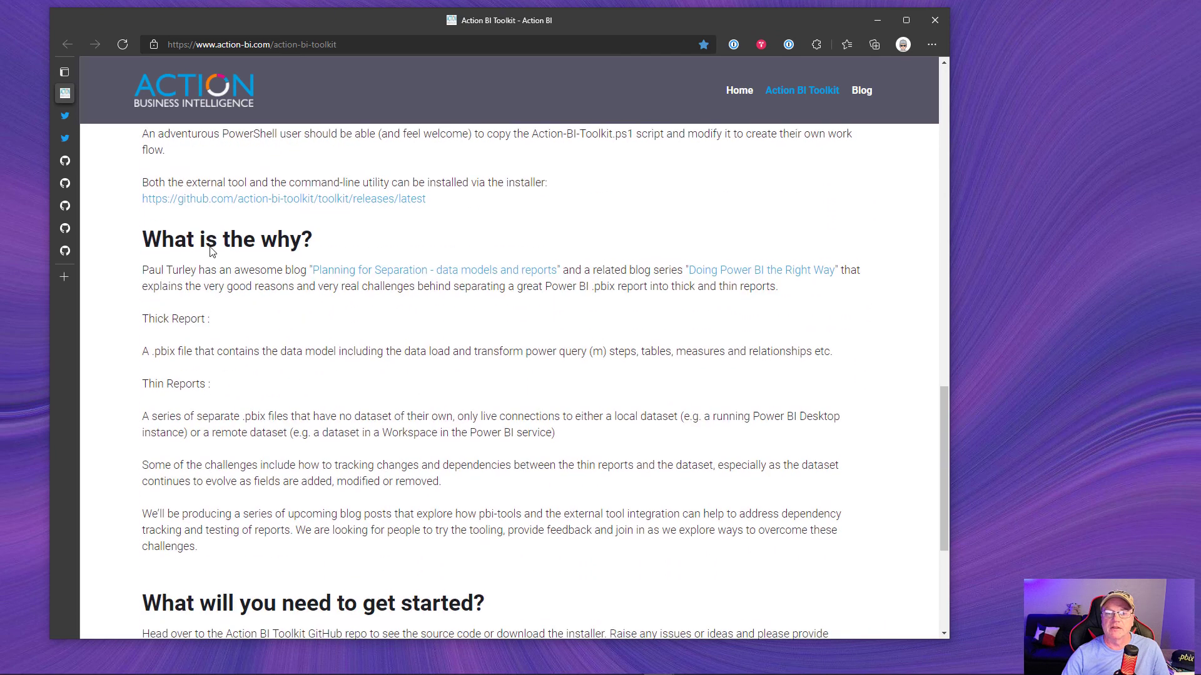
scroll(down, 3)
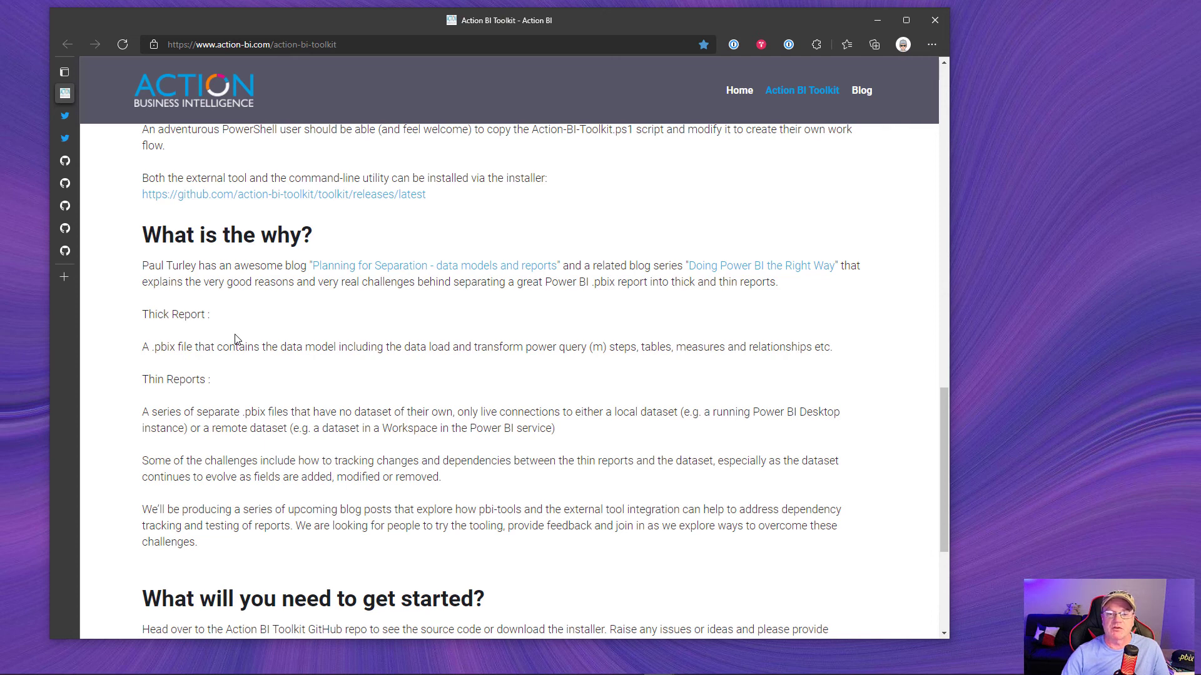
scroll(down, 3)
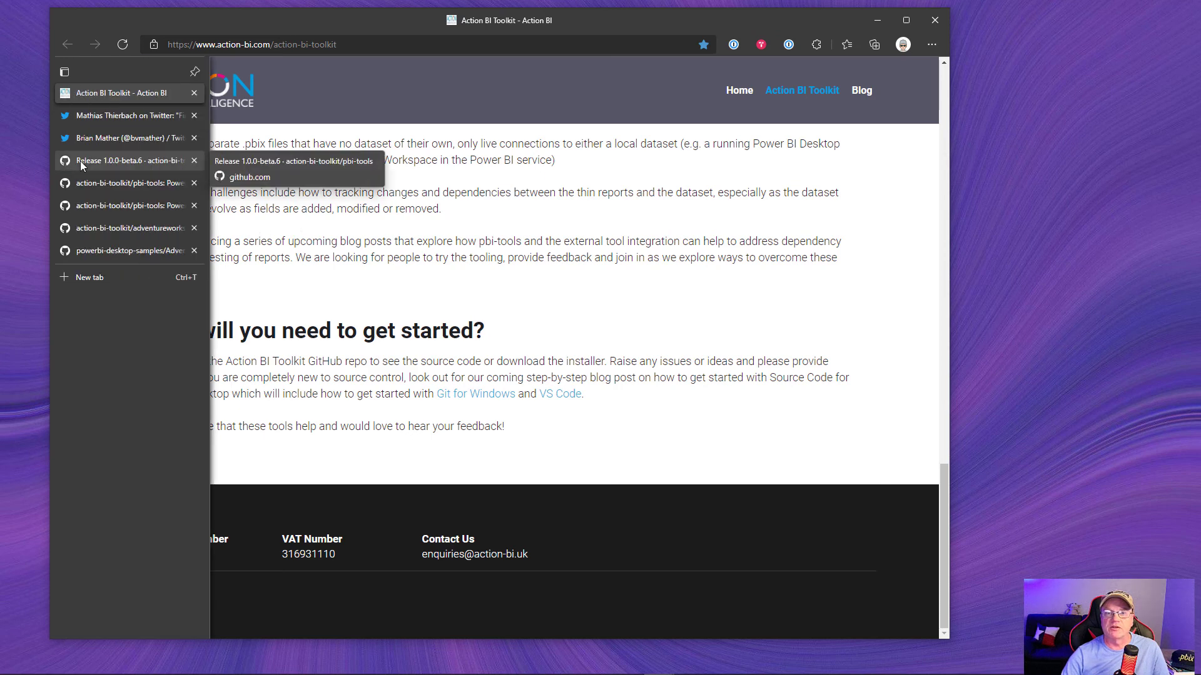
- Bring up the pbi-tools 1.0.0-beta.6 release page and scroll to its Assets
click(127, 160)
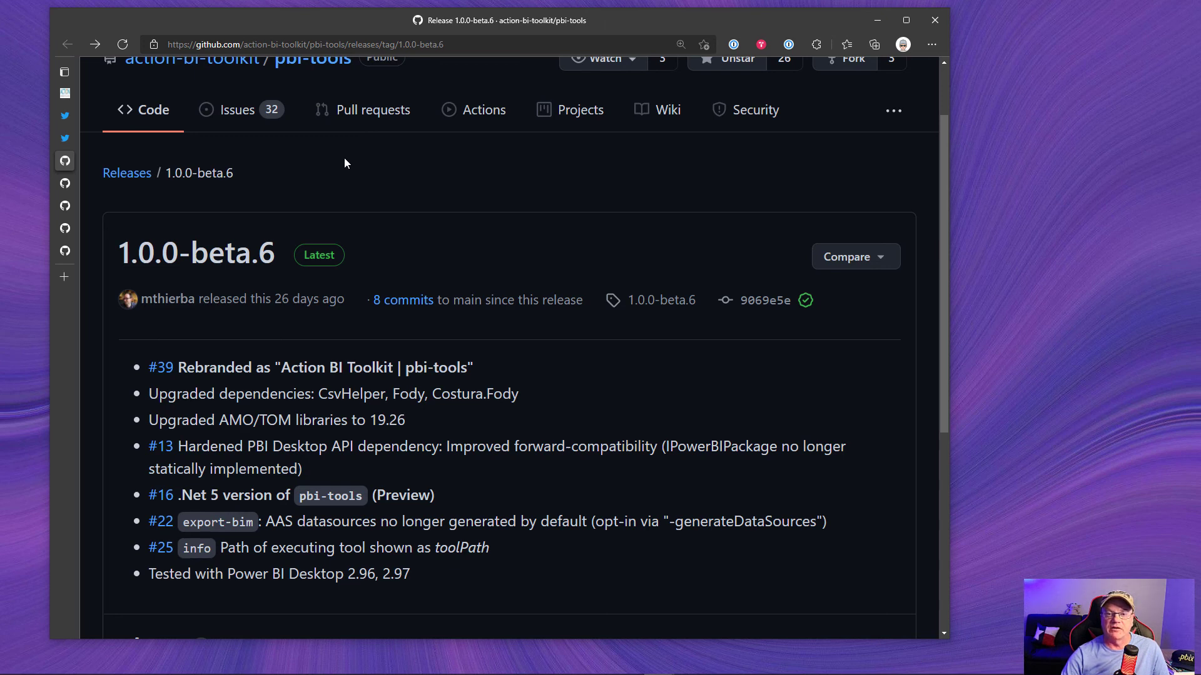
scroll(down, 3)
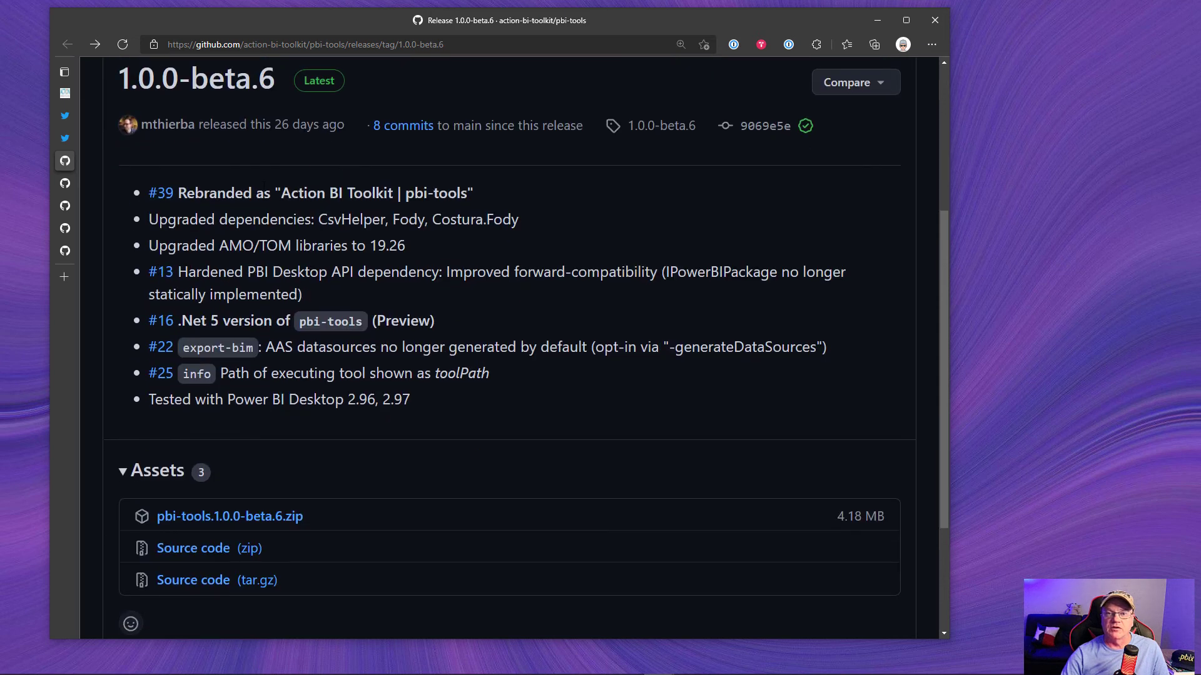
scroll(down, 3)
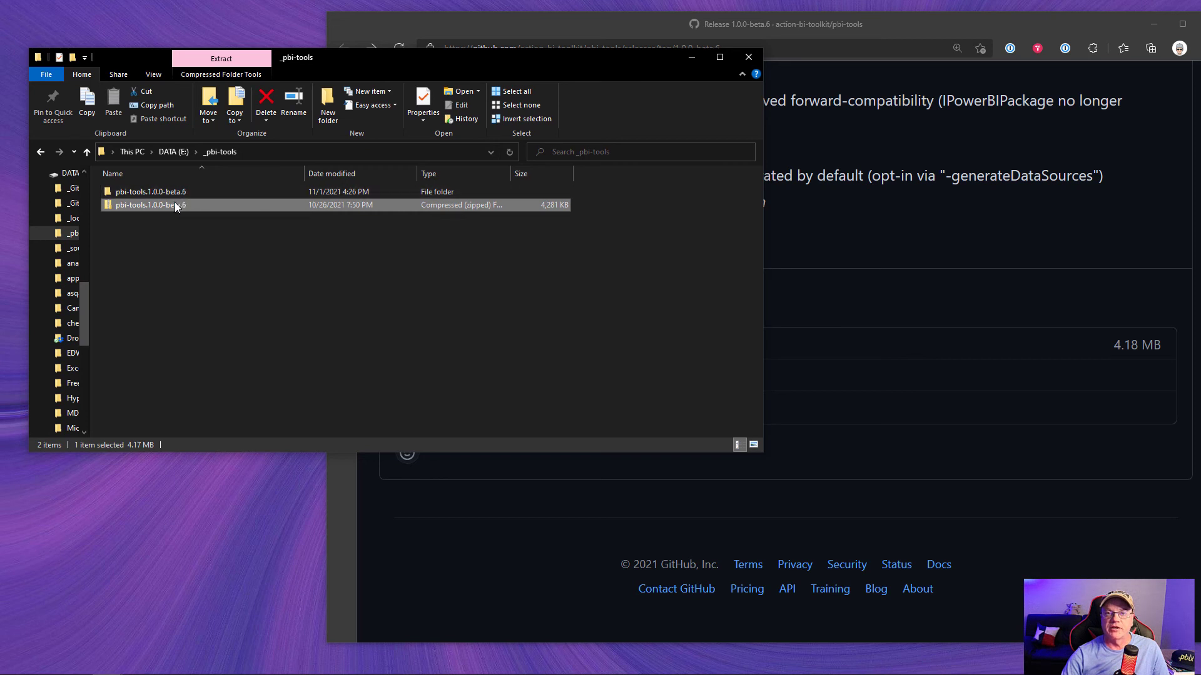
- Check the pbi-tools zip properties, then enter the pbi-tools.1.0.0-beta.6 folder and select its path
right_click(153, 203)
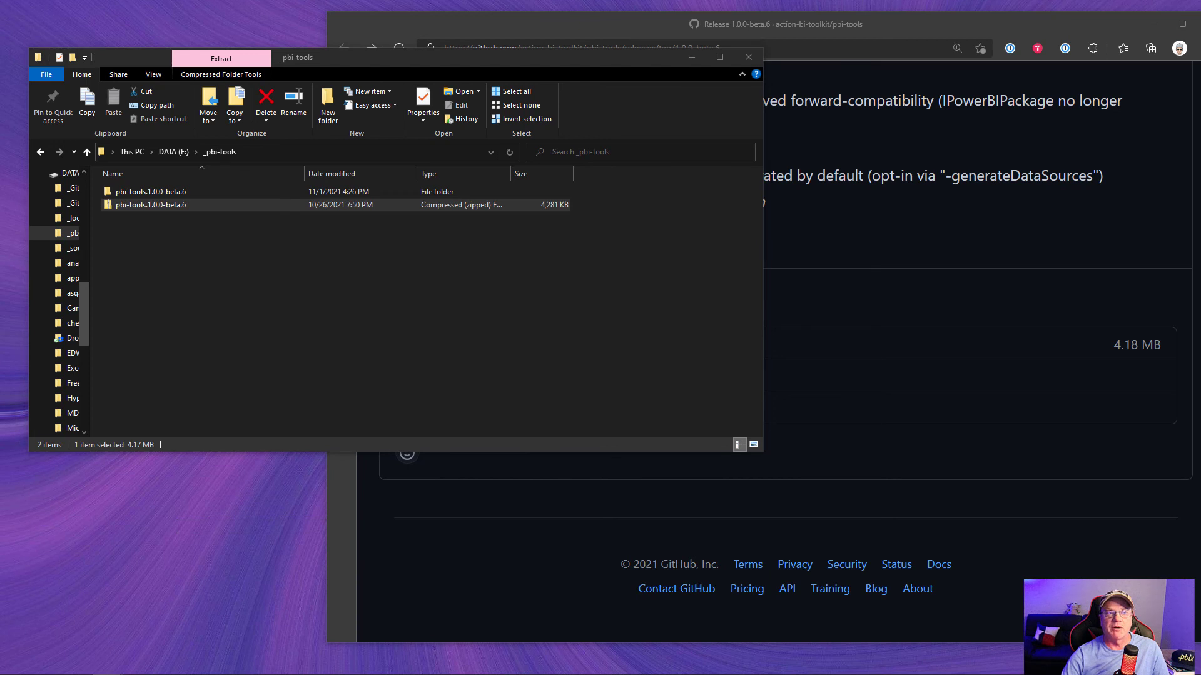
click(422, 106)
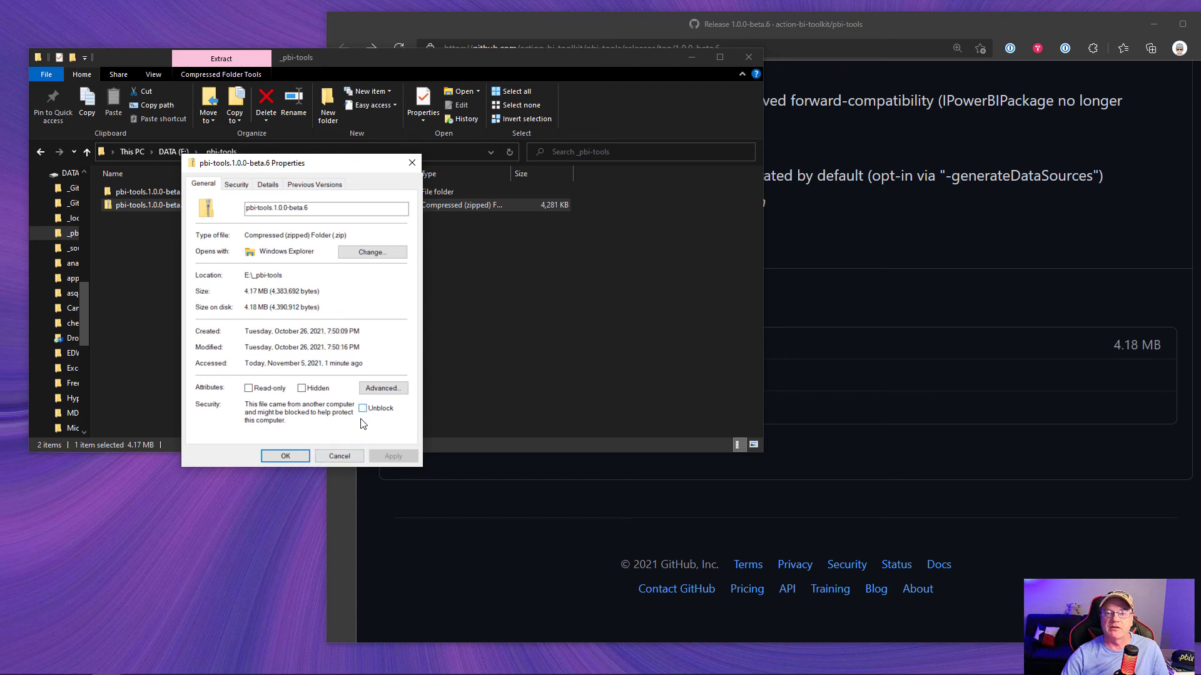
click(285, 455)
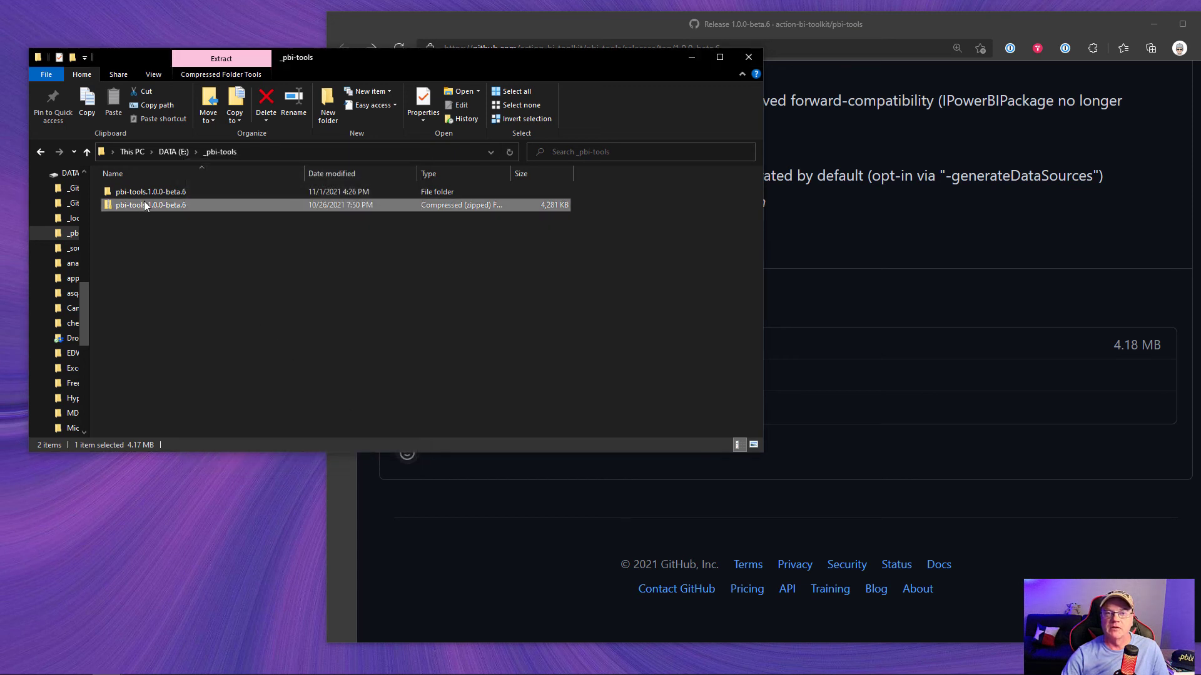
double_click(145, 191)
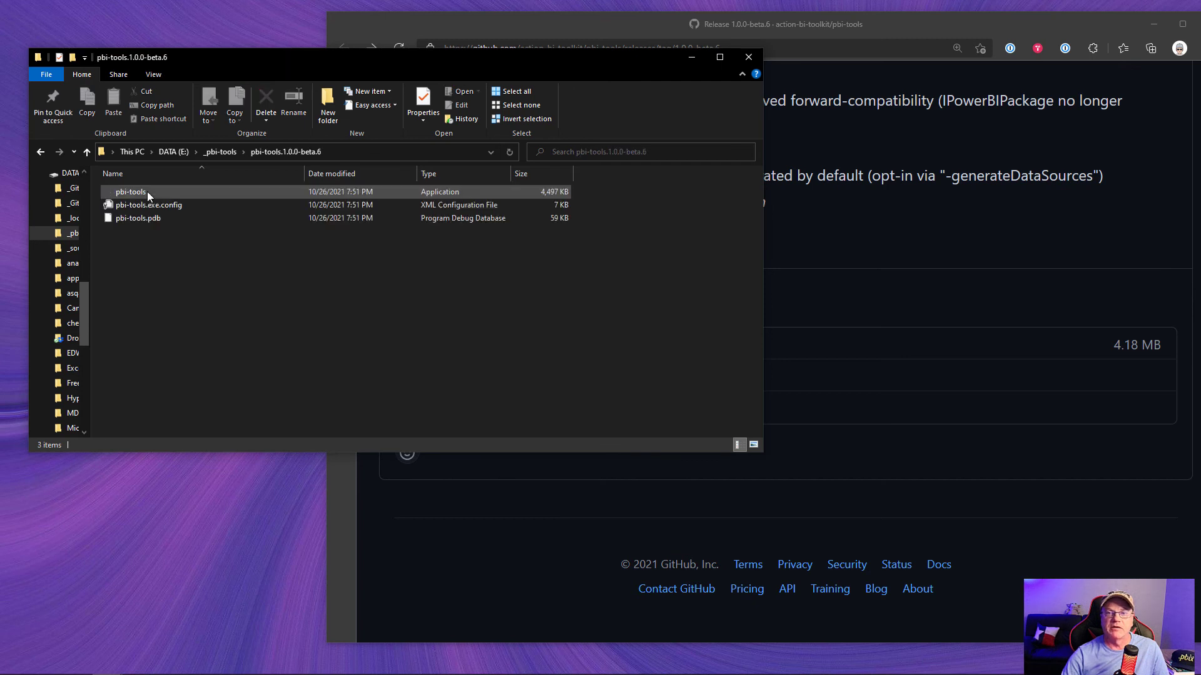
click(184, 297)
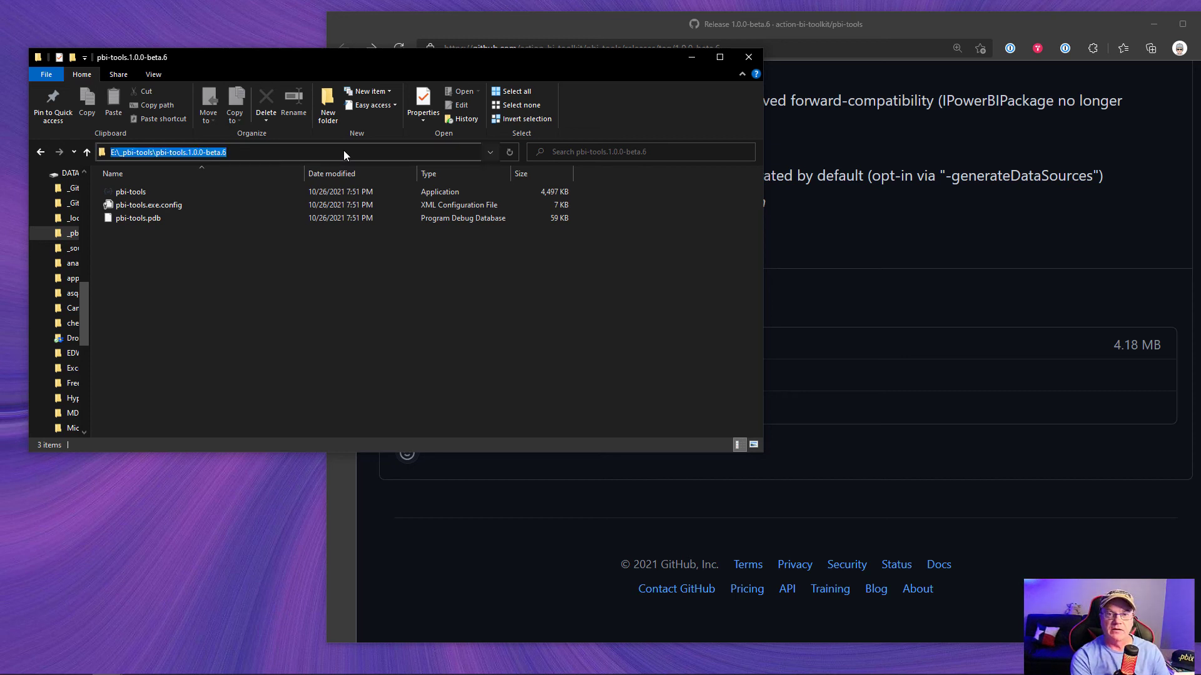
- Start cmd in the pbi-tools folder and list its files with dir
text(cmd)
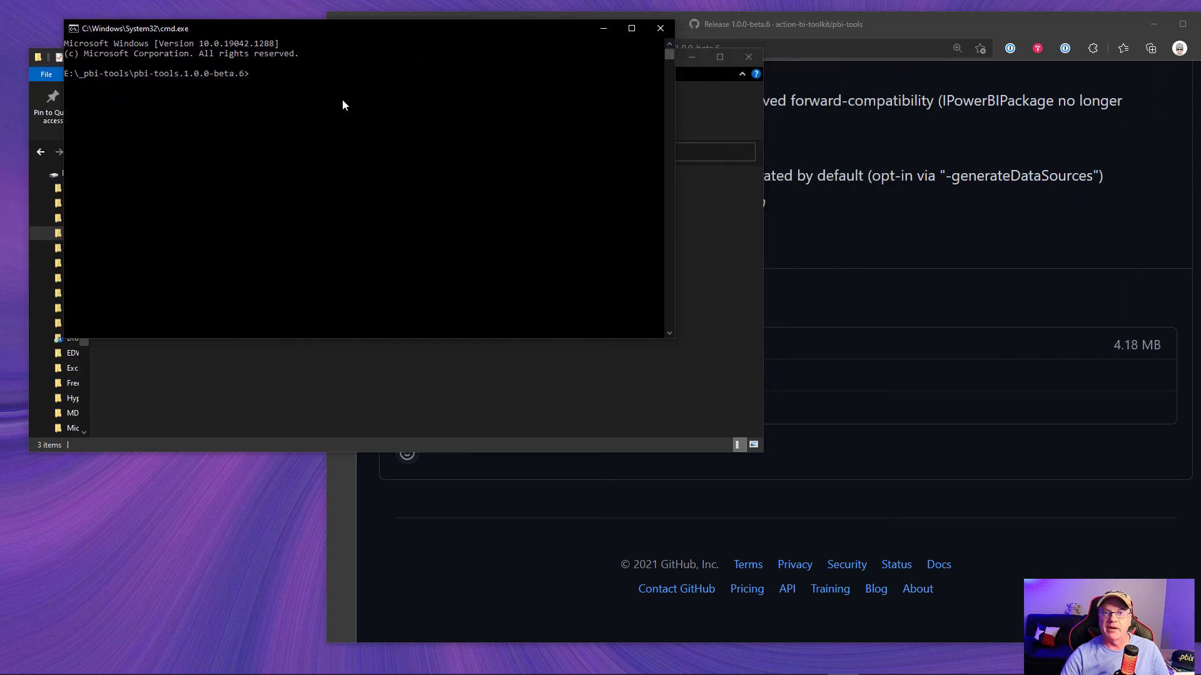
mouse_move(131, 93)
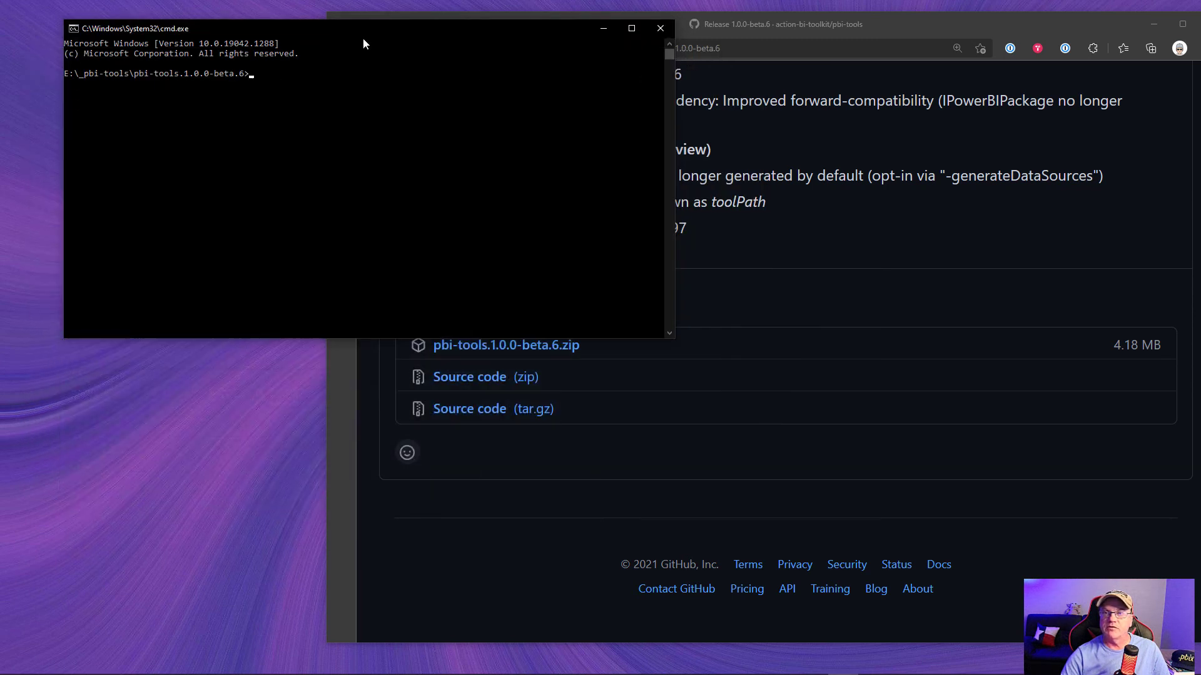
drag(364, 42, 302, 55)
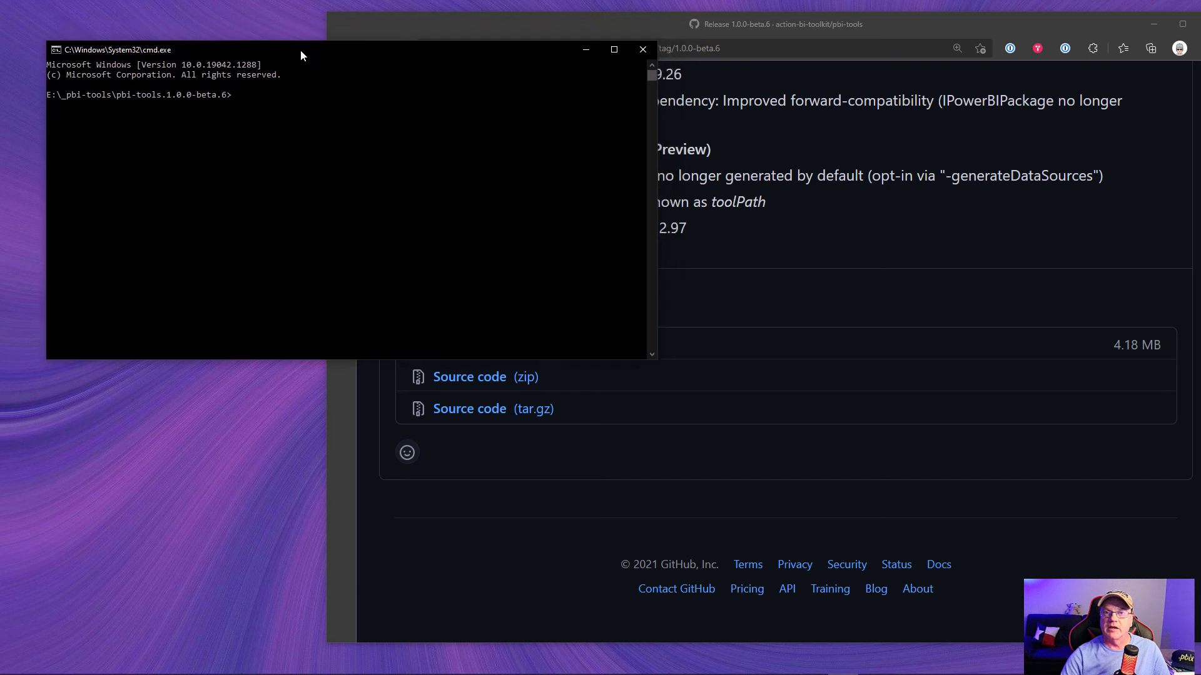
text(dir)
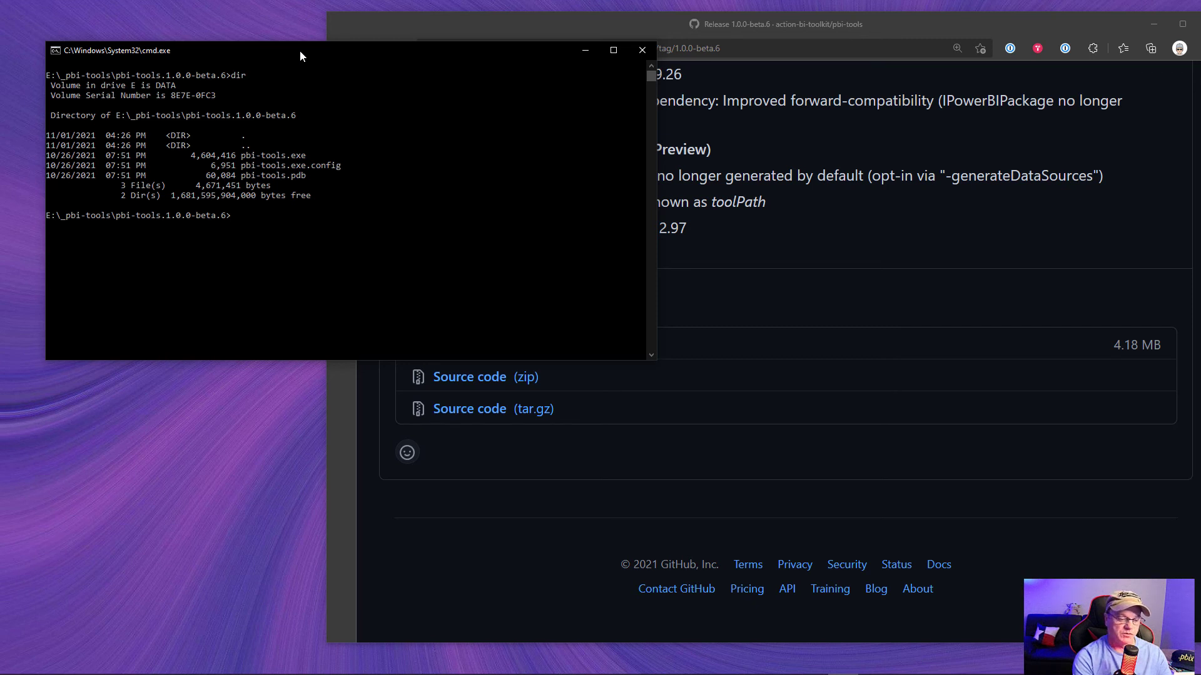
- Run pbi-tools with no arguments and read its extract usage help
text(pbi-)
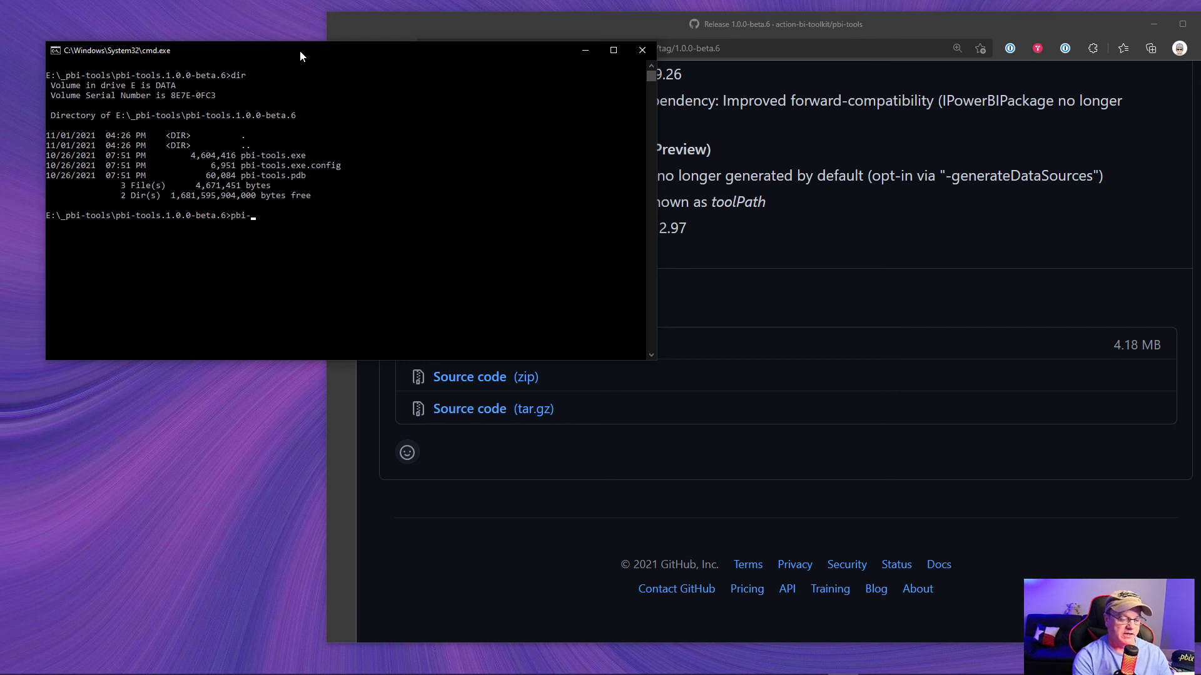
text(tool)
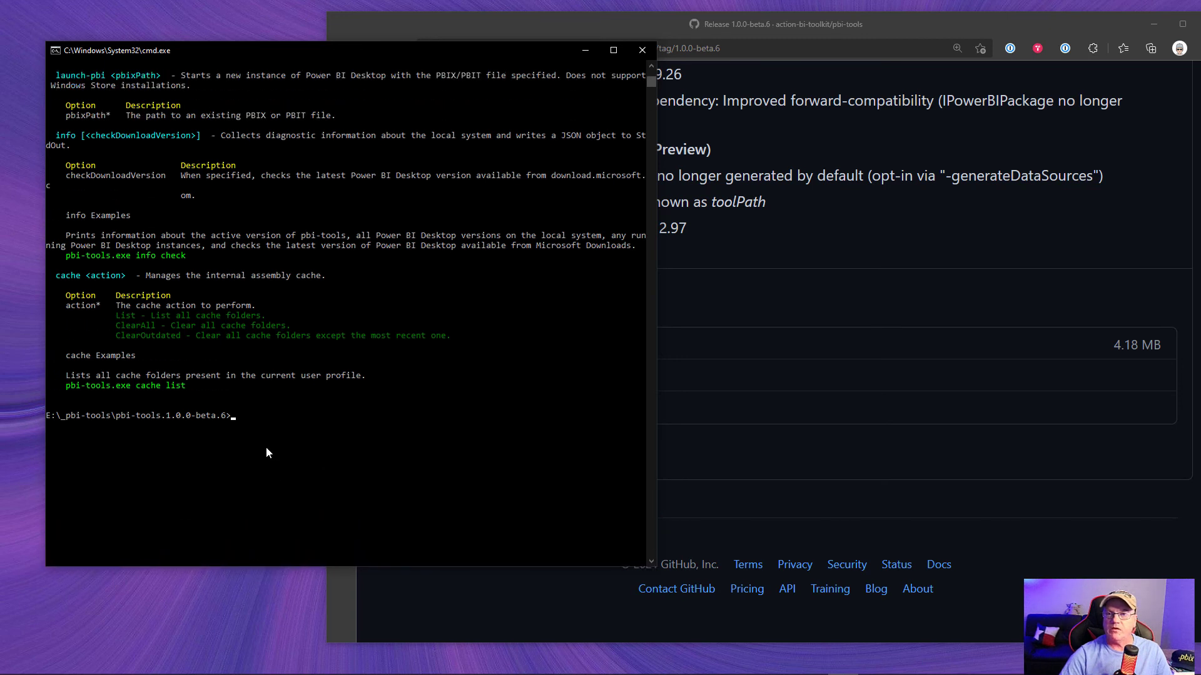
scroll(down, 3)
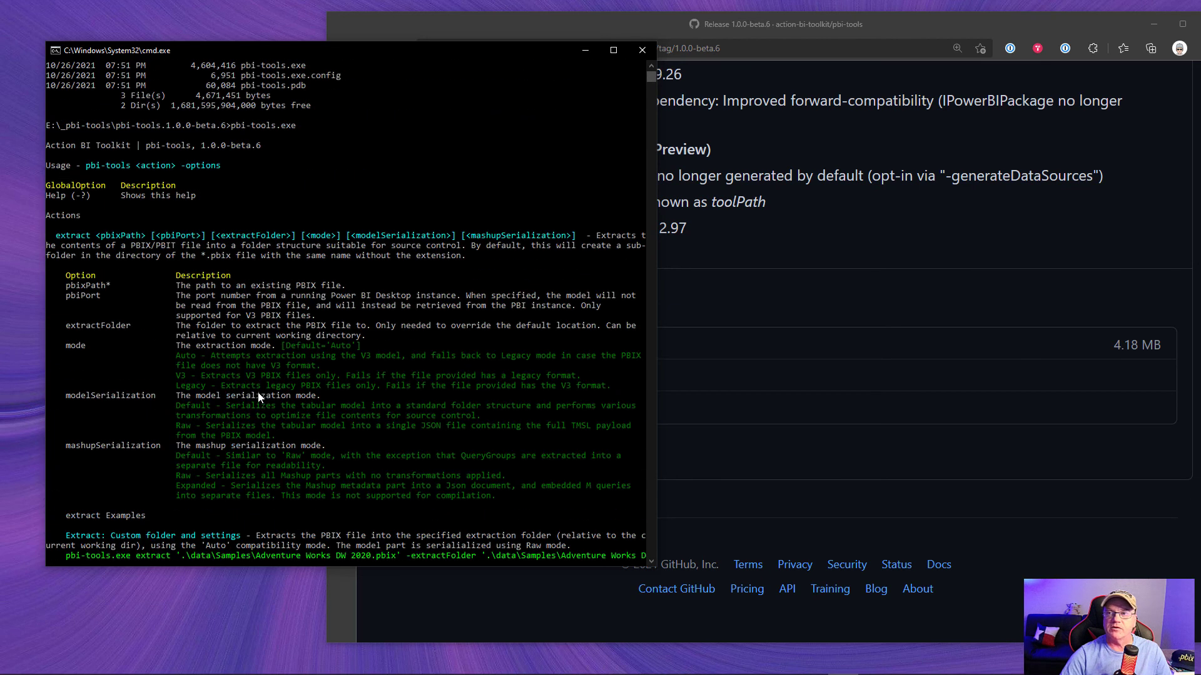
scroll(down, 3)
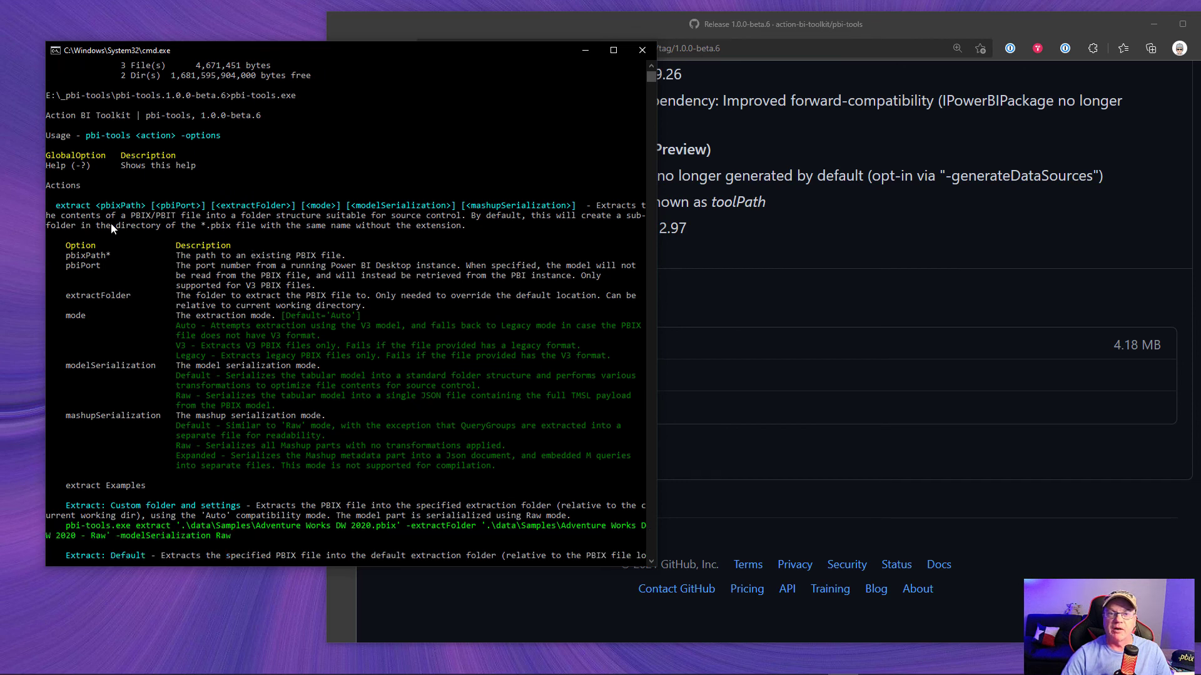
mouse_move(473, 29)
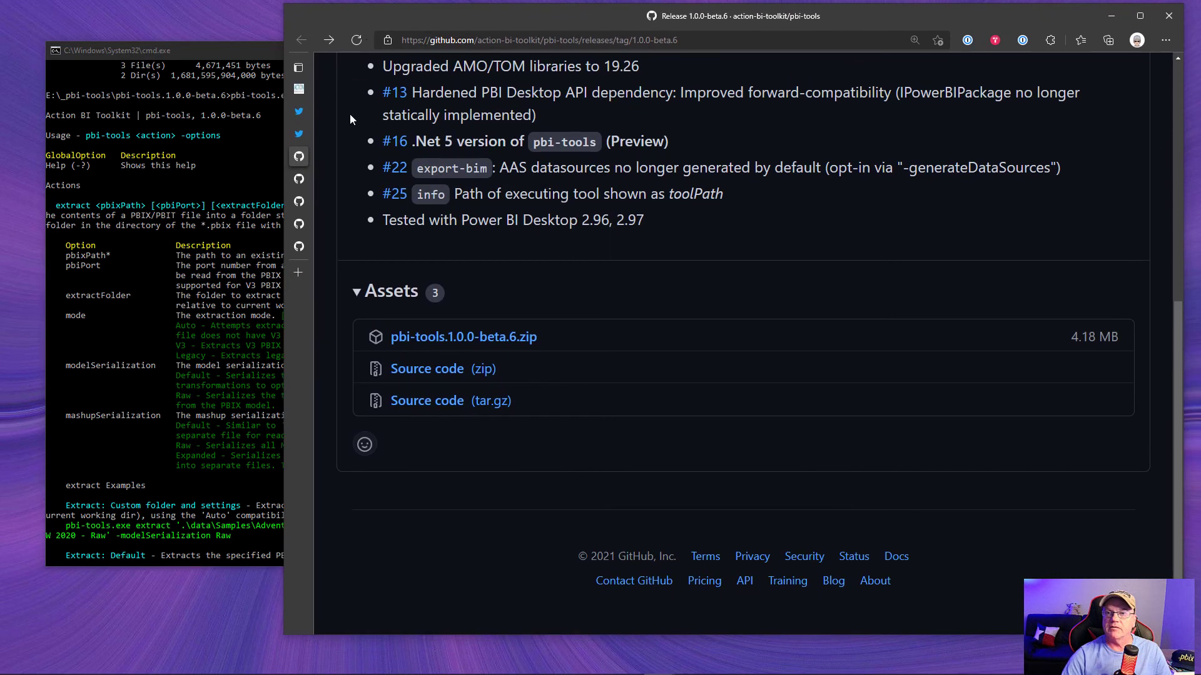
- Read the pbi-tools README through Tool Actions and Detailed Usage Notes
click(302, 40)
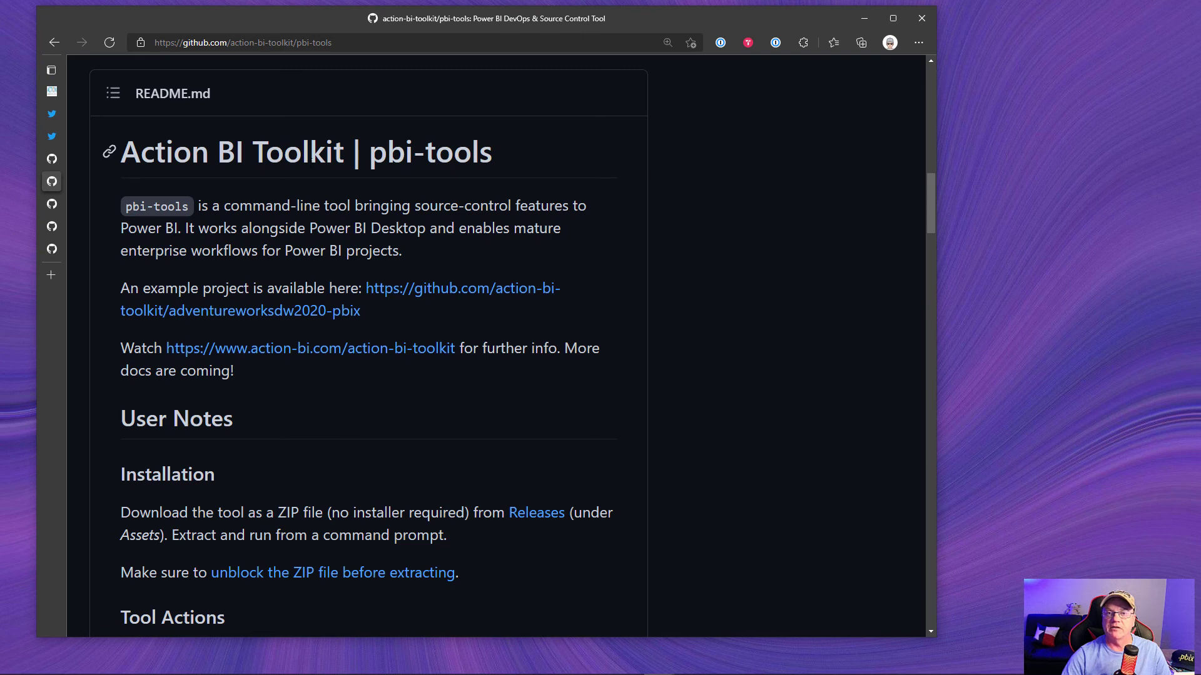
scroll(down, 3)
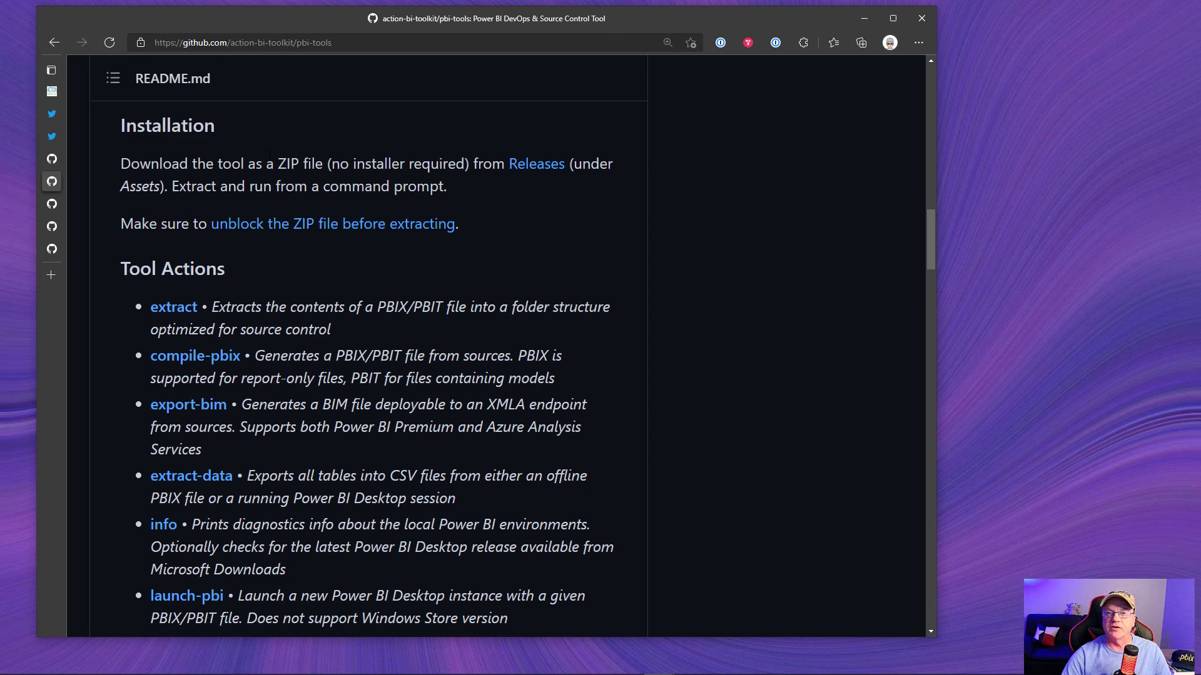
scroll(down, 3)
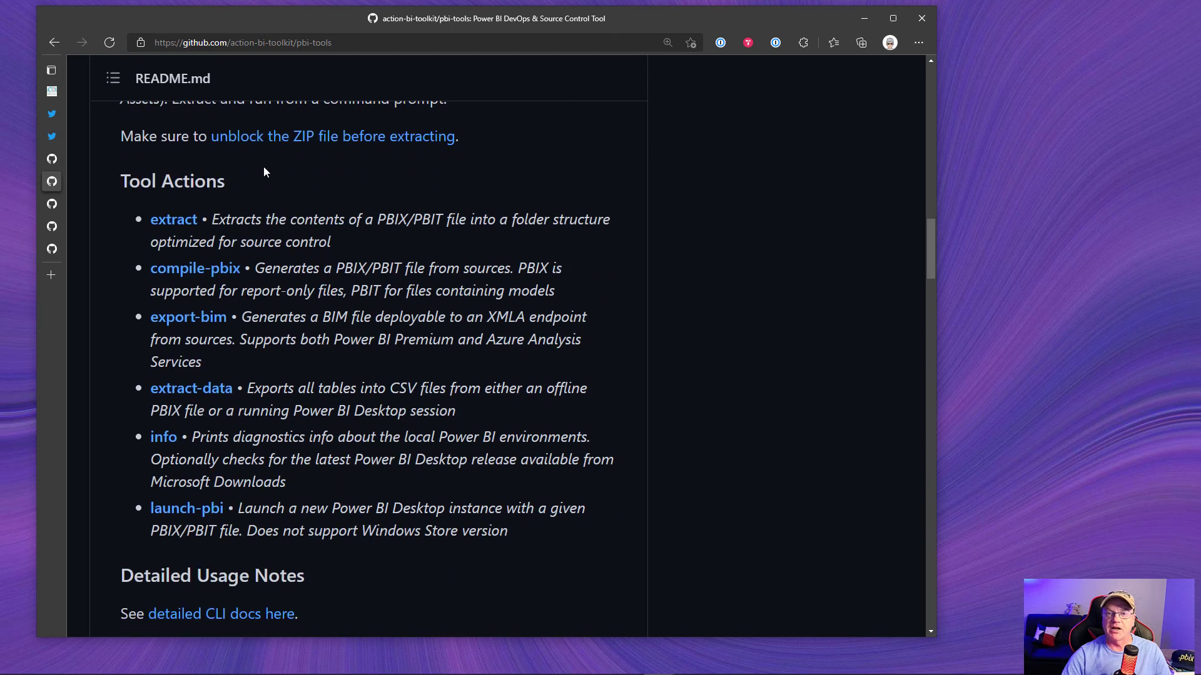
mouse_move(226, 205)
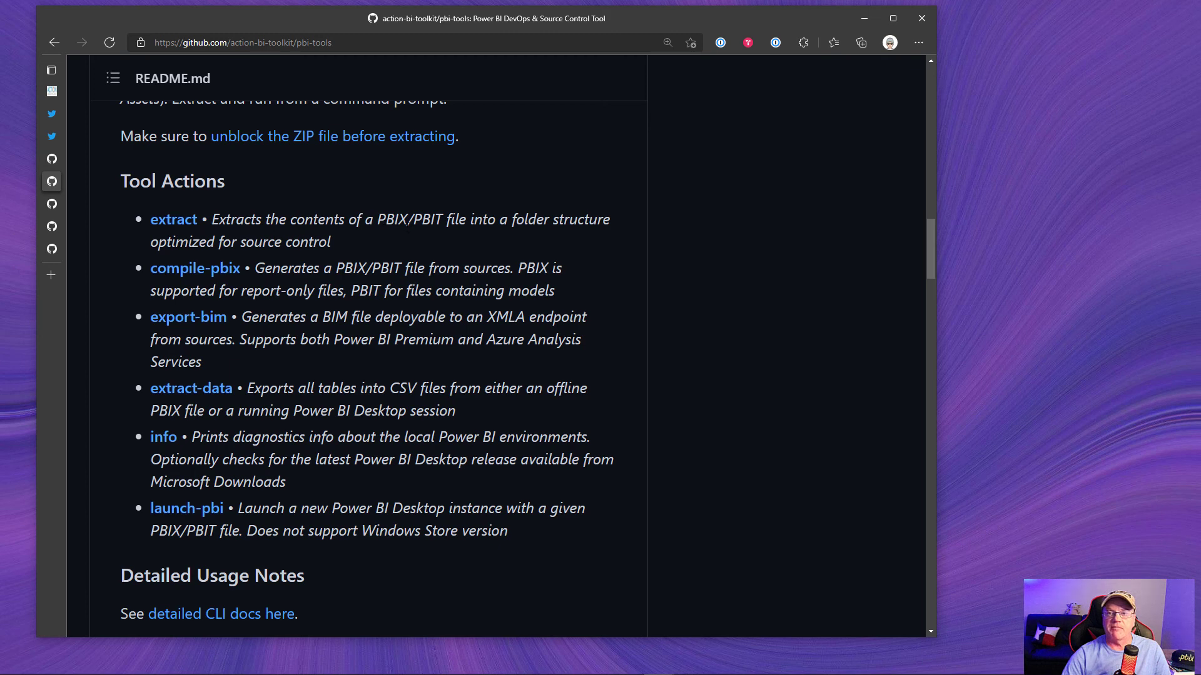
mouse_move(353, 235)
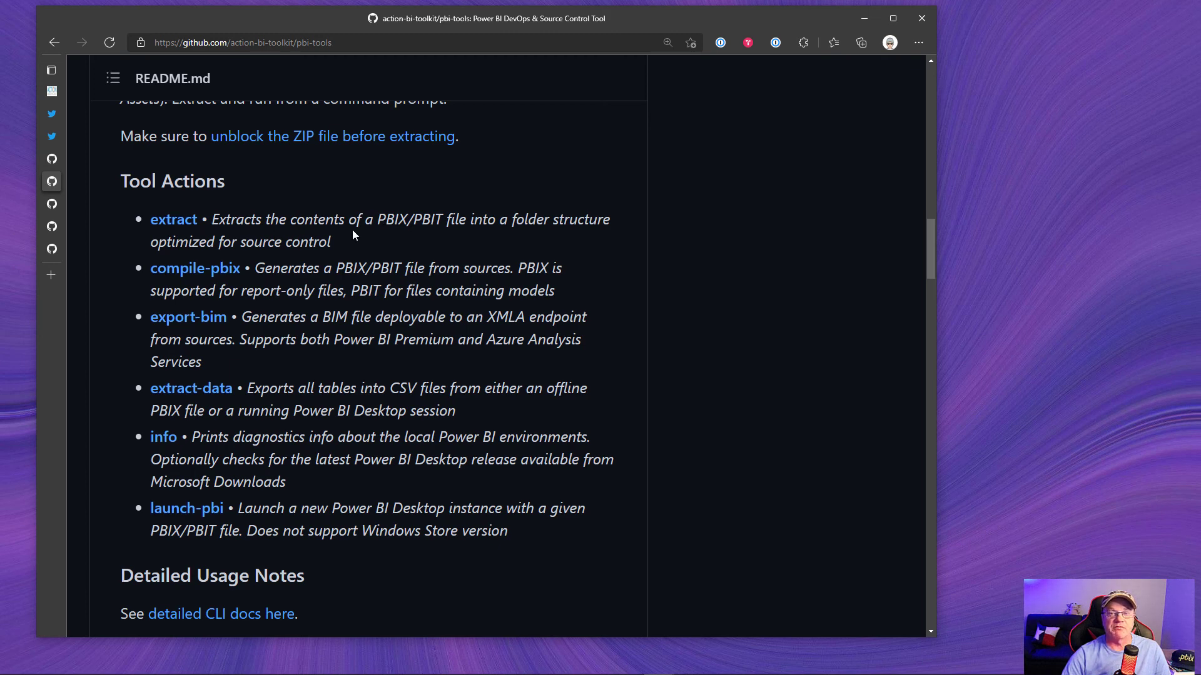
mouse_move(173, 220)
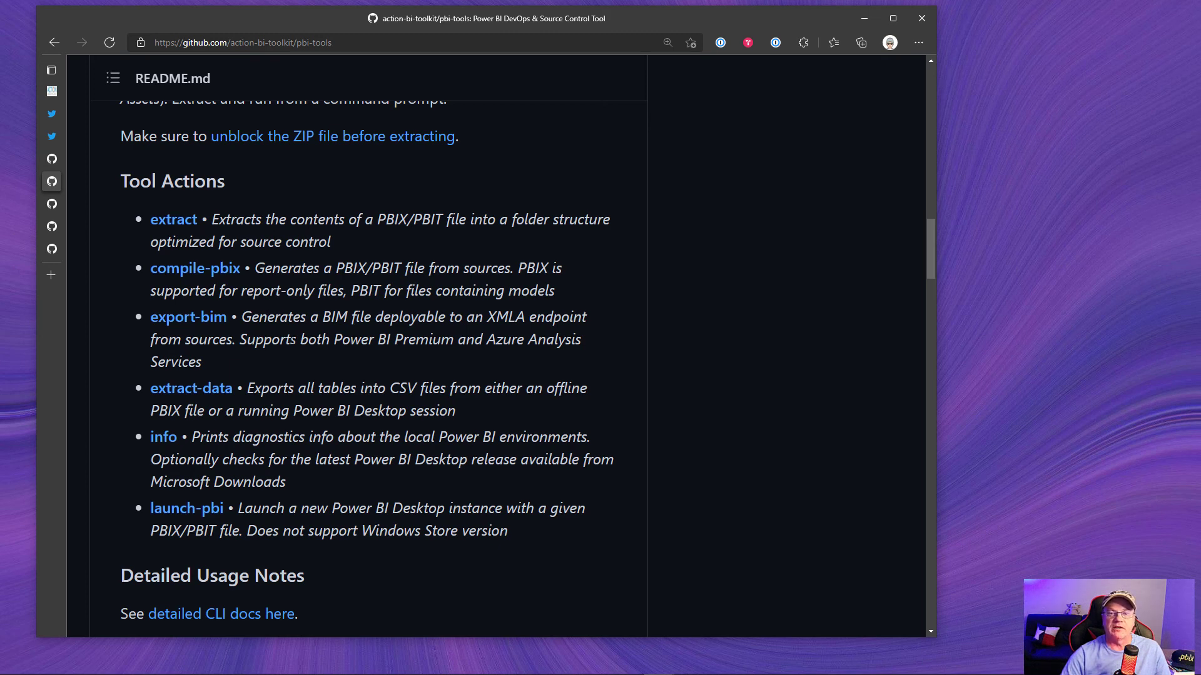
scroll(down, 3)
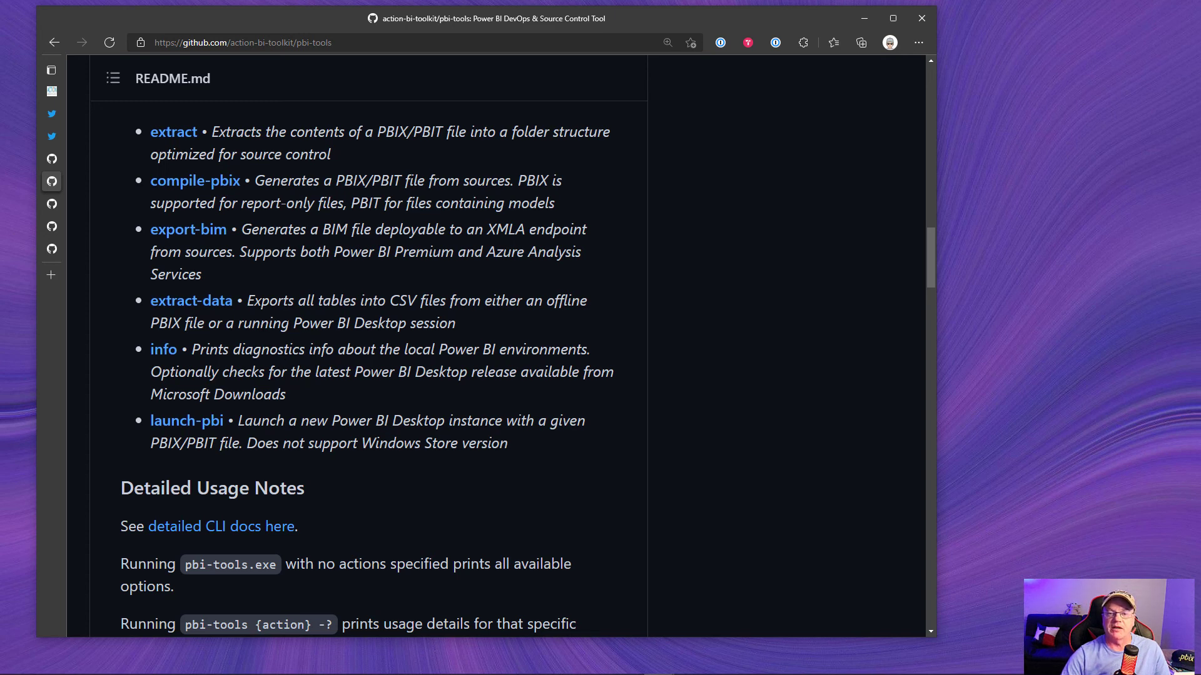
scroll(down, 3)
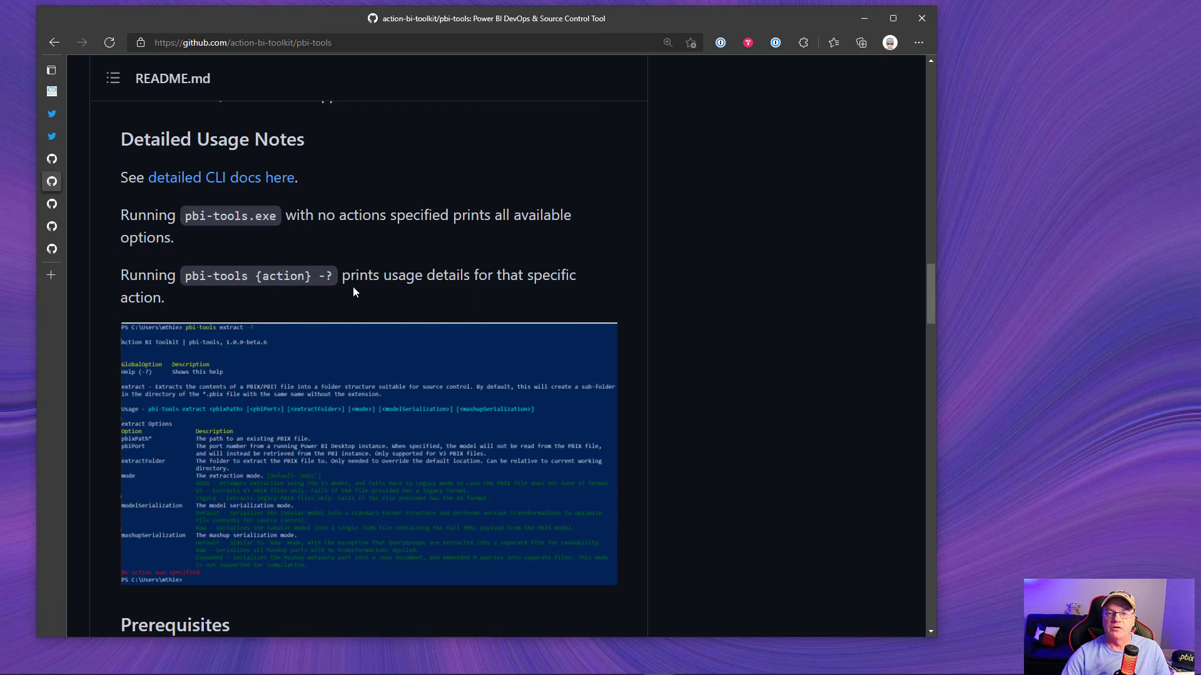
scroll(down, 3)
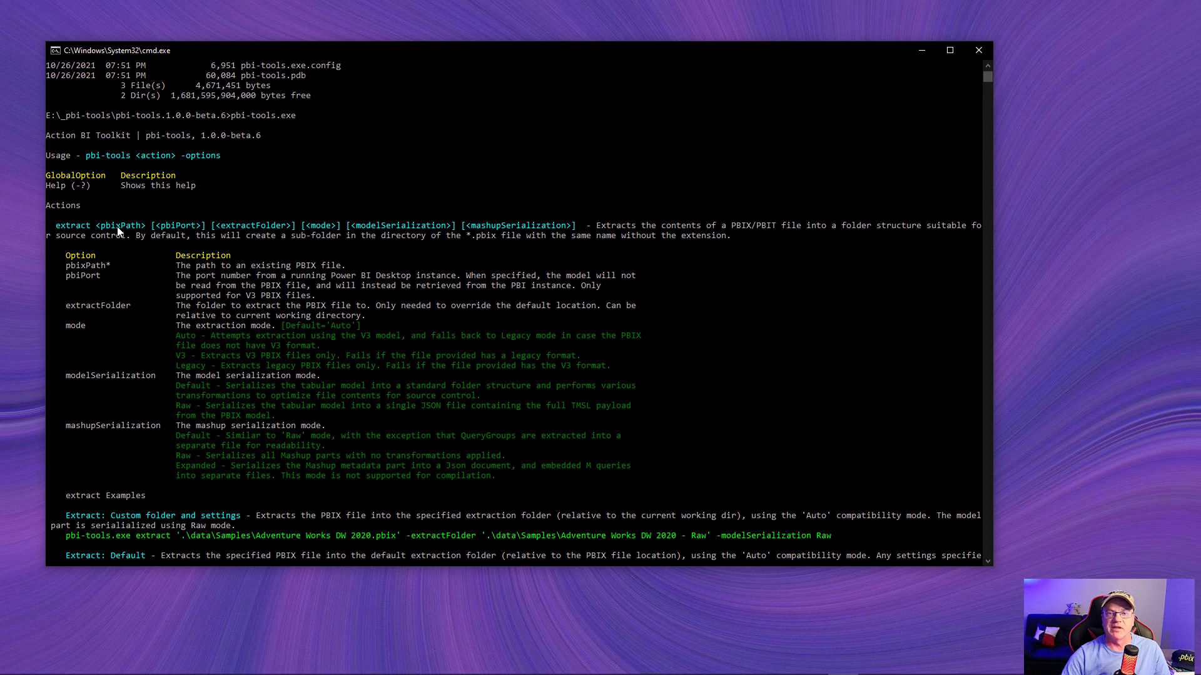
mouse_move(255, 234)
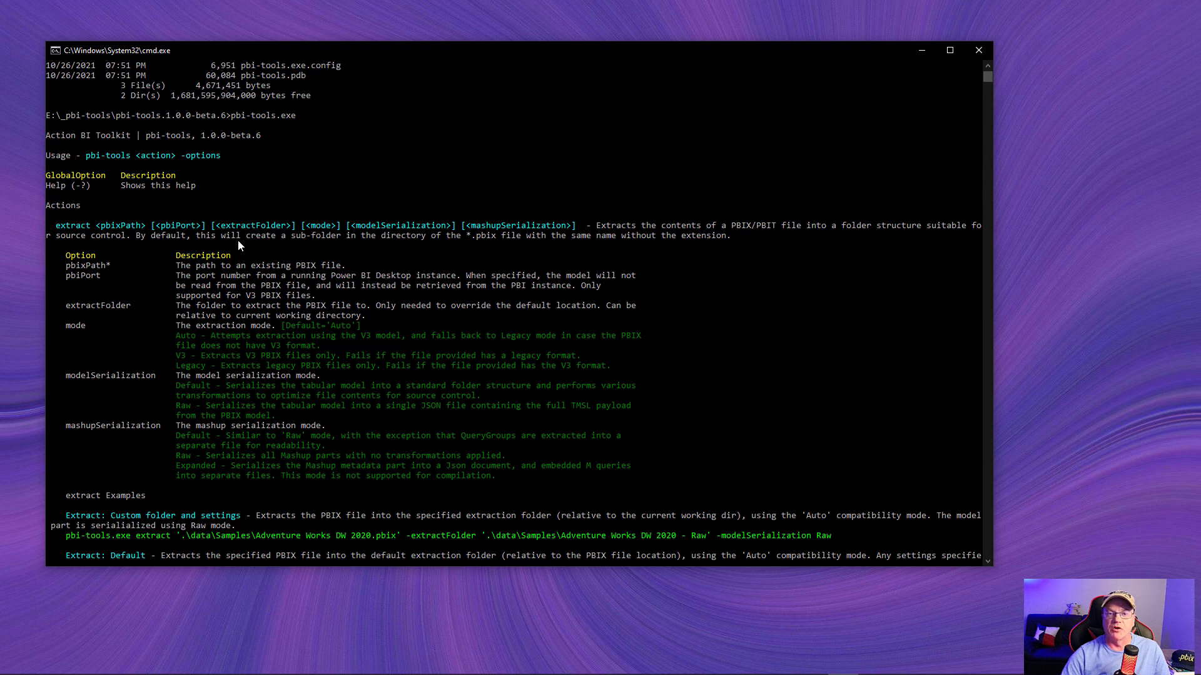
mouse_move(107, 310)
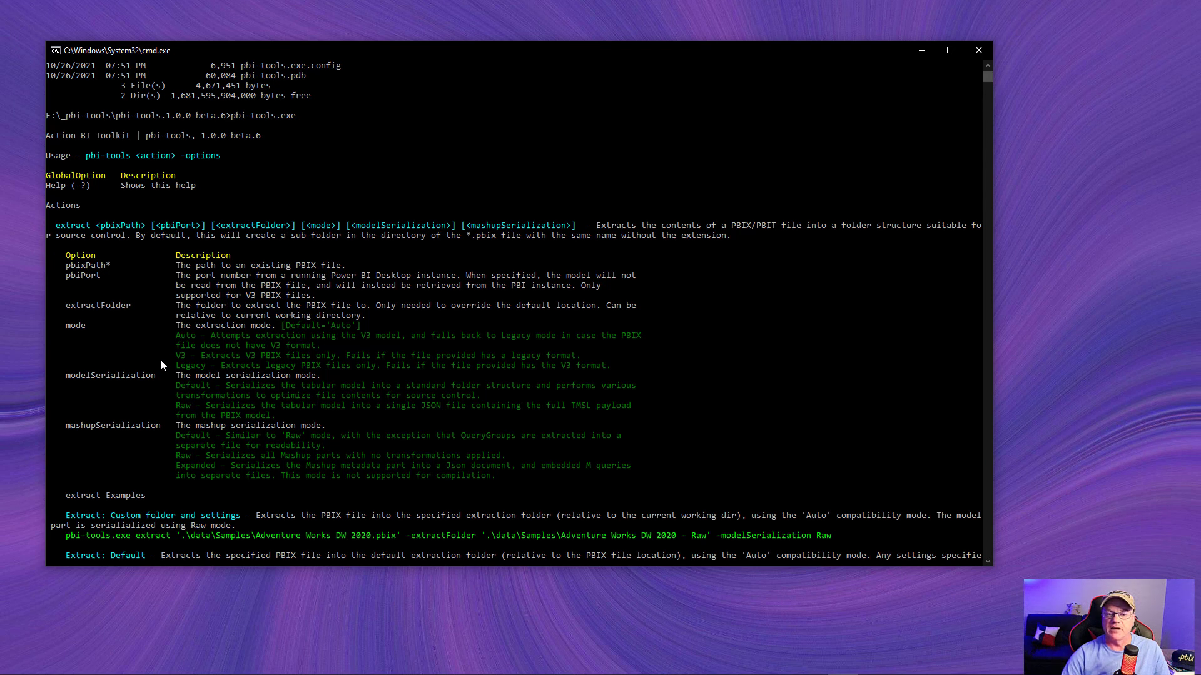
- Scroll the help output down to the extract examples and extract-data action
scroll(down, 3)
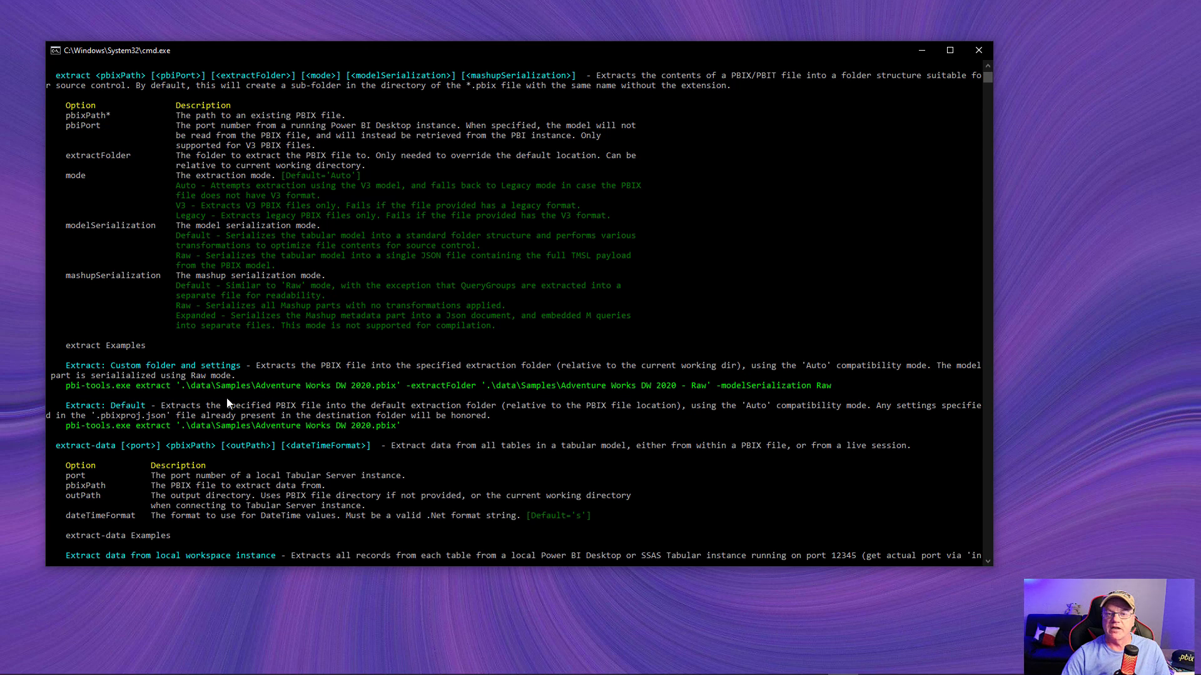
mouse_move(472, 404)
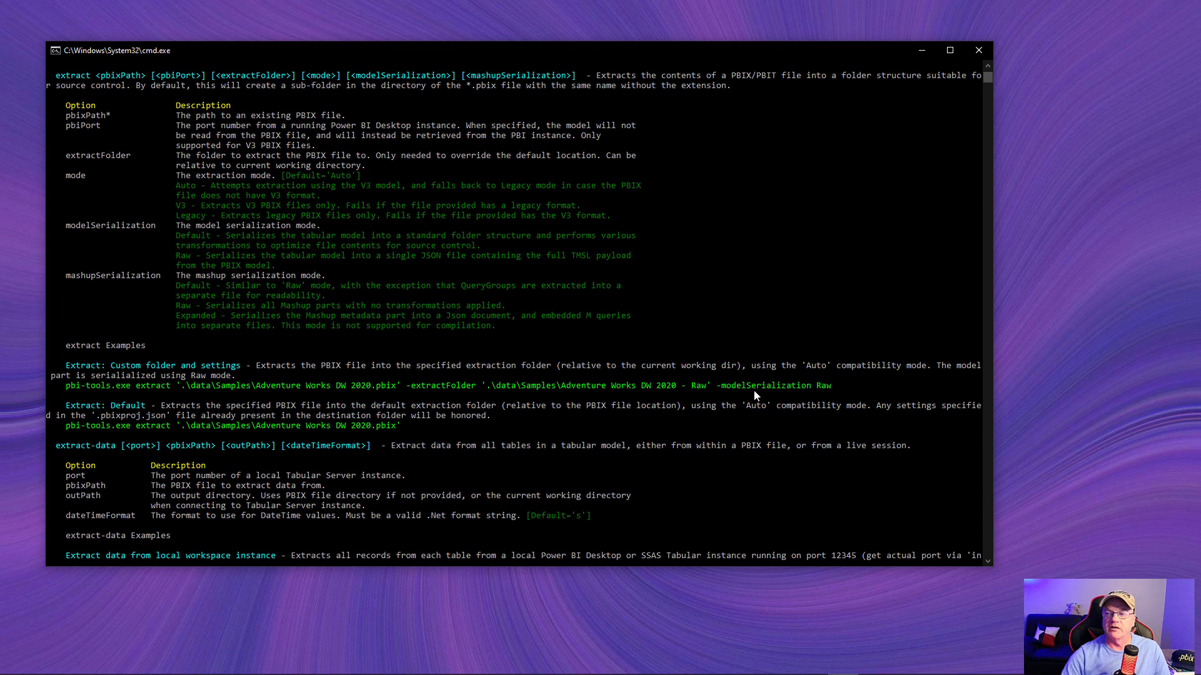
mouse_move(383, 343)
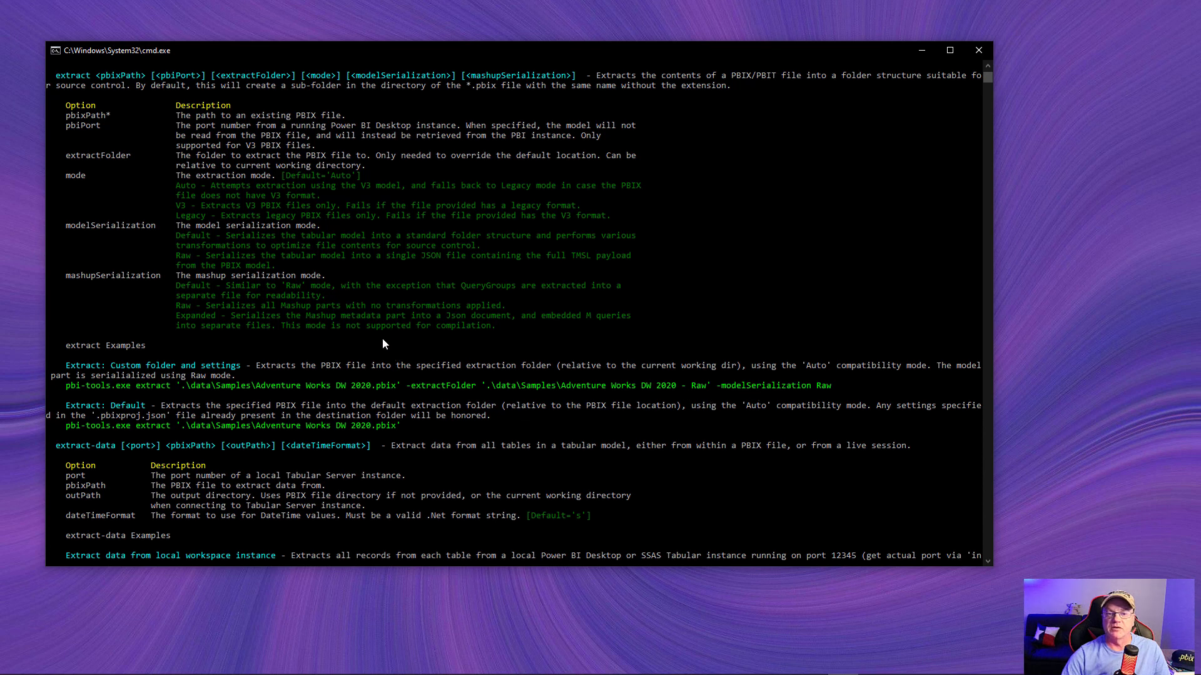
mouse_move(371, 336)
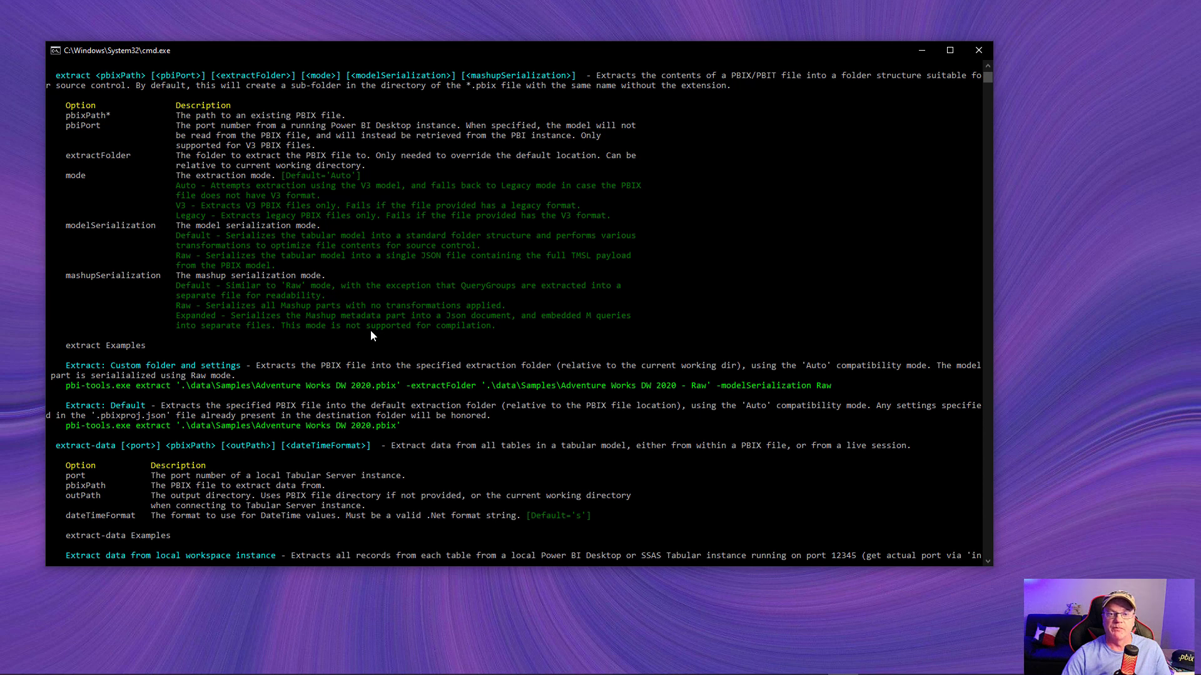
scroll(down, 3)
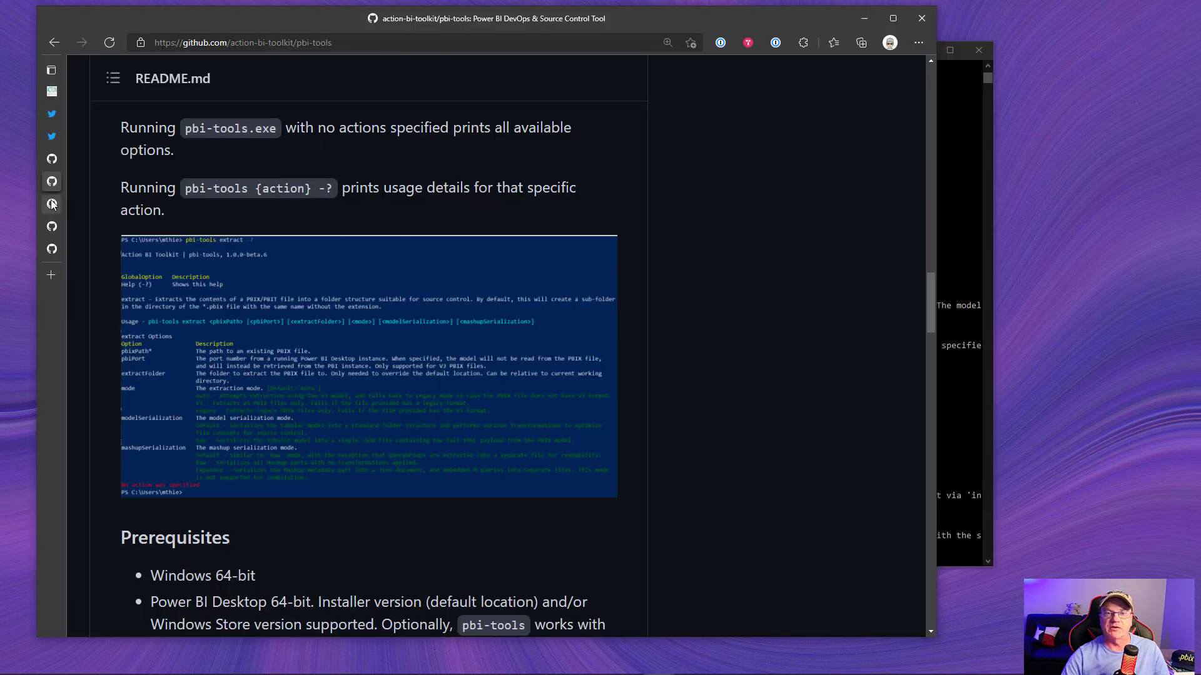
- Switch to the adventureworksdw2020-pbix repository and read its PBIX sources README
click(51, 70)
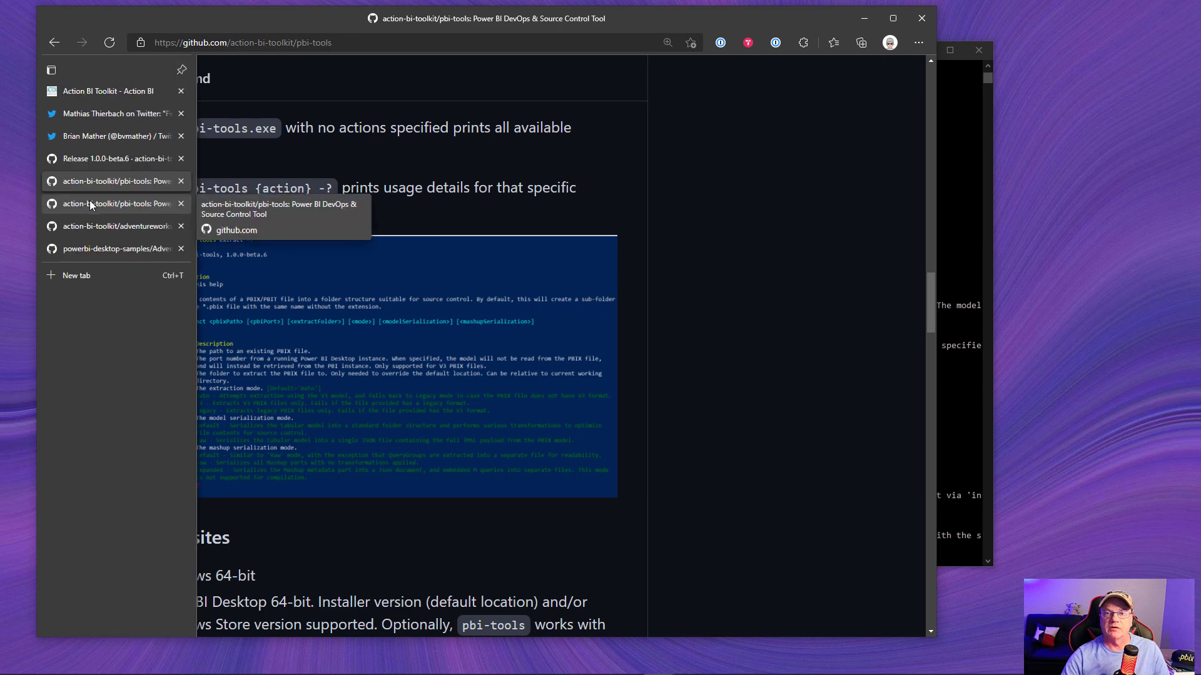
mouse_move(115, 227)
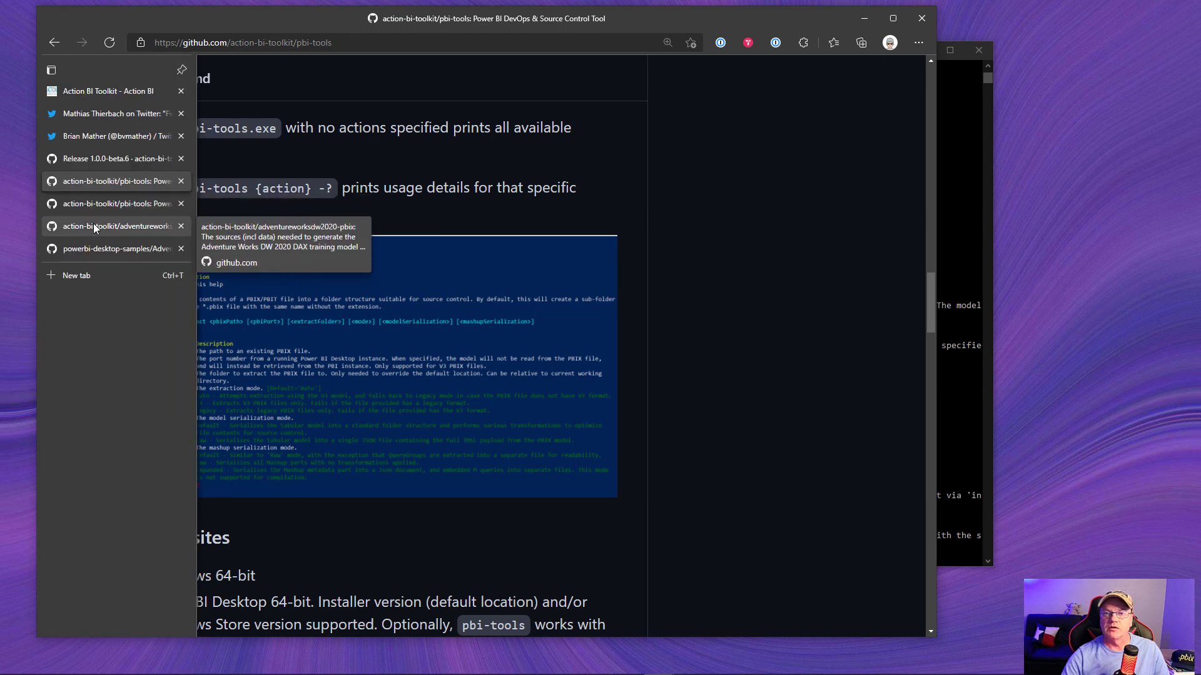
click(115, 226)
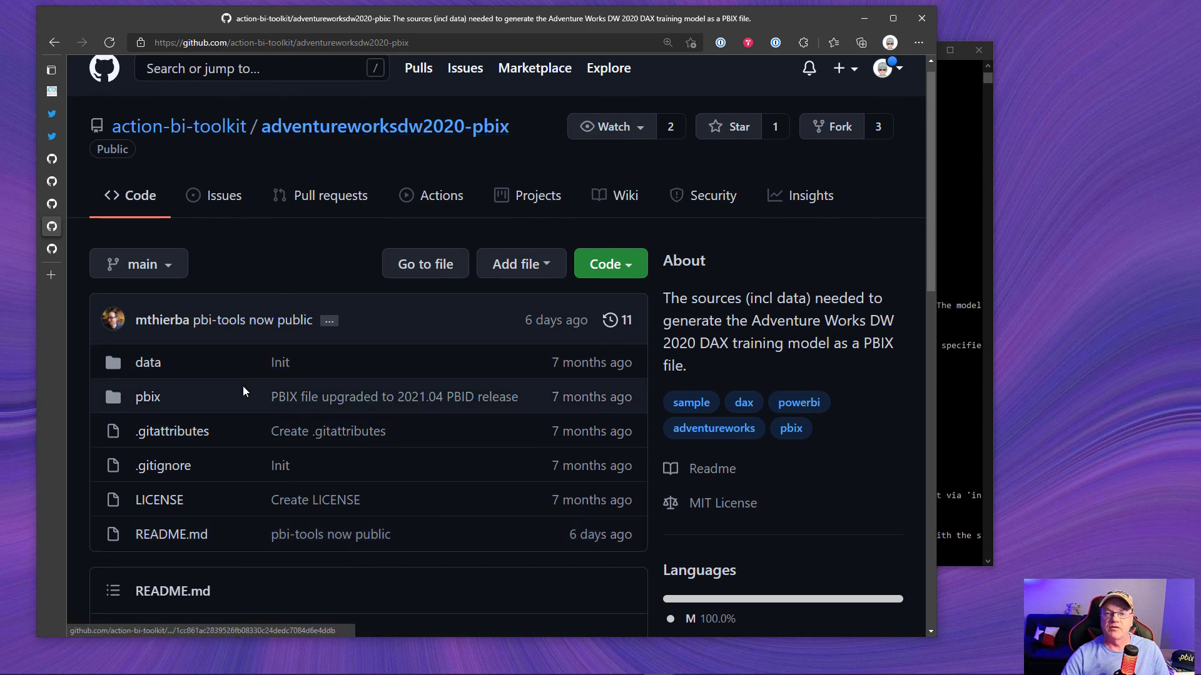
scroll(down, 3)
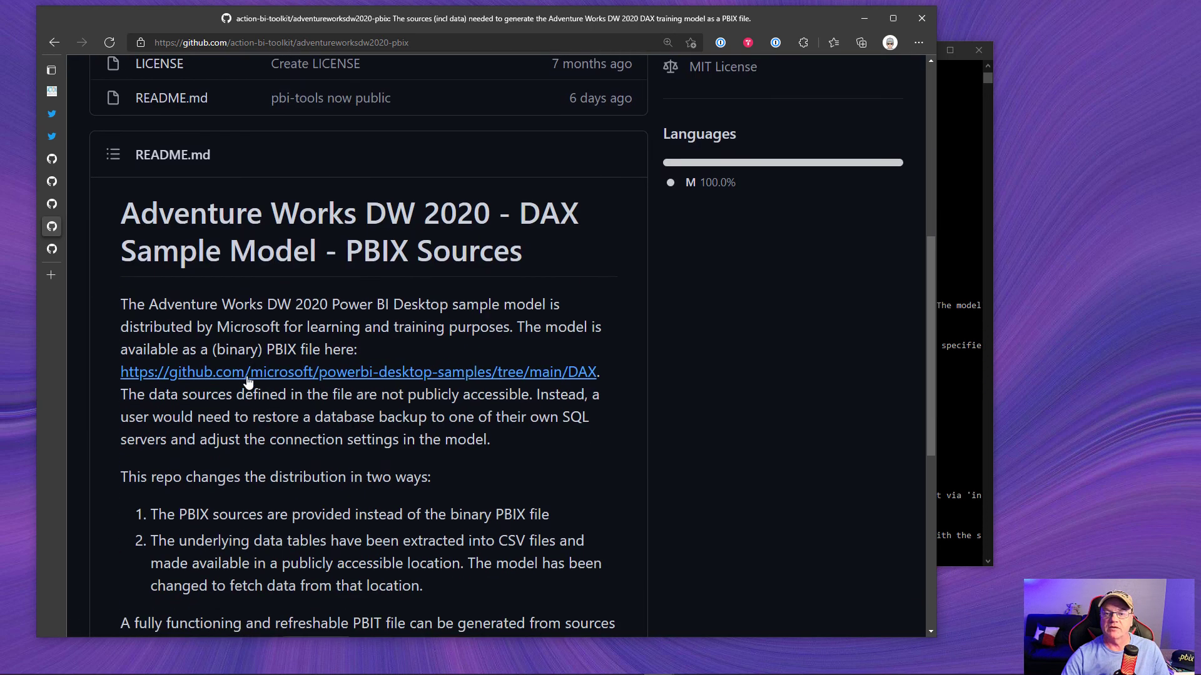
scroll(down, 3)
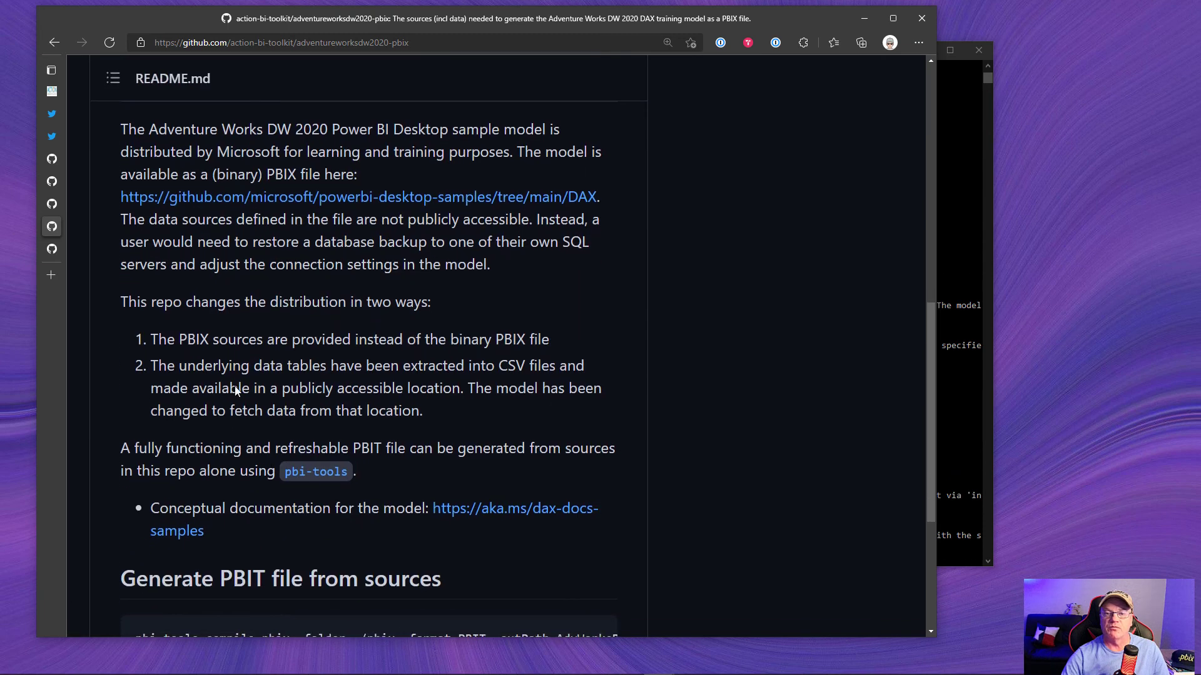
scroll(down, 3)
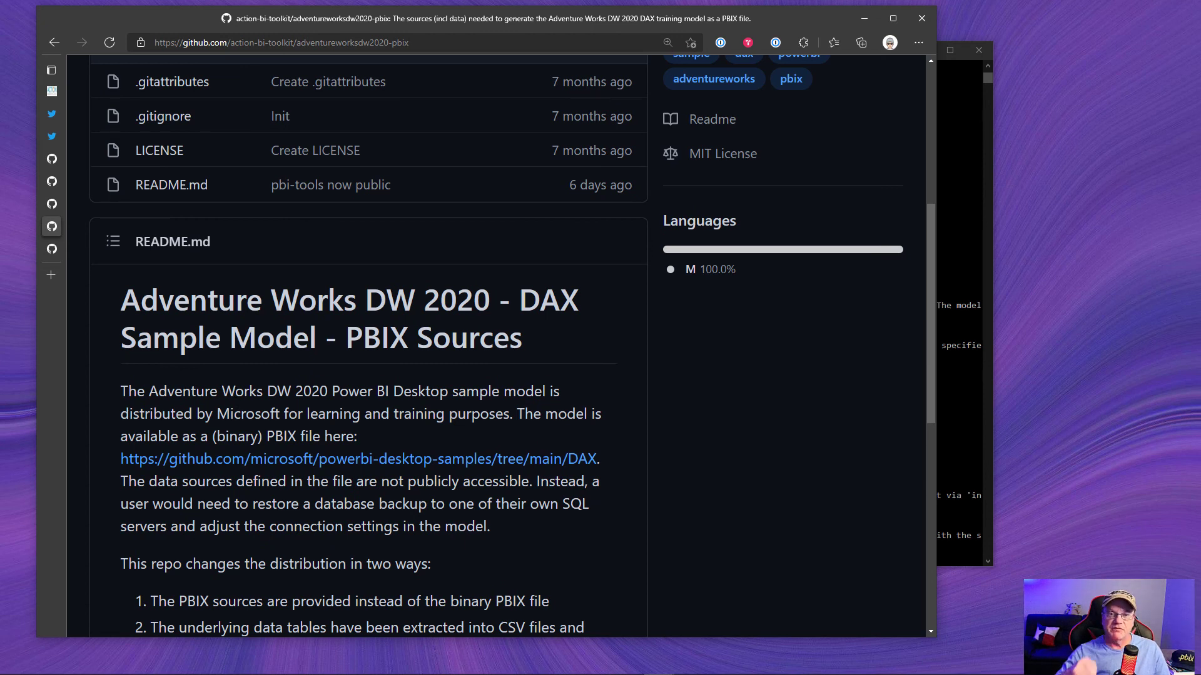
mouse_move(51, 250)
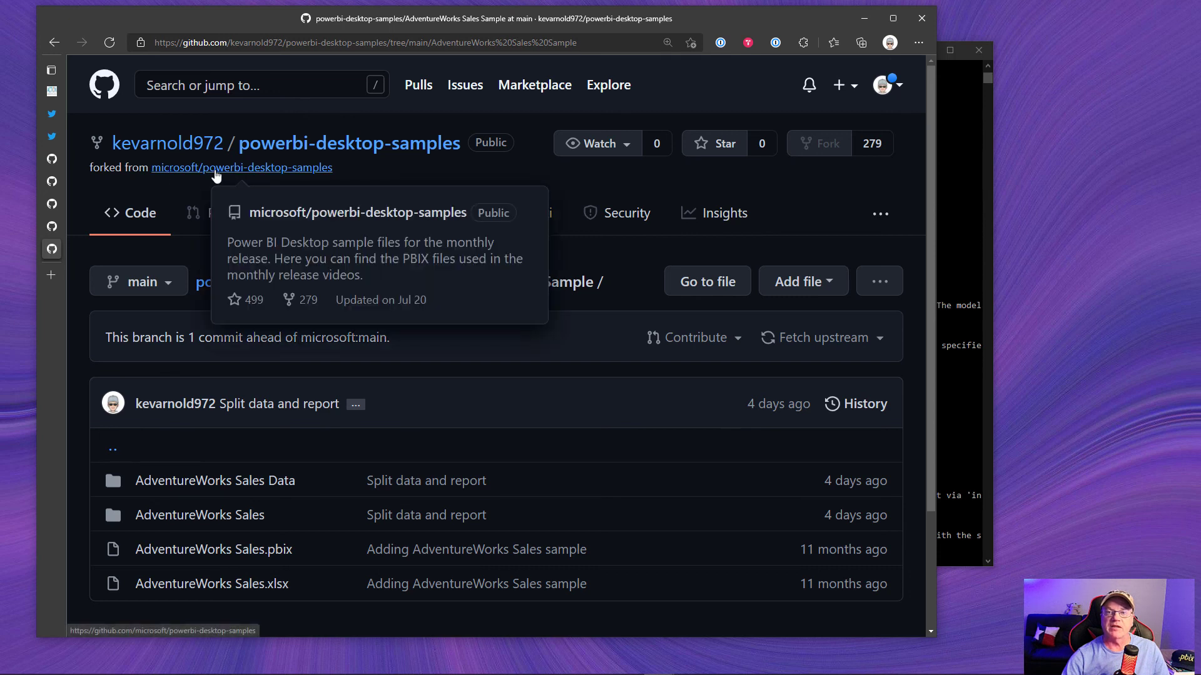
mouse_move(282, 247)
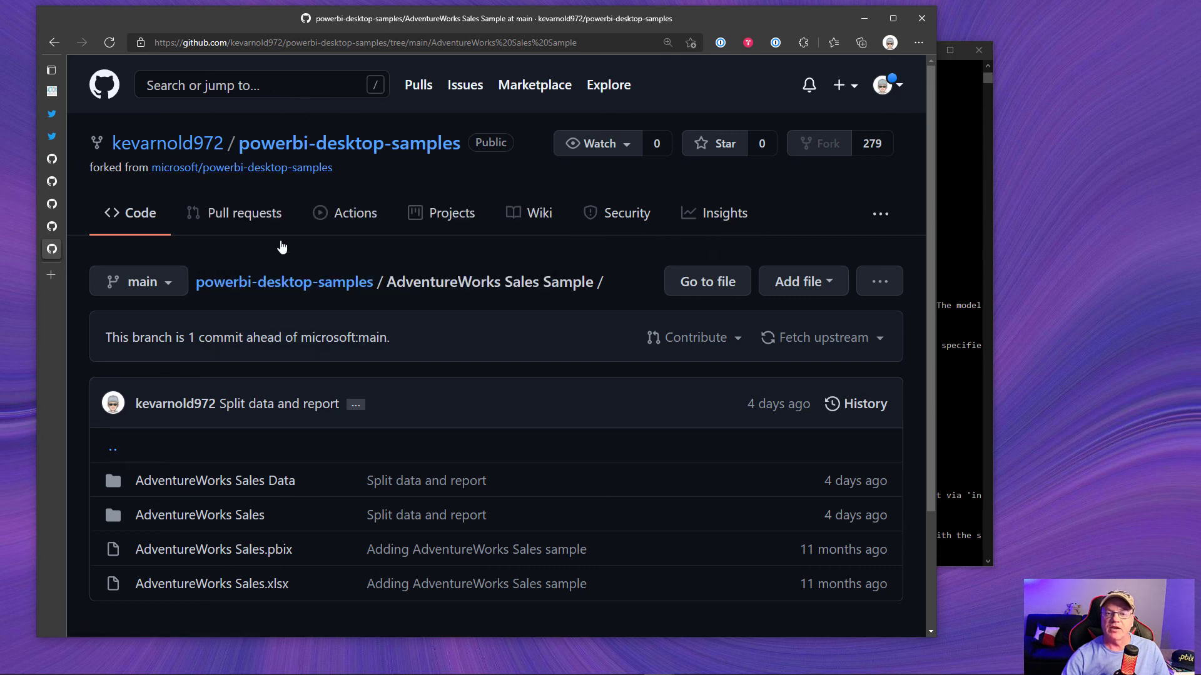
mouse_move(214, 481)
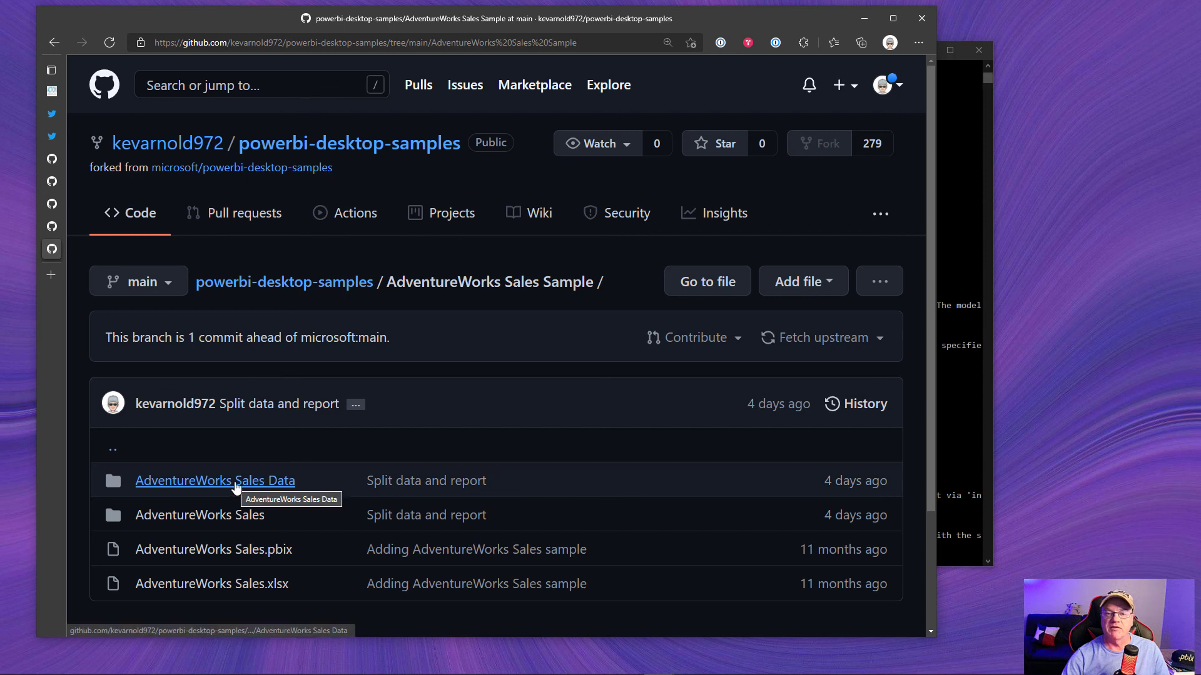
mouse_move(421, 330)
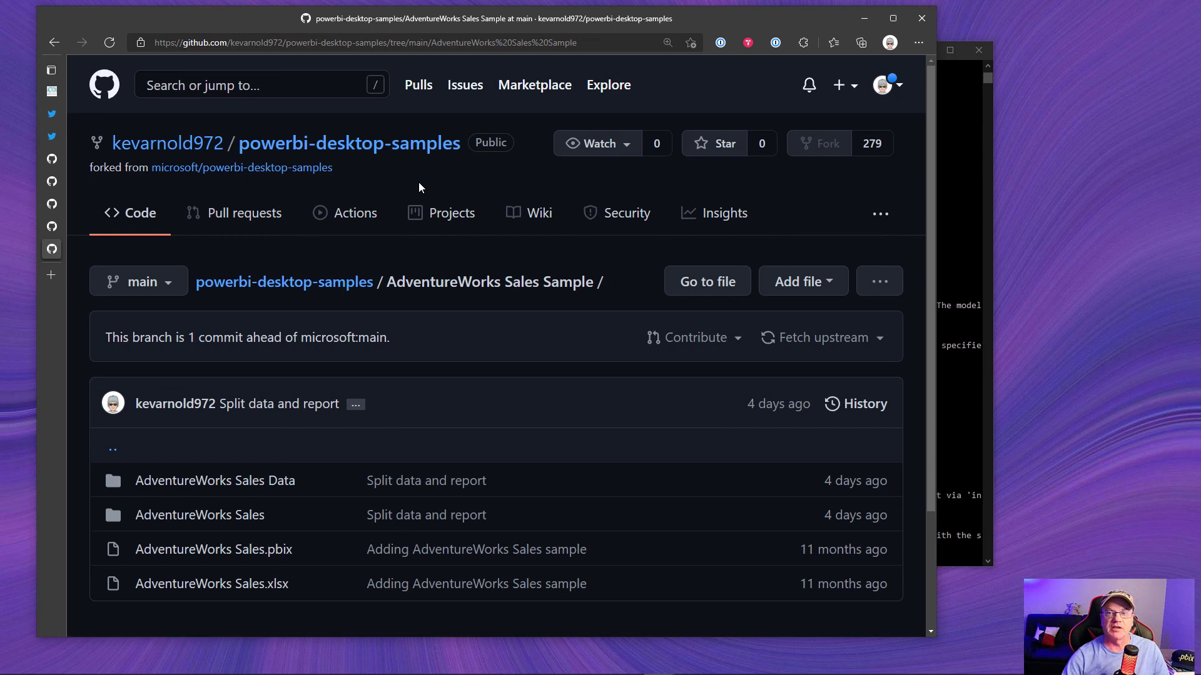
mouse_move(430, 173)
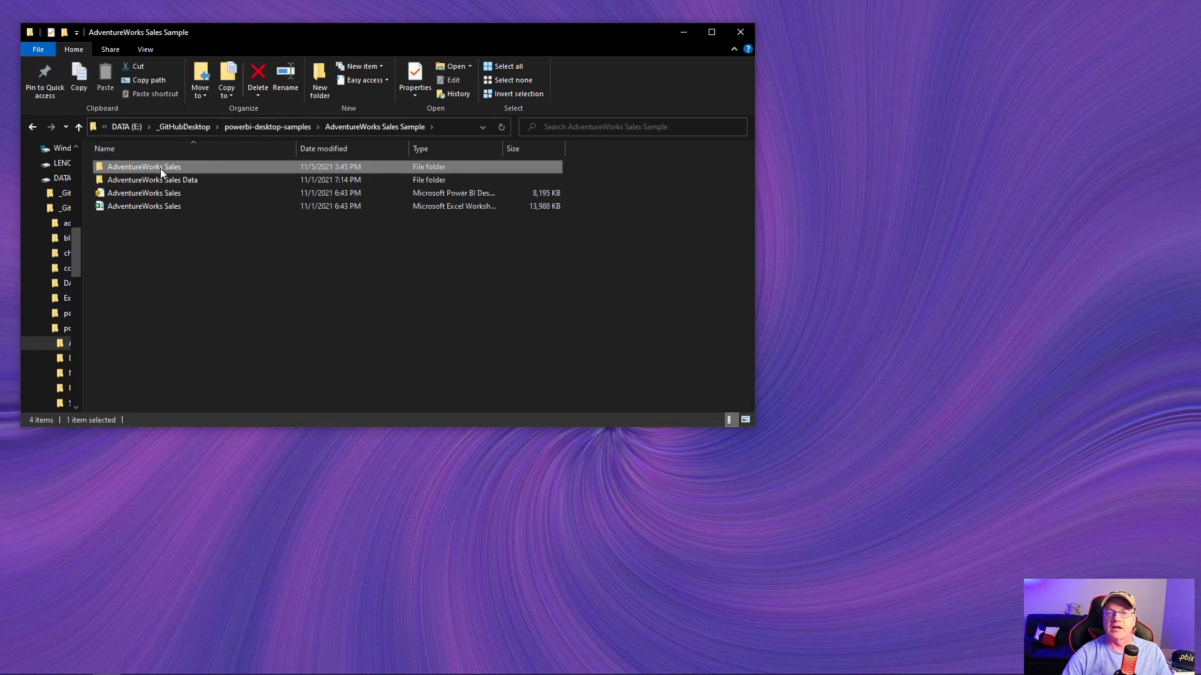
click(144, 192)
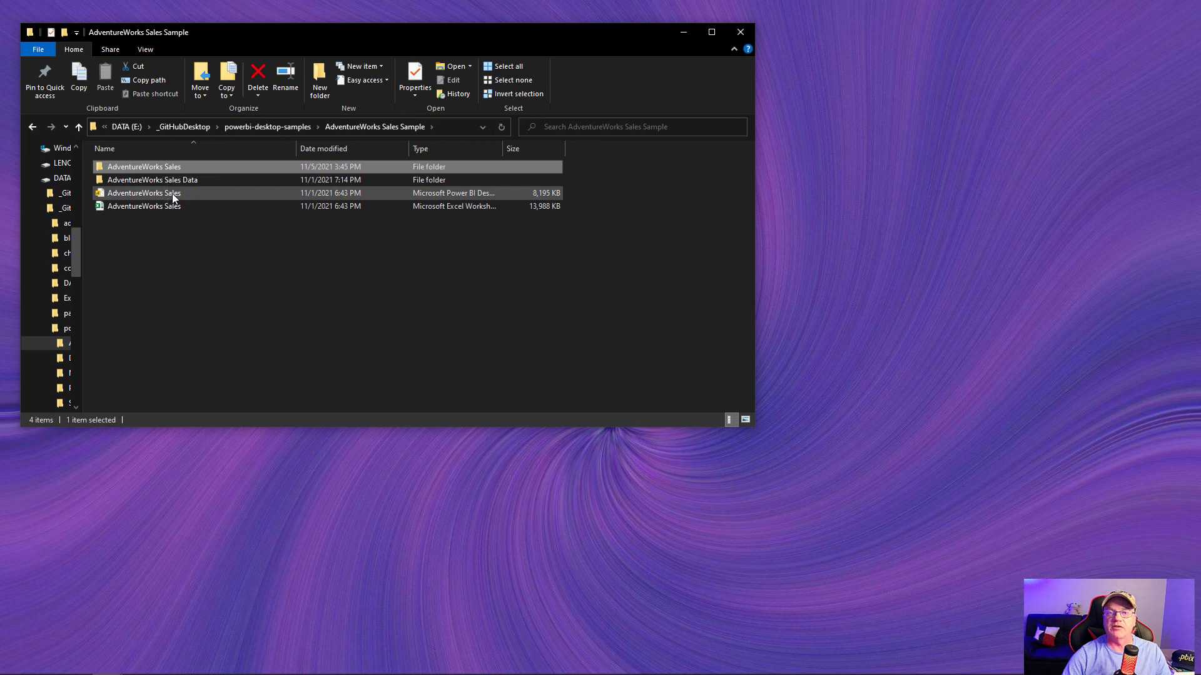
click(144, 192)
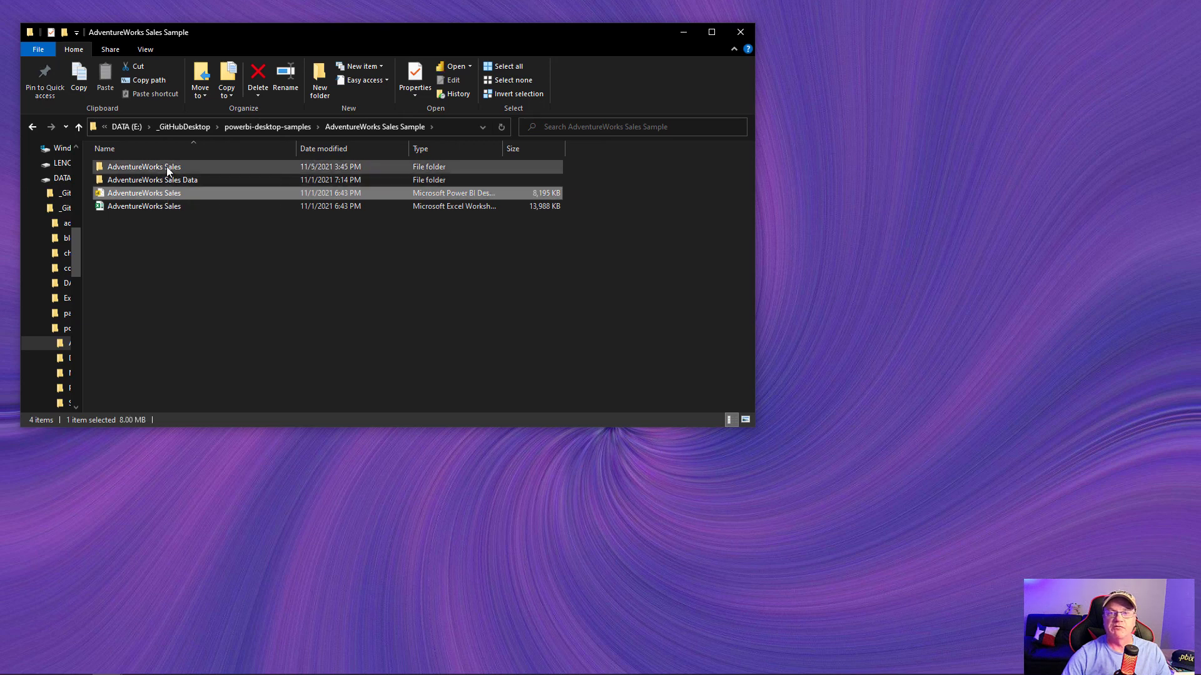
mouse_move(151, 179)
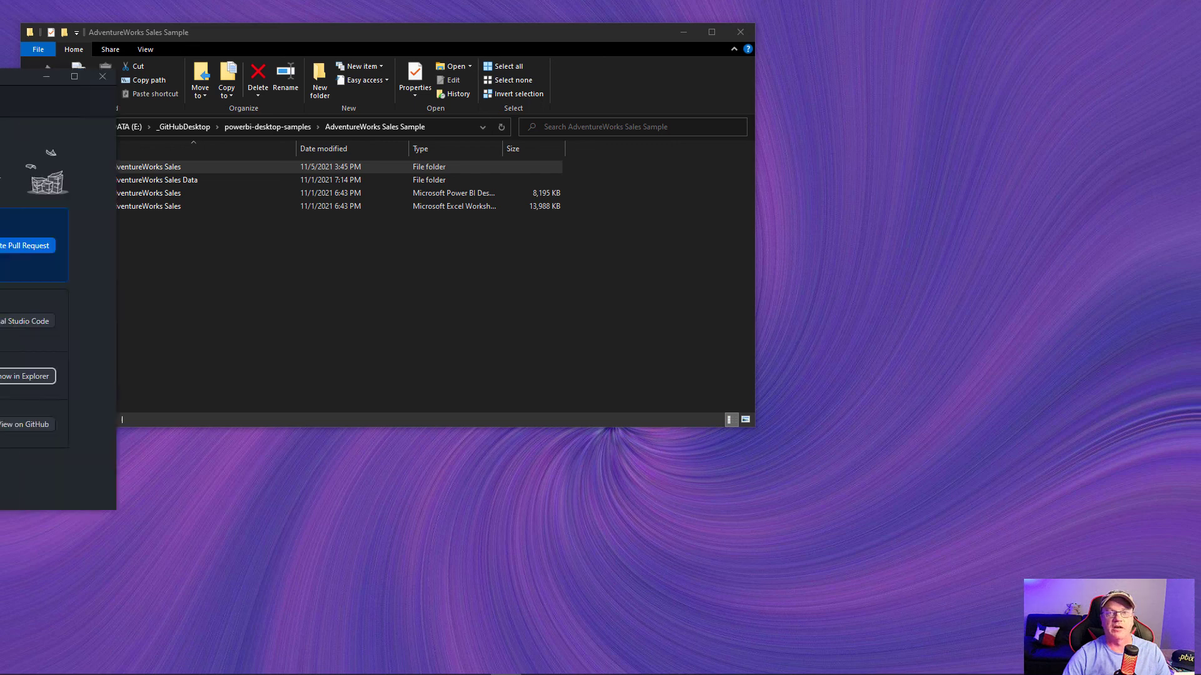
- Create branch DemoTest2 based on DemoTest in powerbi-desktop-samples
click(26, 245)
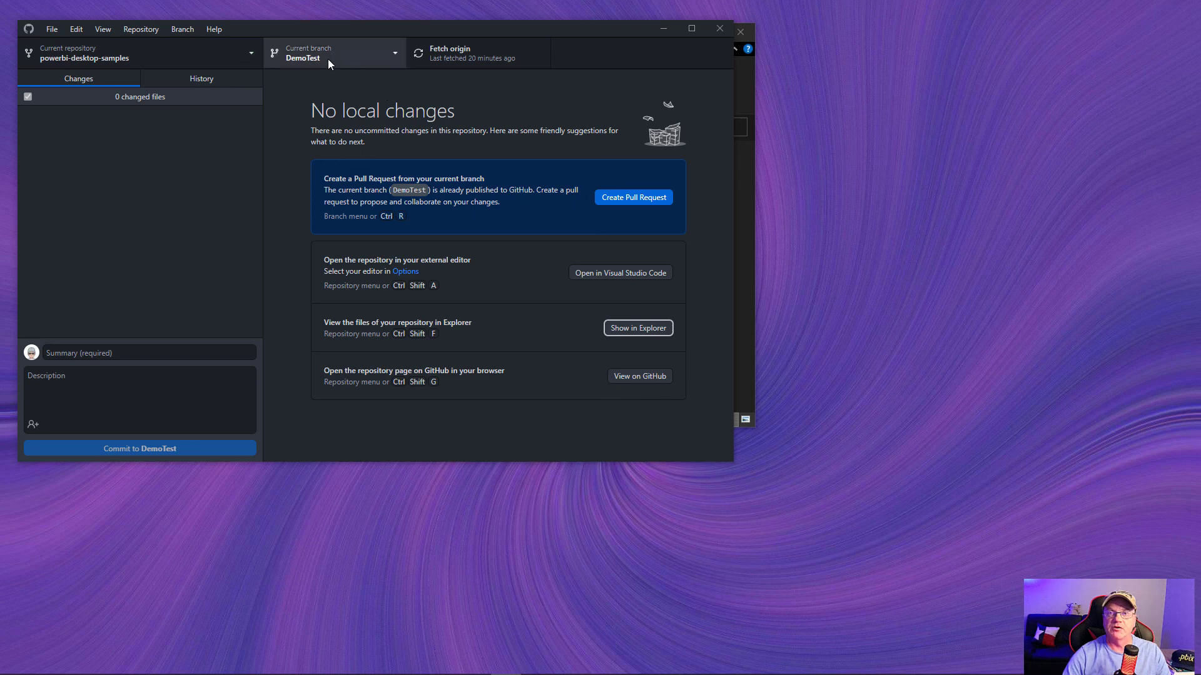
mouse_move(396, 58)
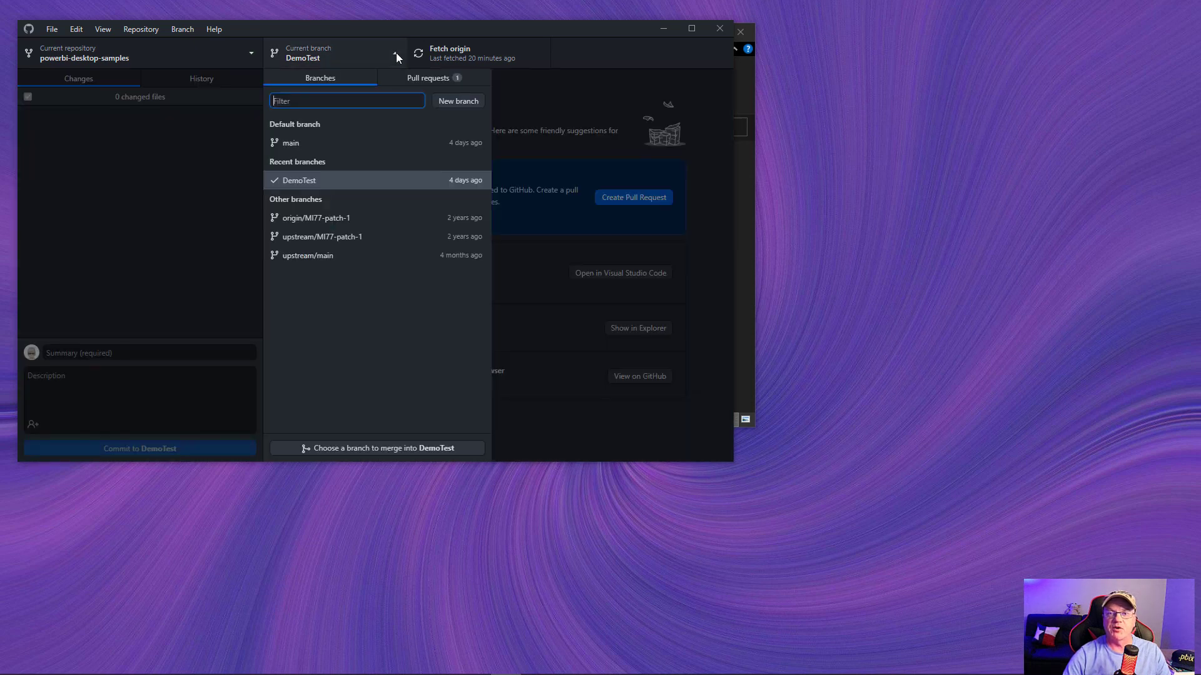
click(458, 100)
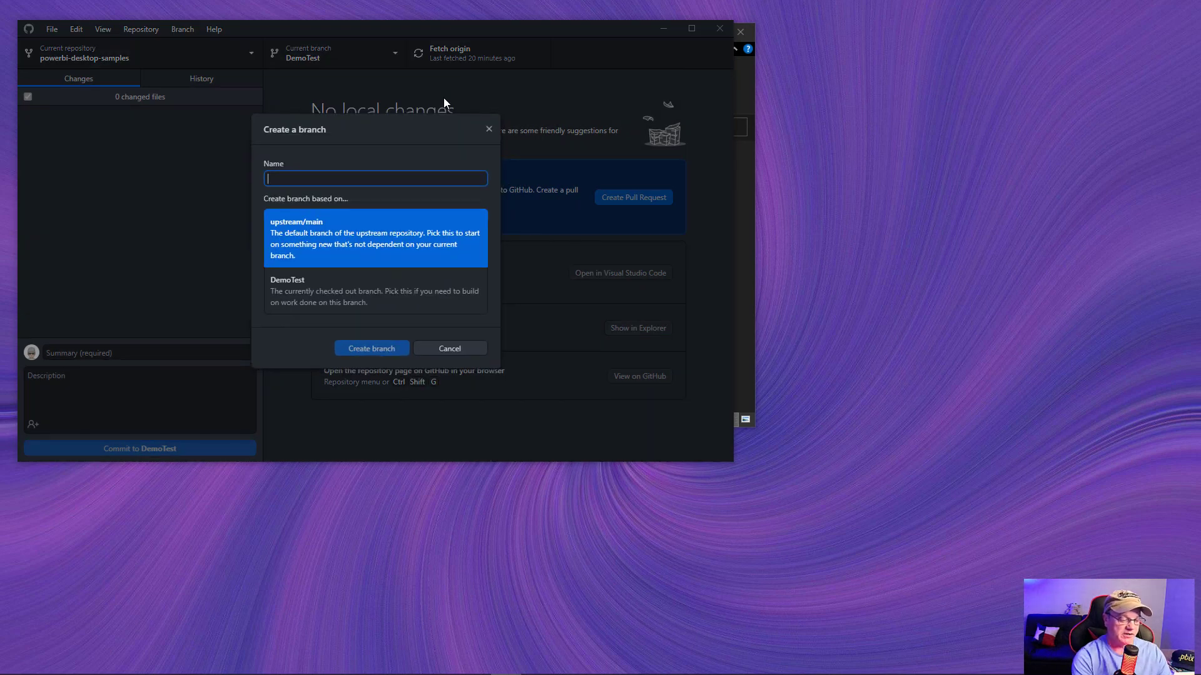
text(DemoTest2)
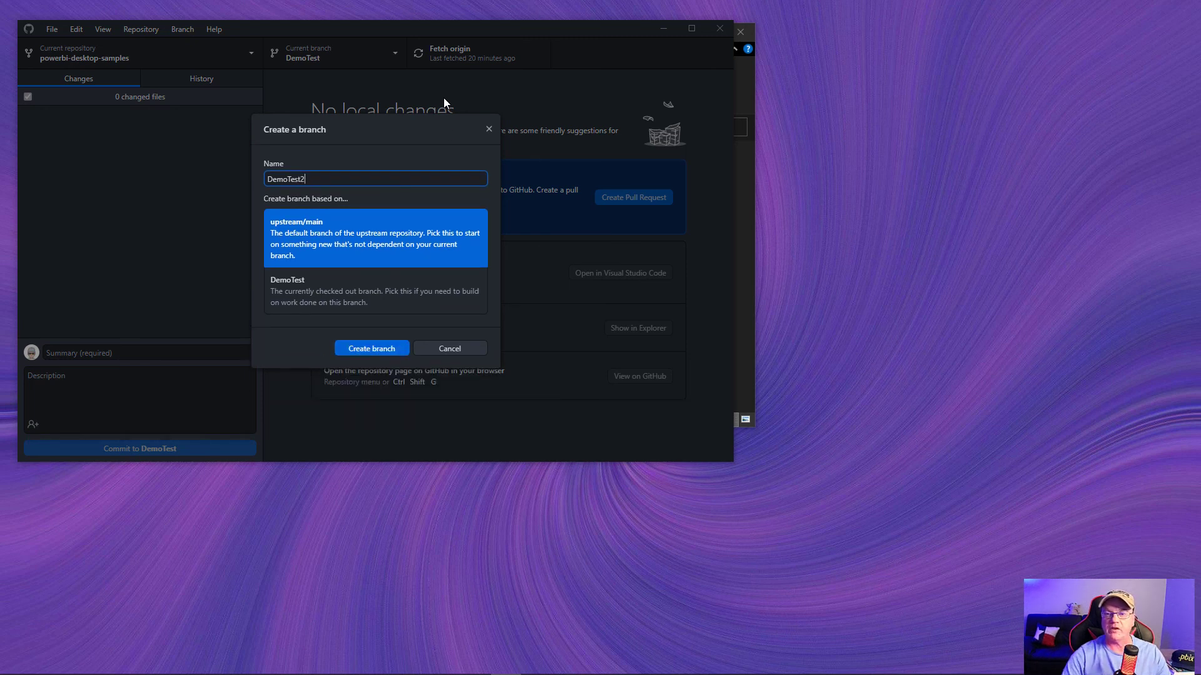
click(374, 291)
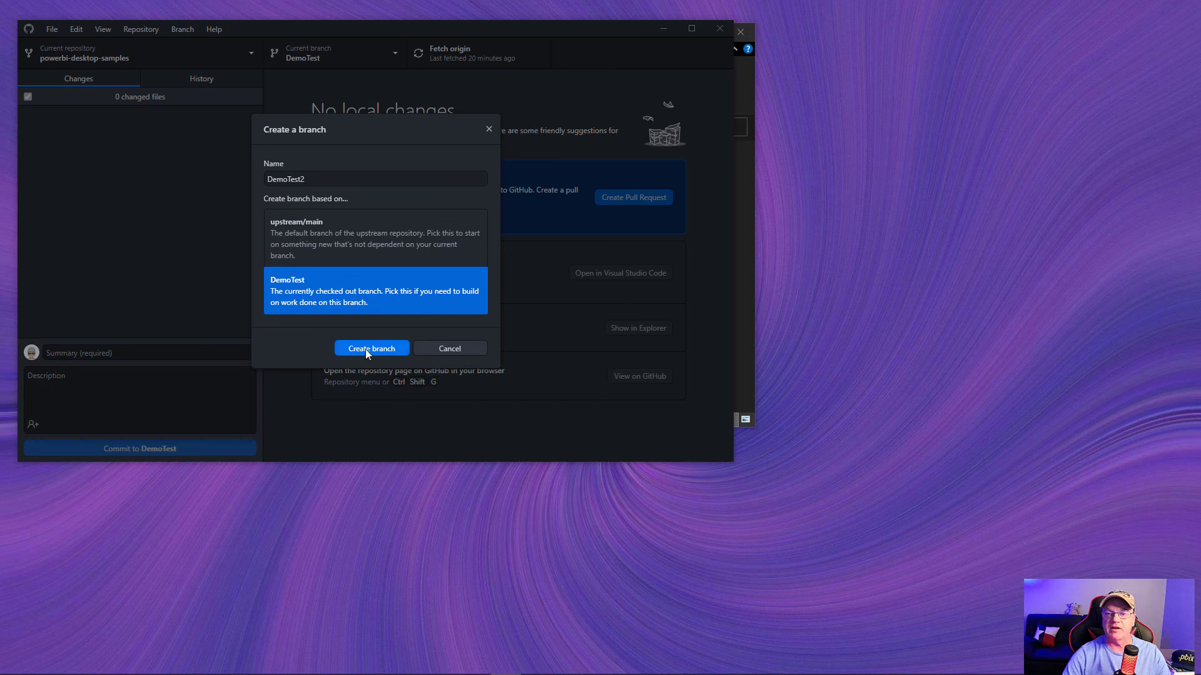
click(372, 349)
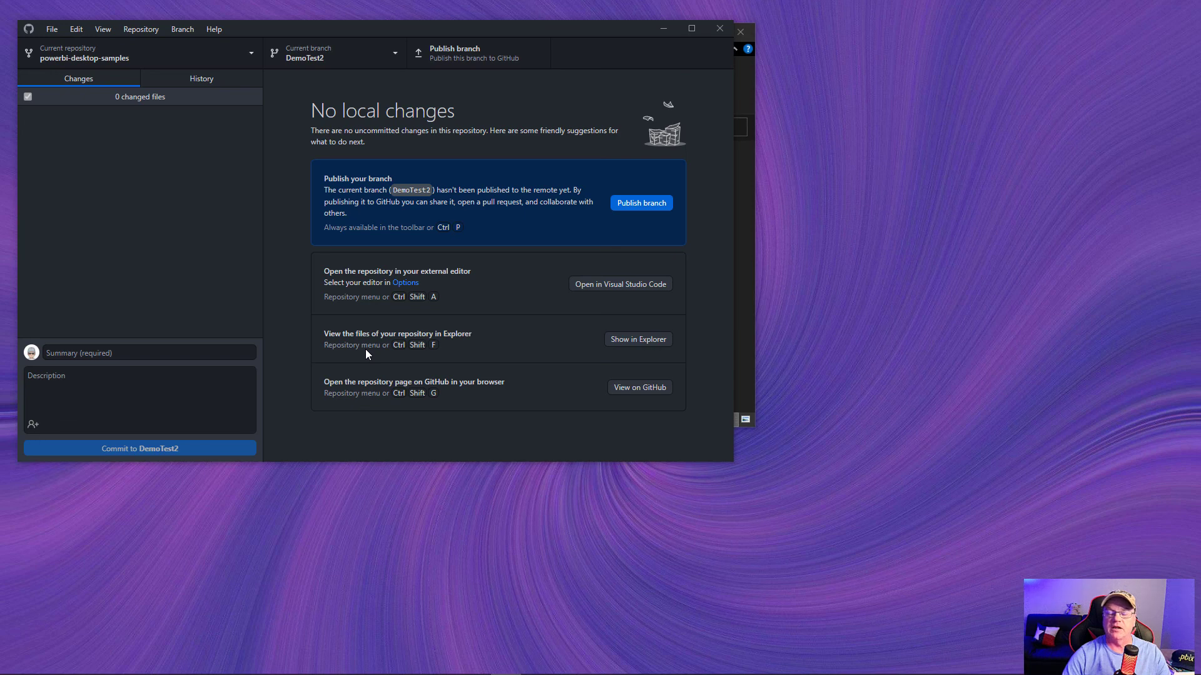
mouse_move(263, 34)
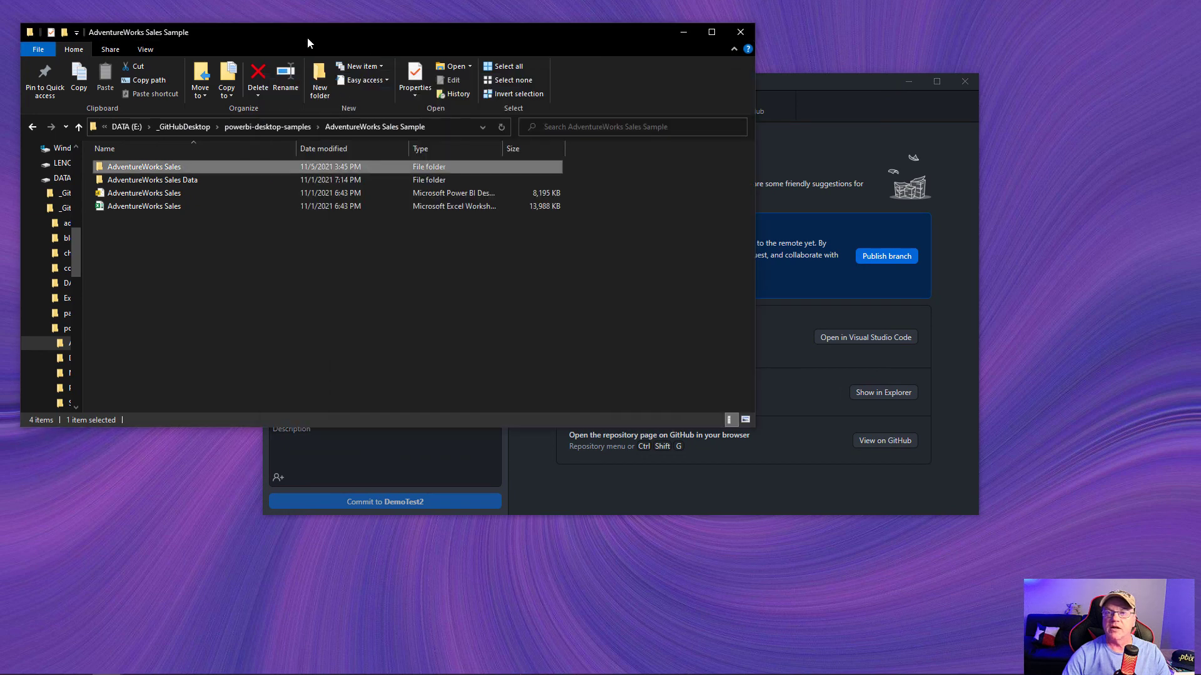
mouse_move(199, 244)
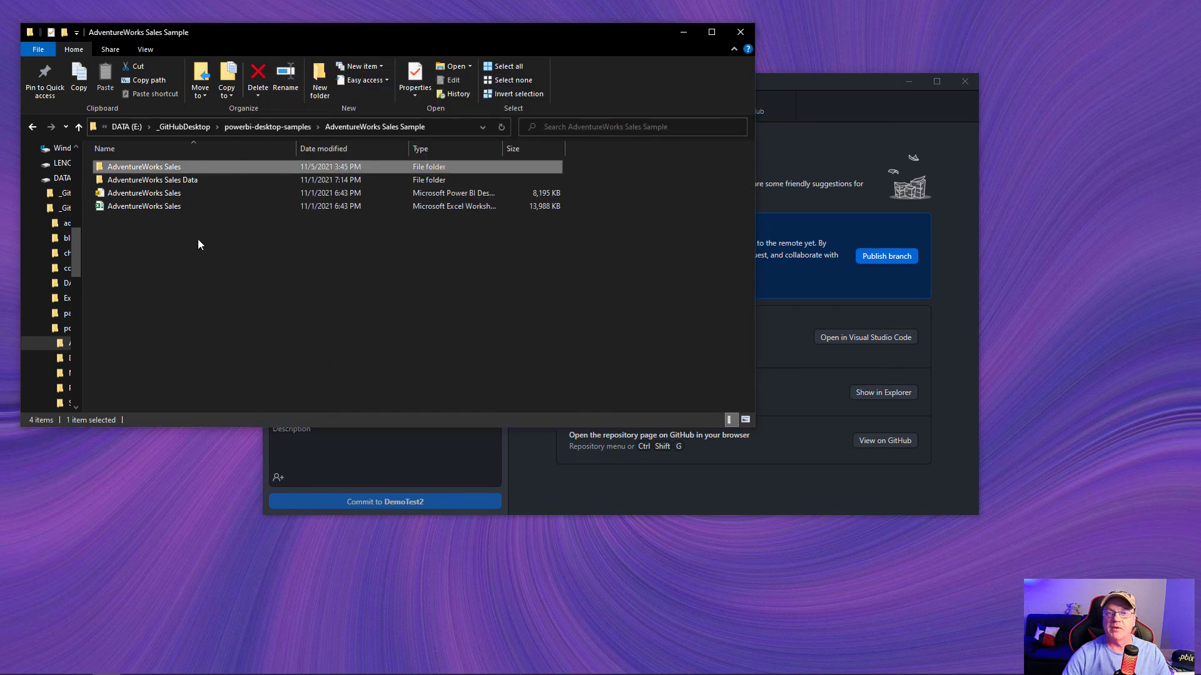
mouse_move(810, 106)
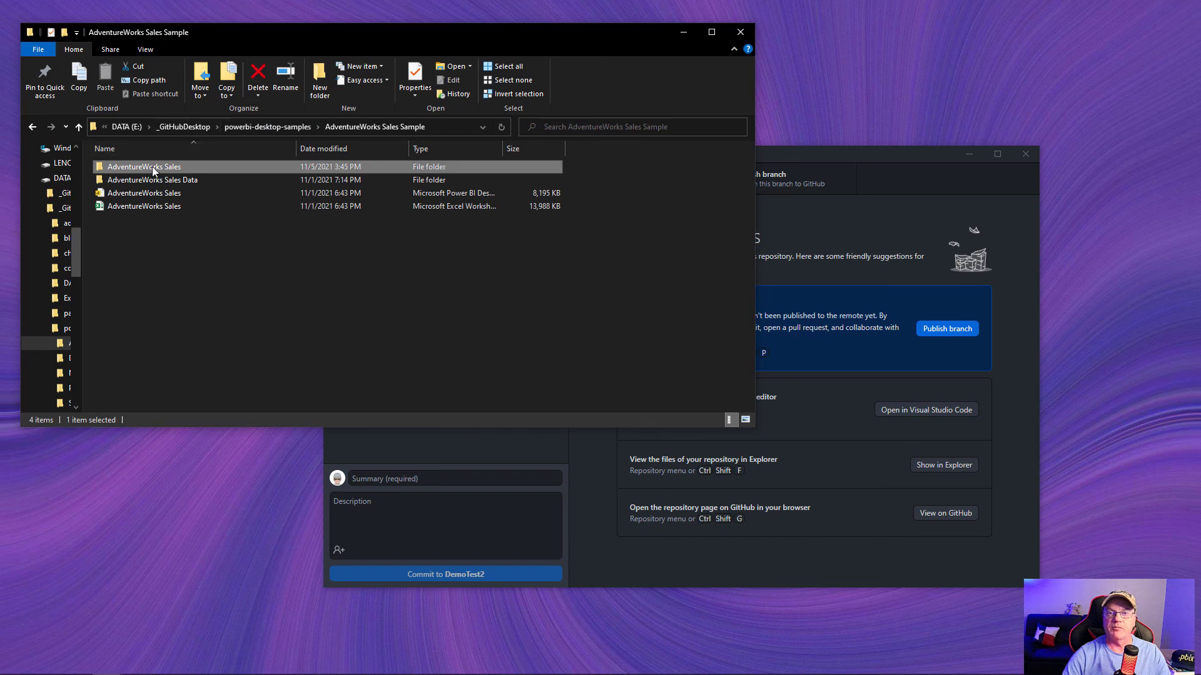
- Add a new folder named SRC inside the AdventureWorks Sales folder
double_click(144, 166)
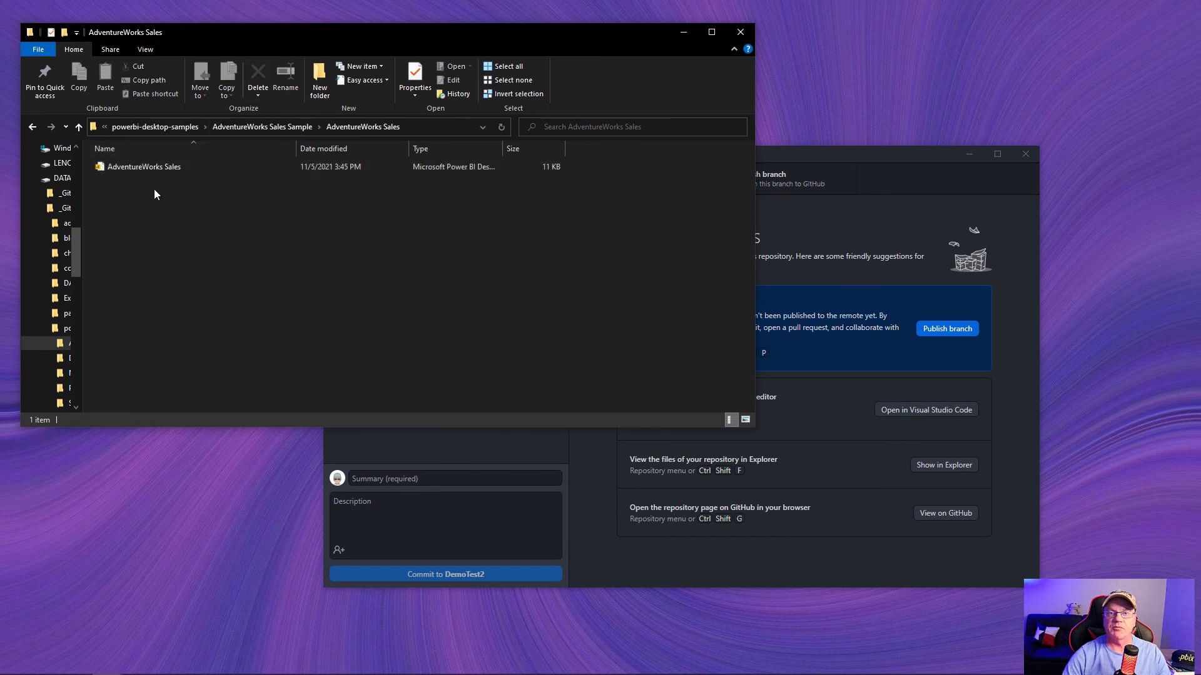
mouse_move(141, 177)
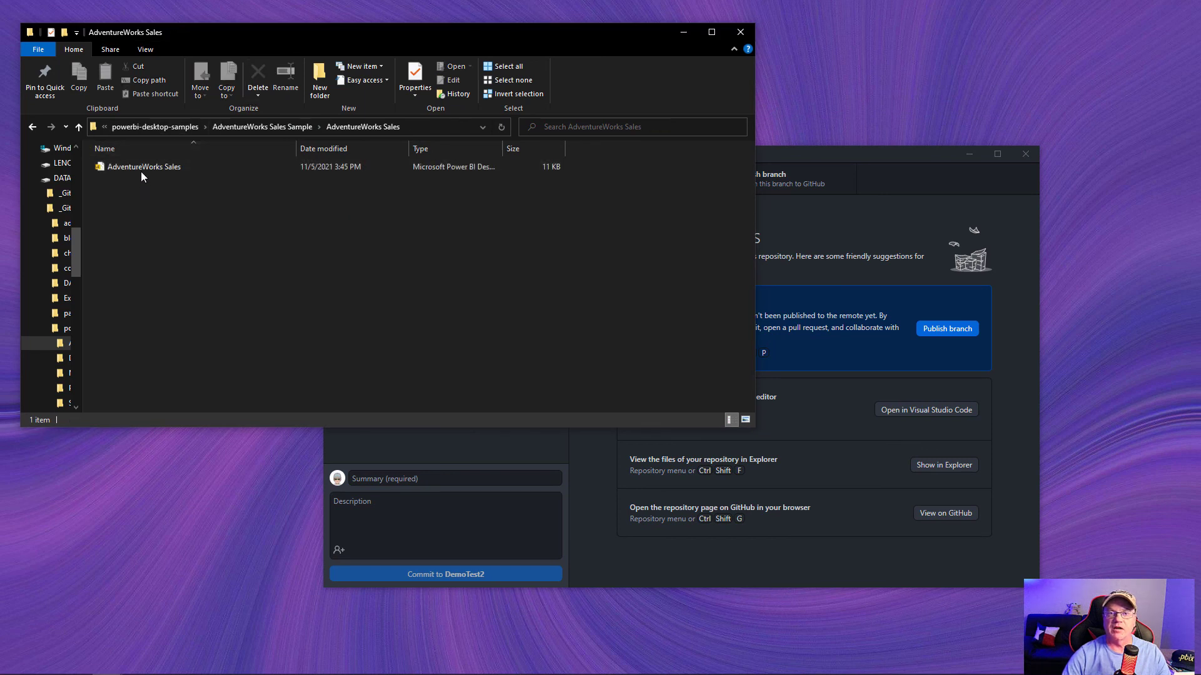
right_click(141, 177)
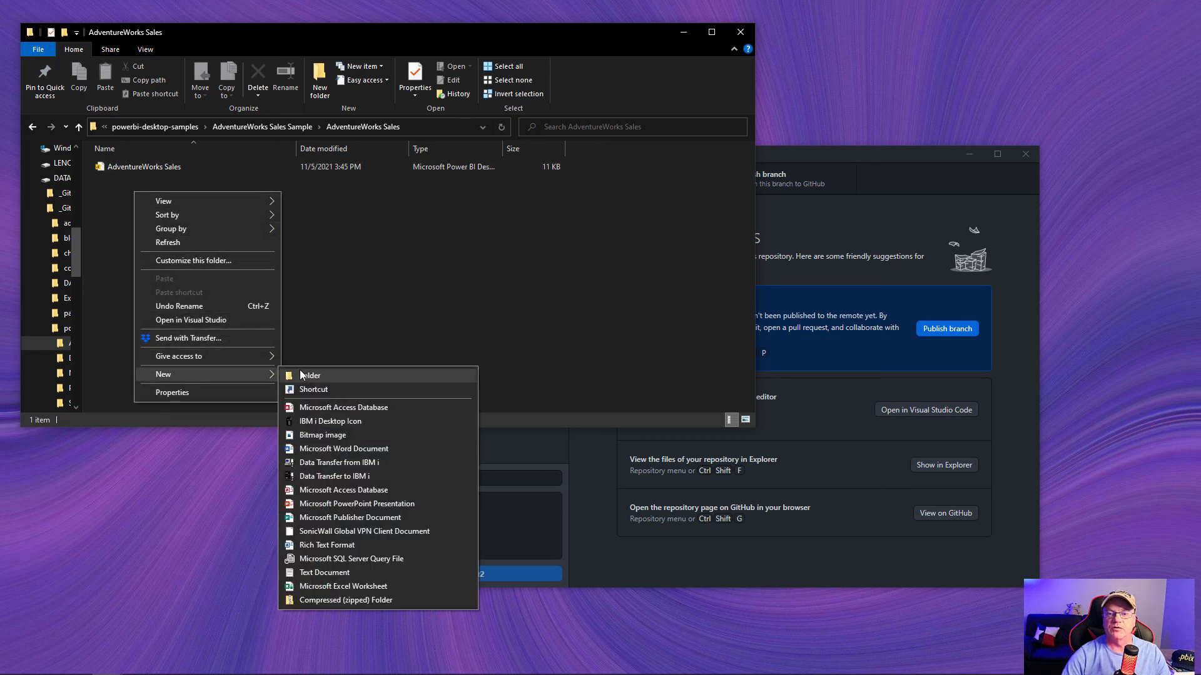
click(311, 374)
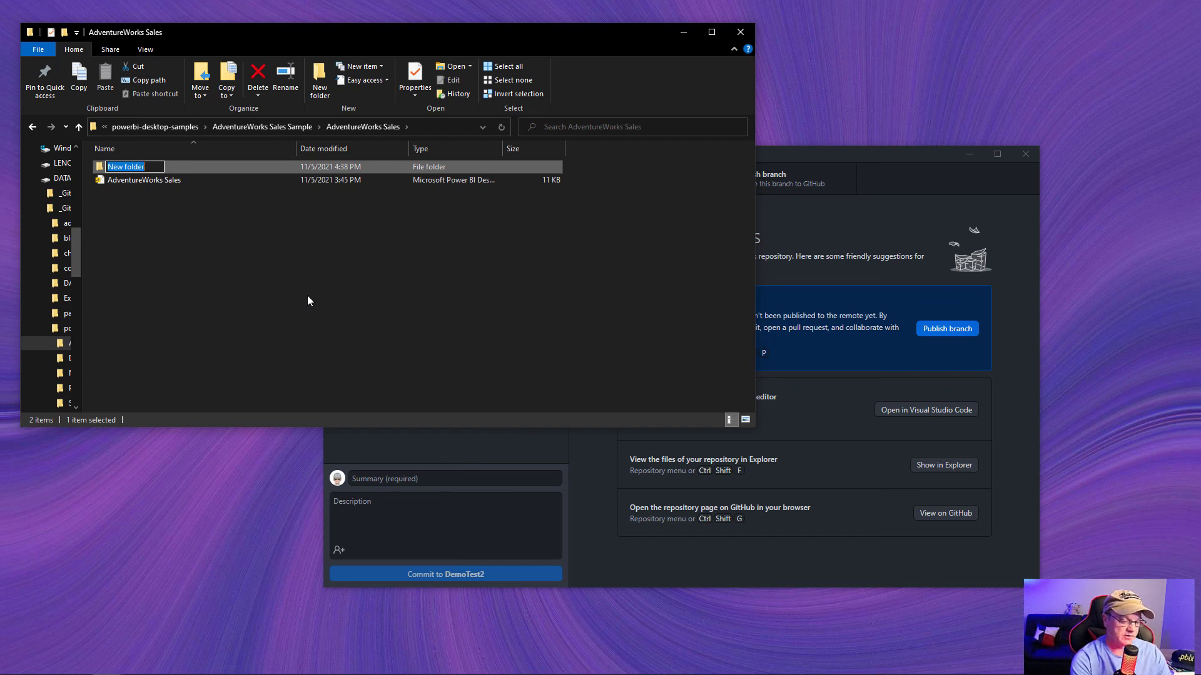
text(SR)
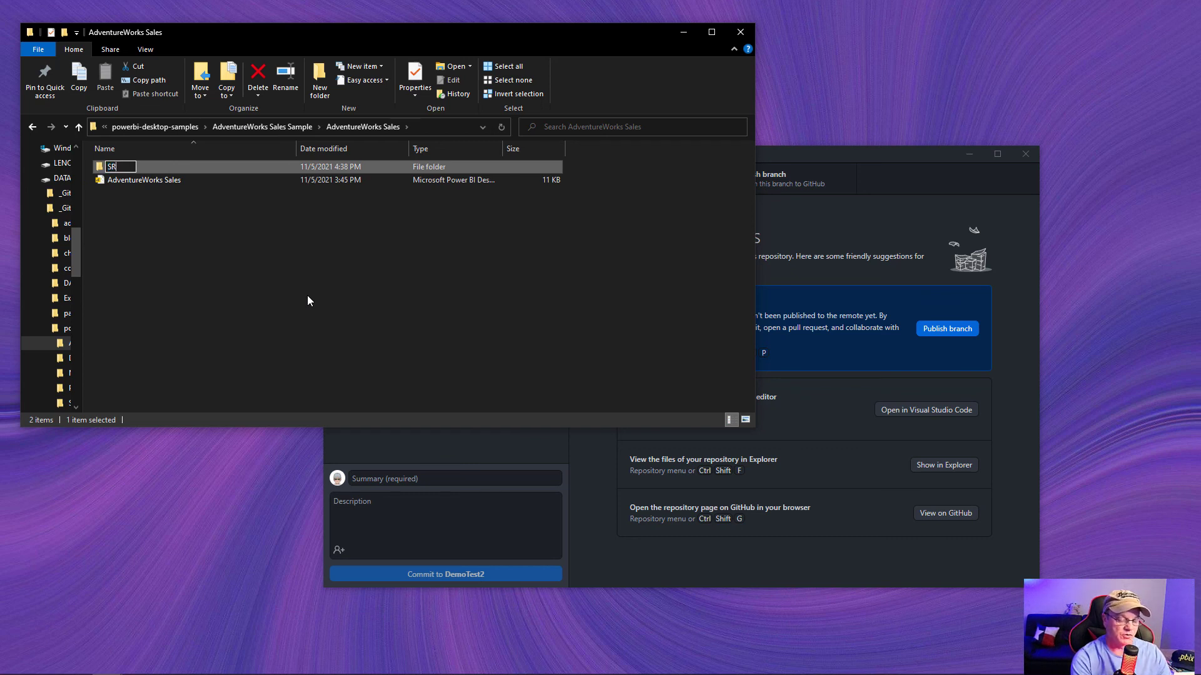
text(C)
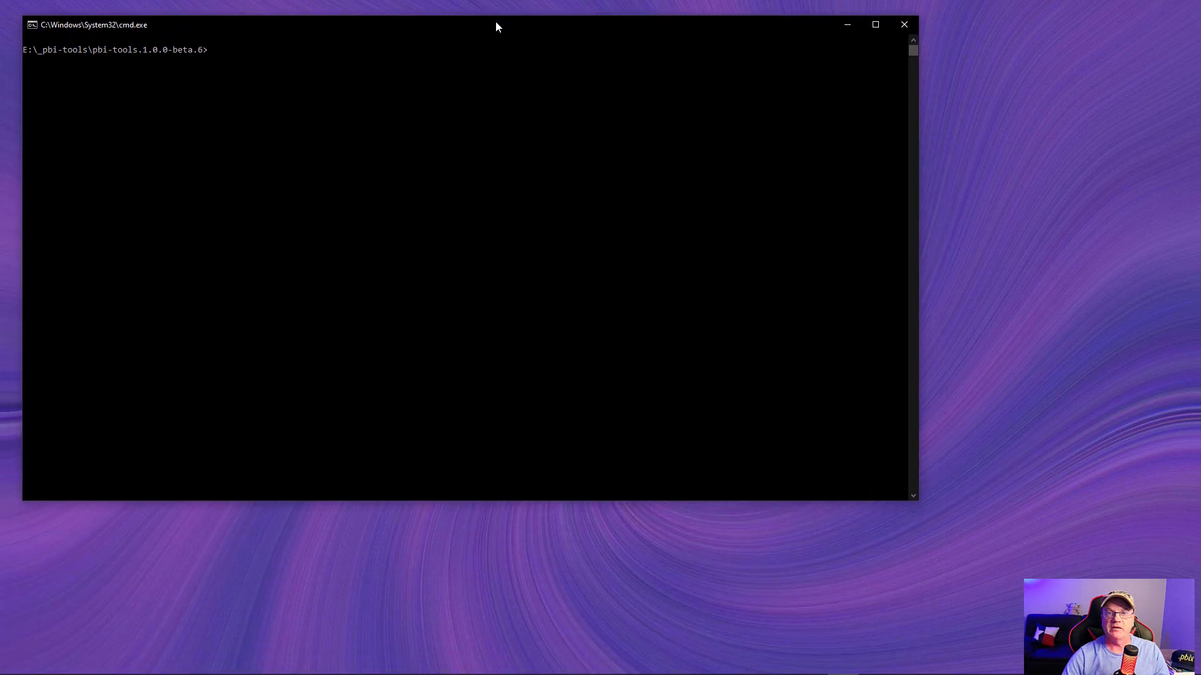
mouse_move(421, 262)
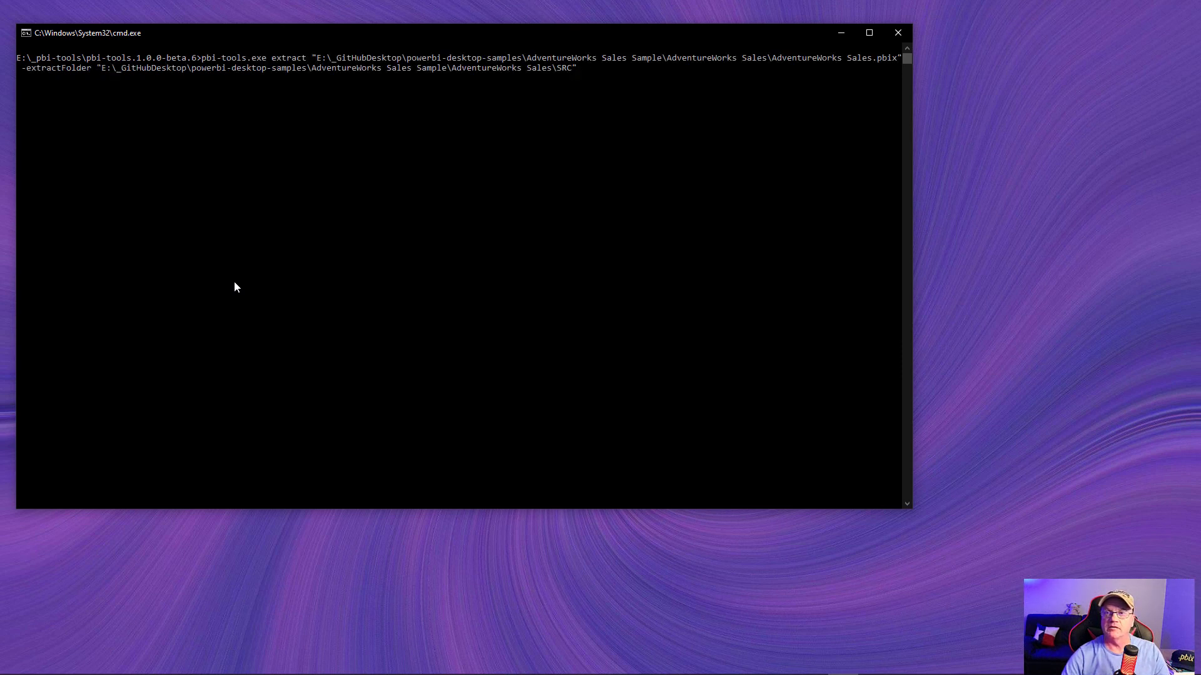
mouse_move(205, 64)
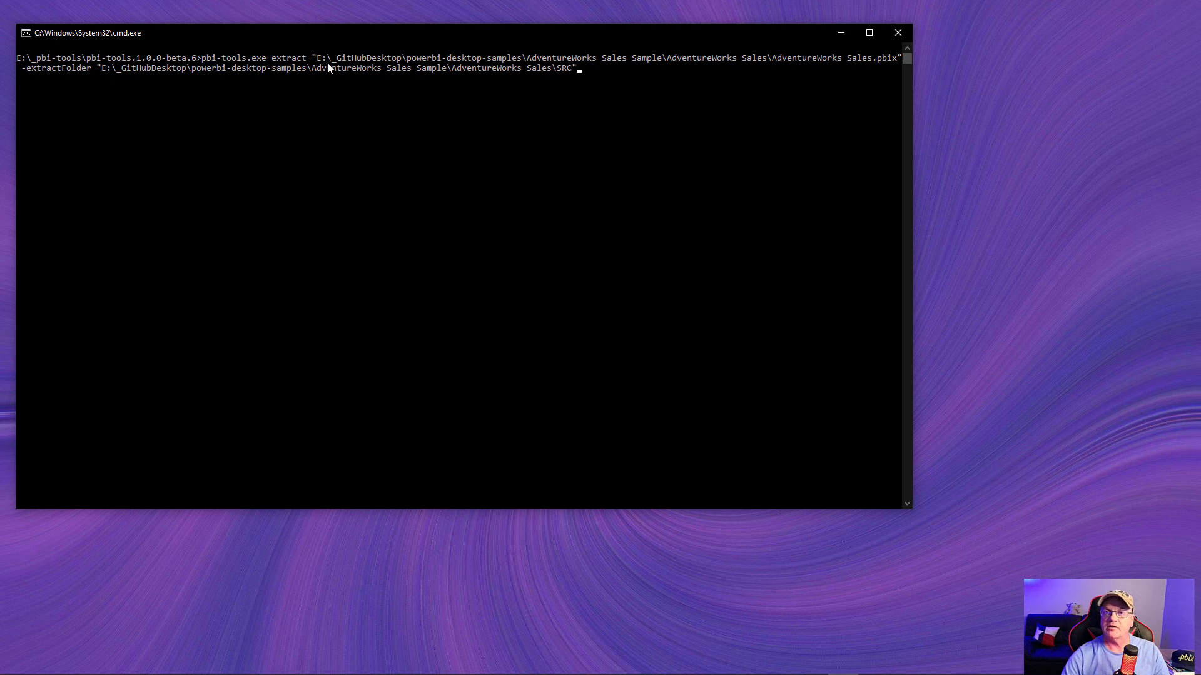
mouse_move(728, 73)
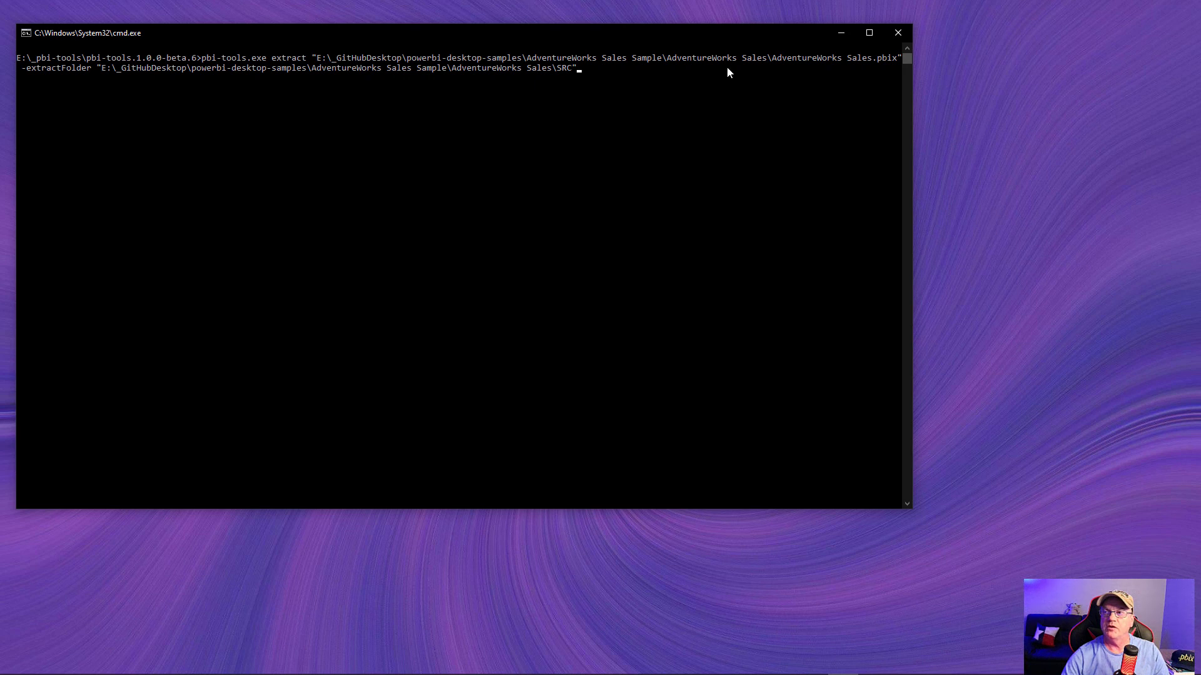
mouse_move(612, 85)
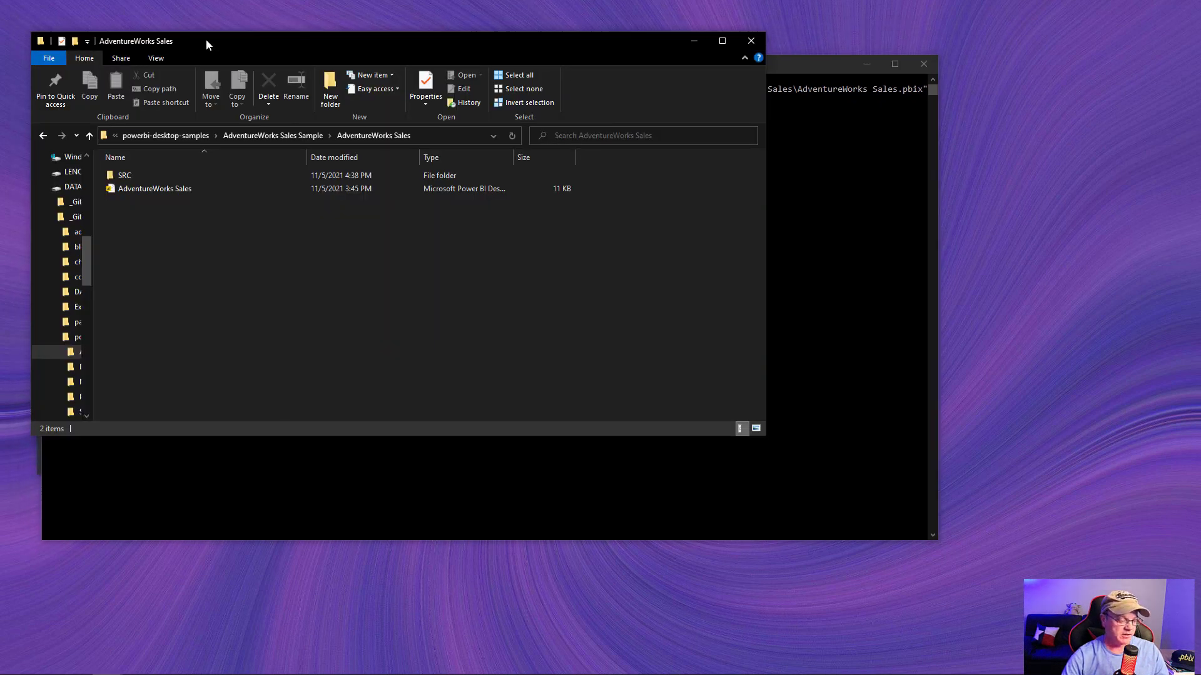
- Enter the SRC folder to see the extracted Mashup, Report and StaticResources folders and JSON files
click(124, 175)
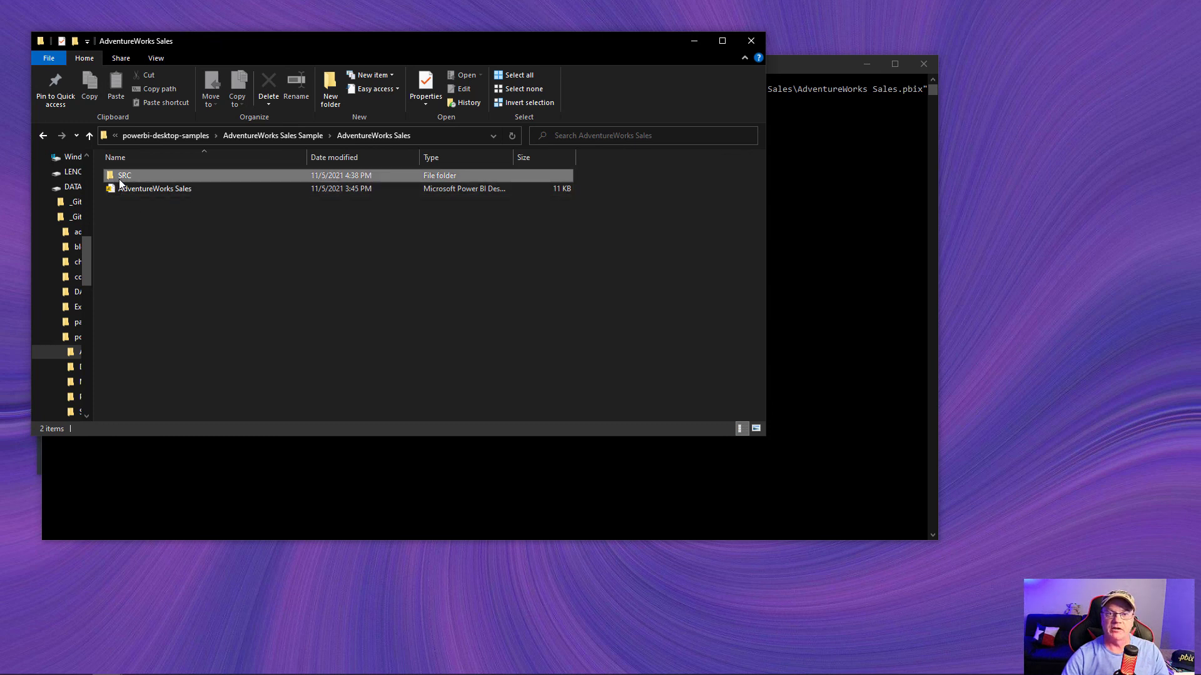
right_click(124, 175)
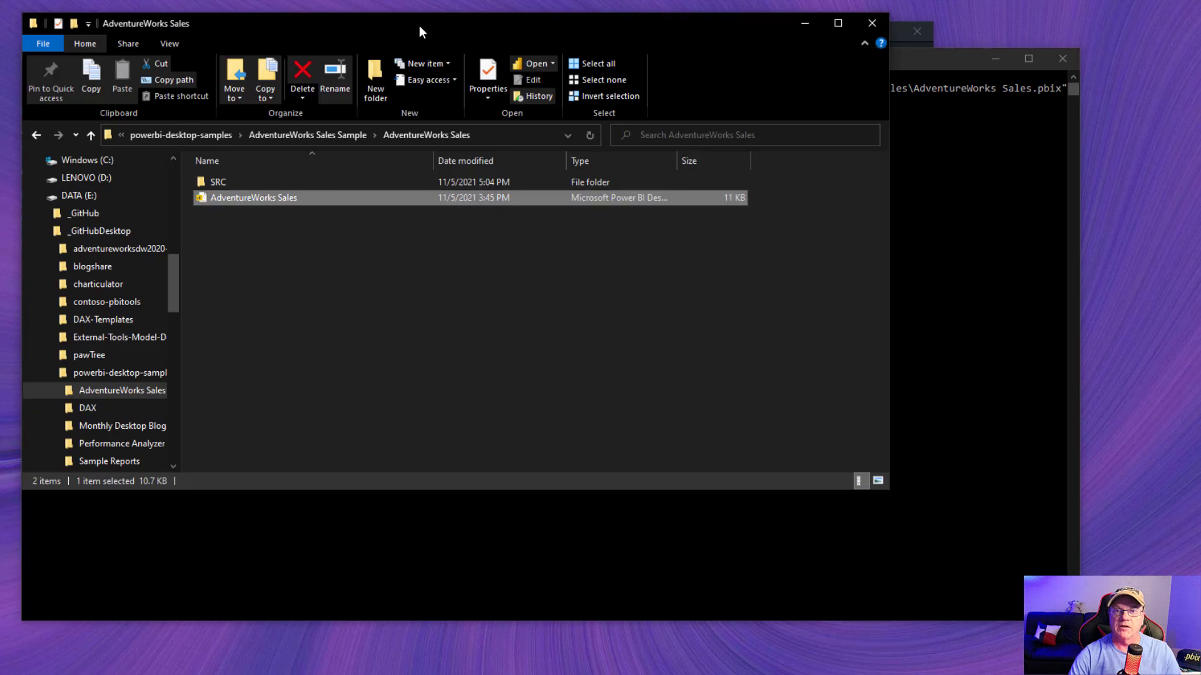
click(218, 181)
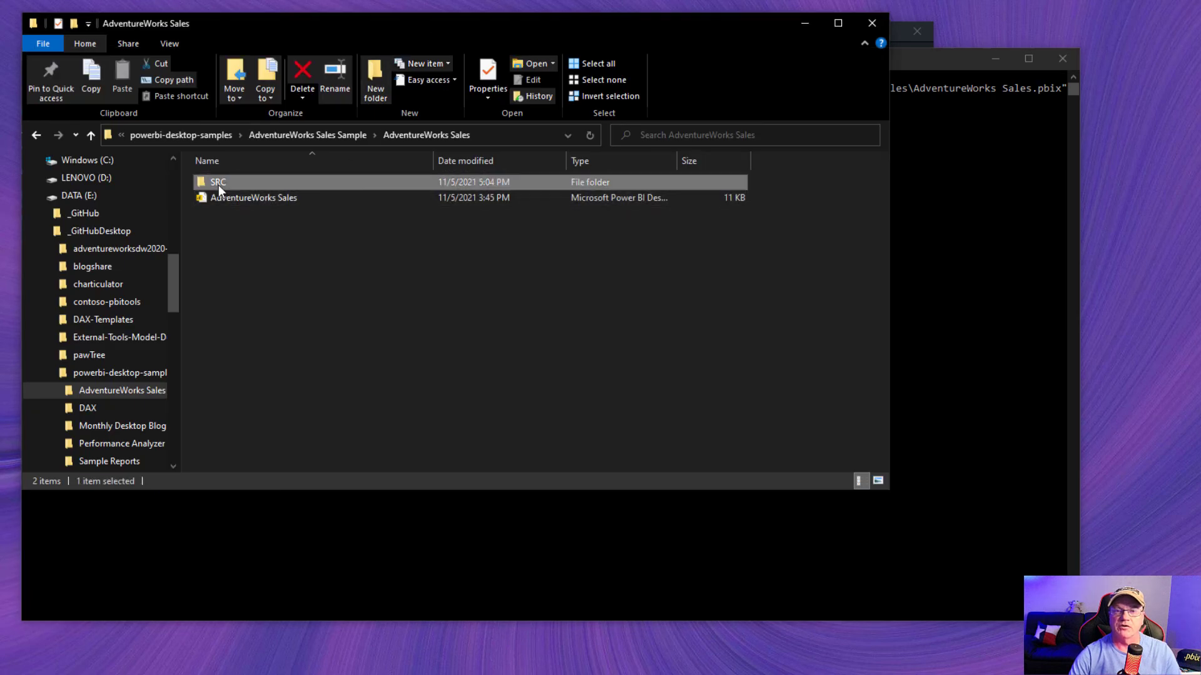
double_click(217, 181)
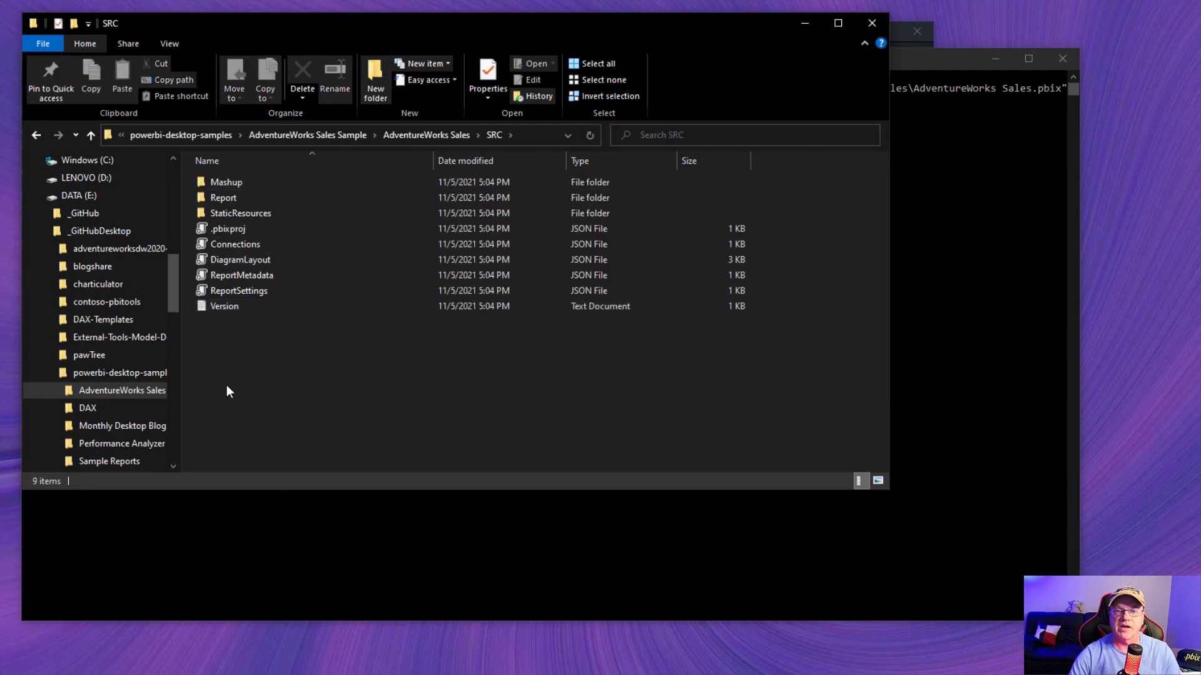
mouse_move(284, 419)
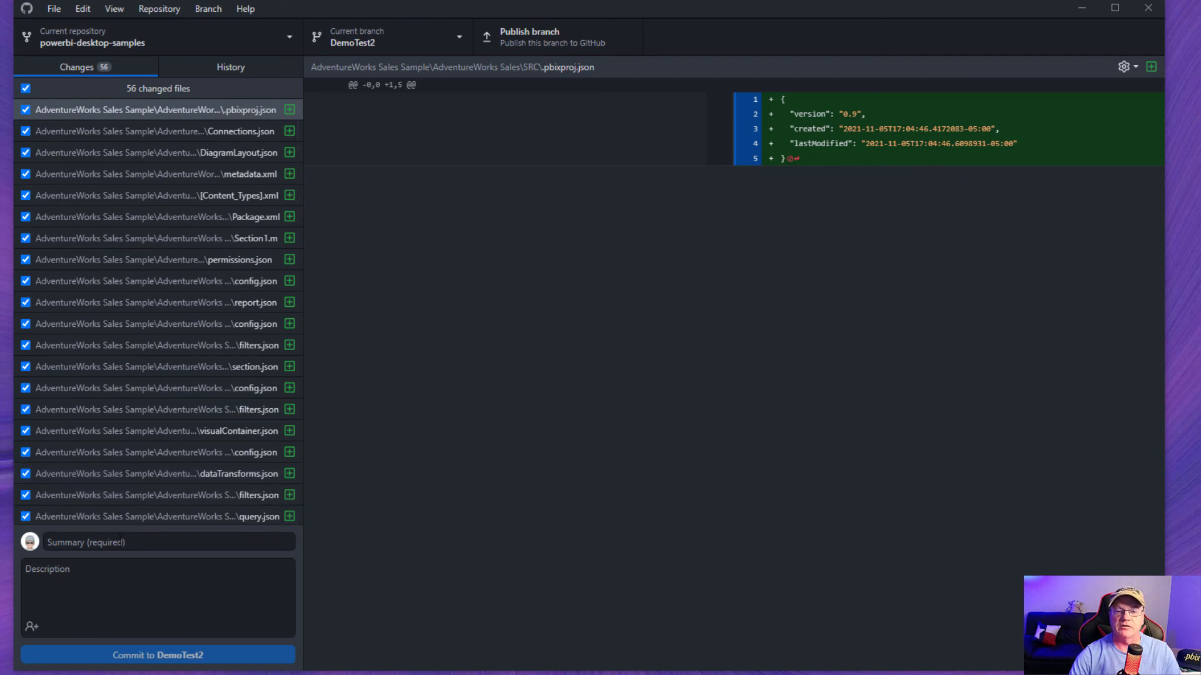
- Commit the 56 extracted files to DemoTest2 with summary 'initial'
click(159, 541)
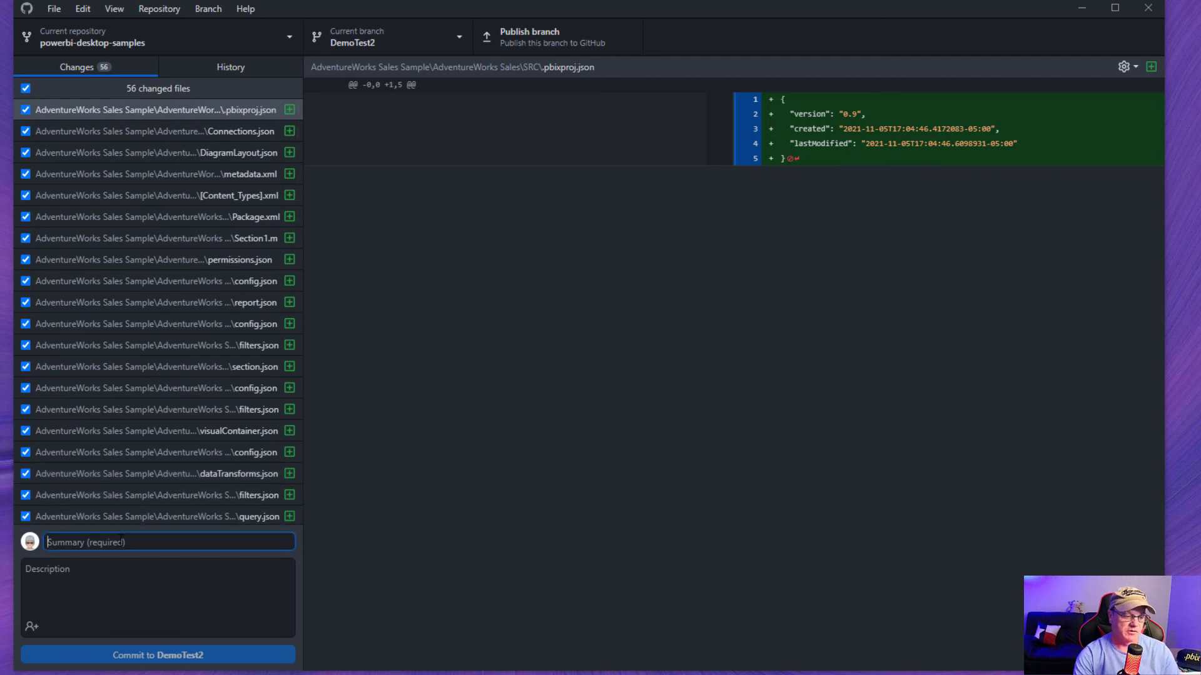
text(i)
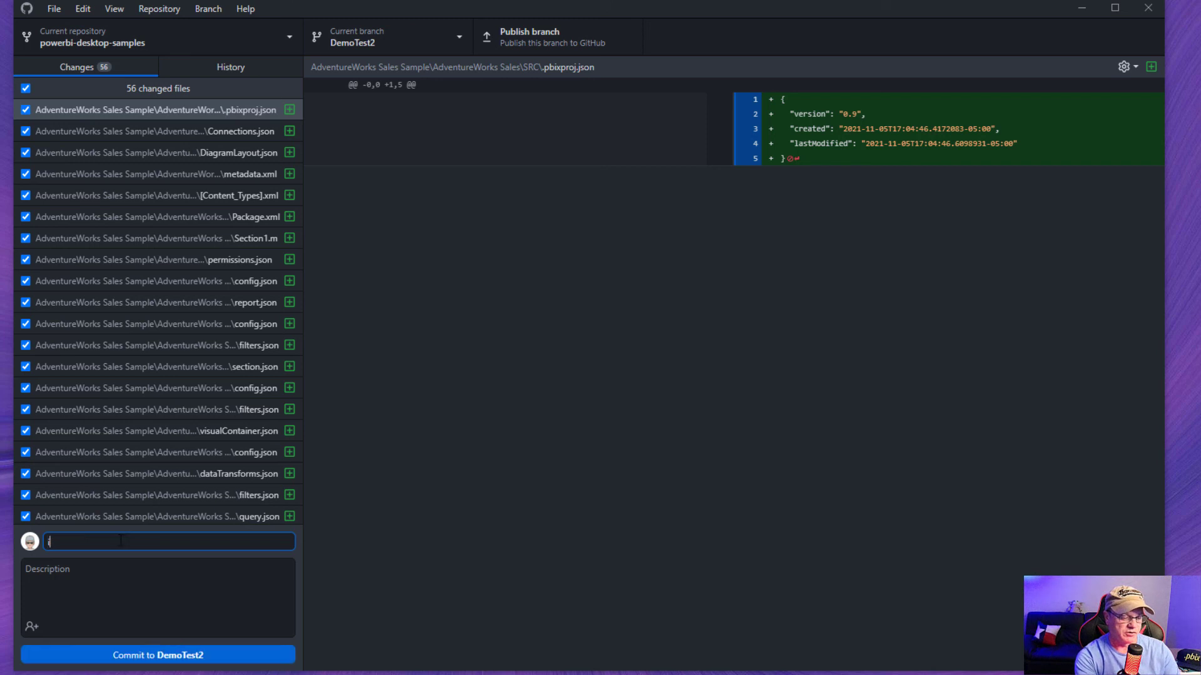
text(initial)
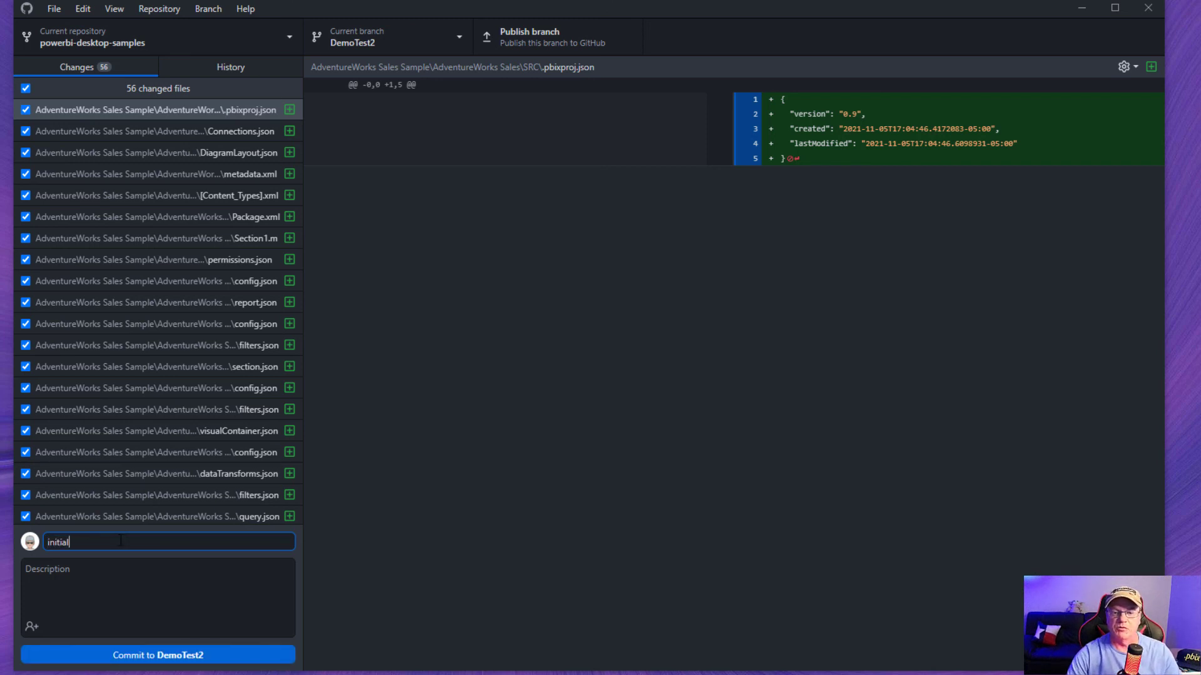
click(158, 654)
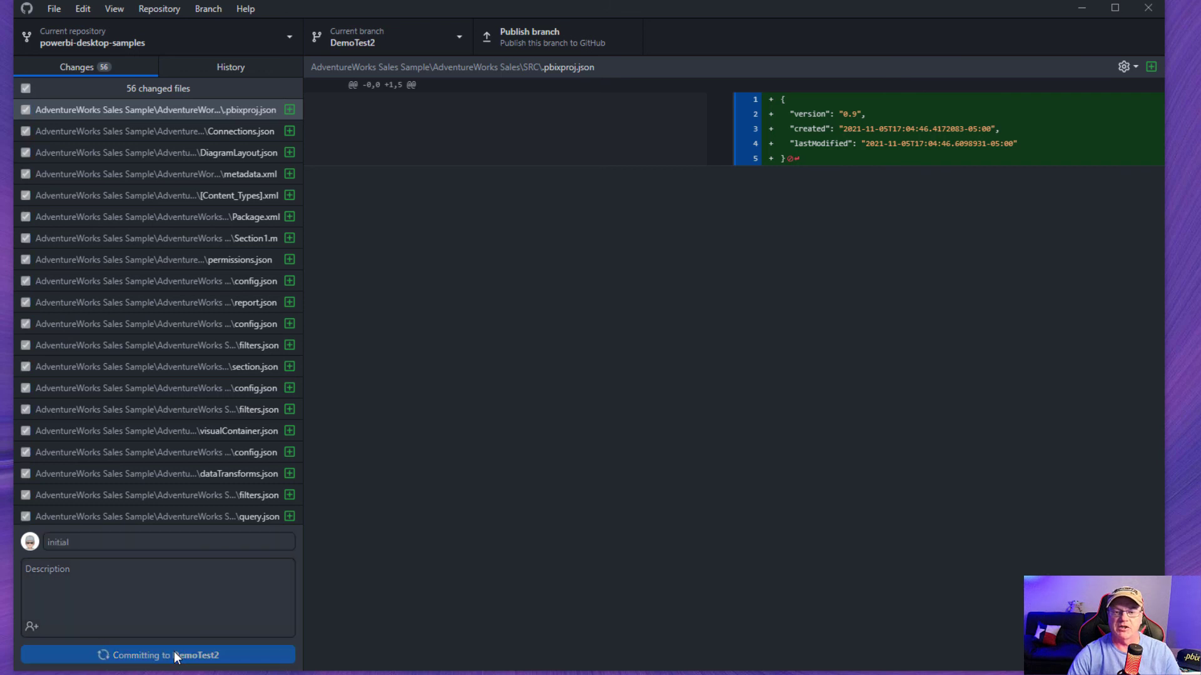
click(157, 654)
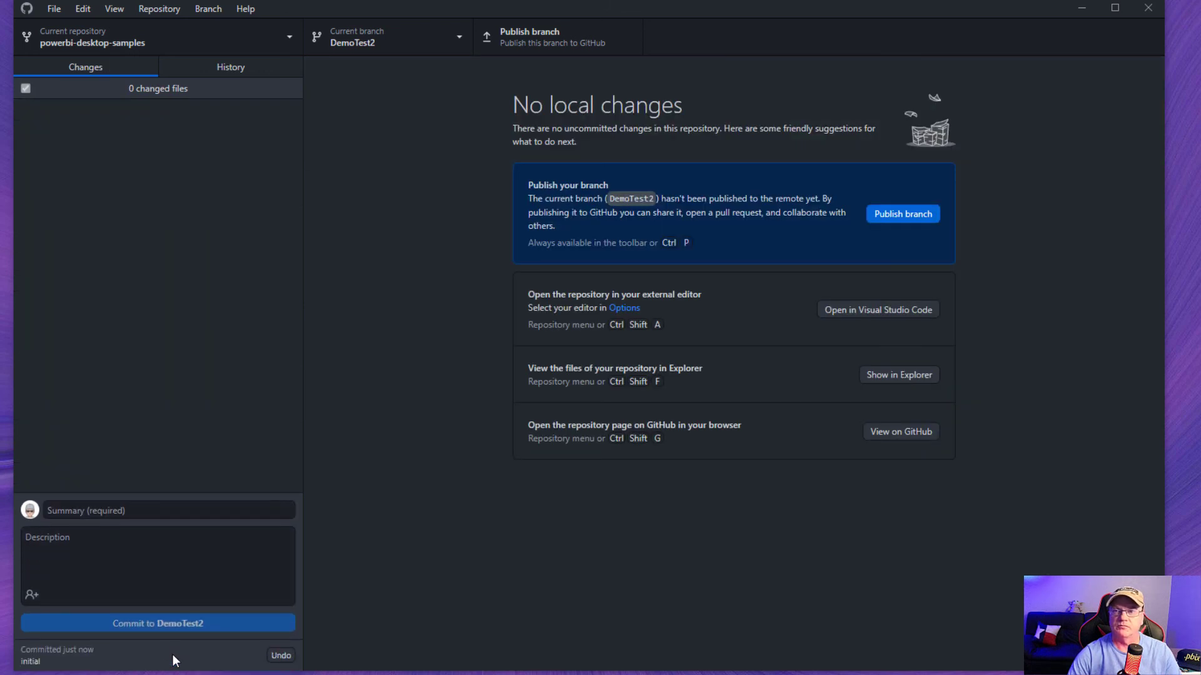
mouse_move(362, 15)
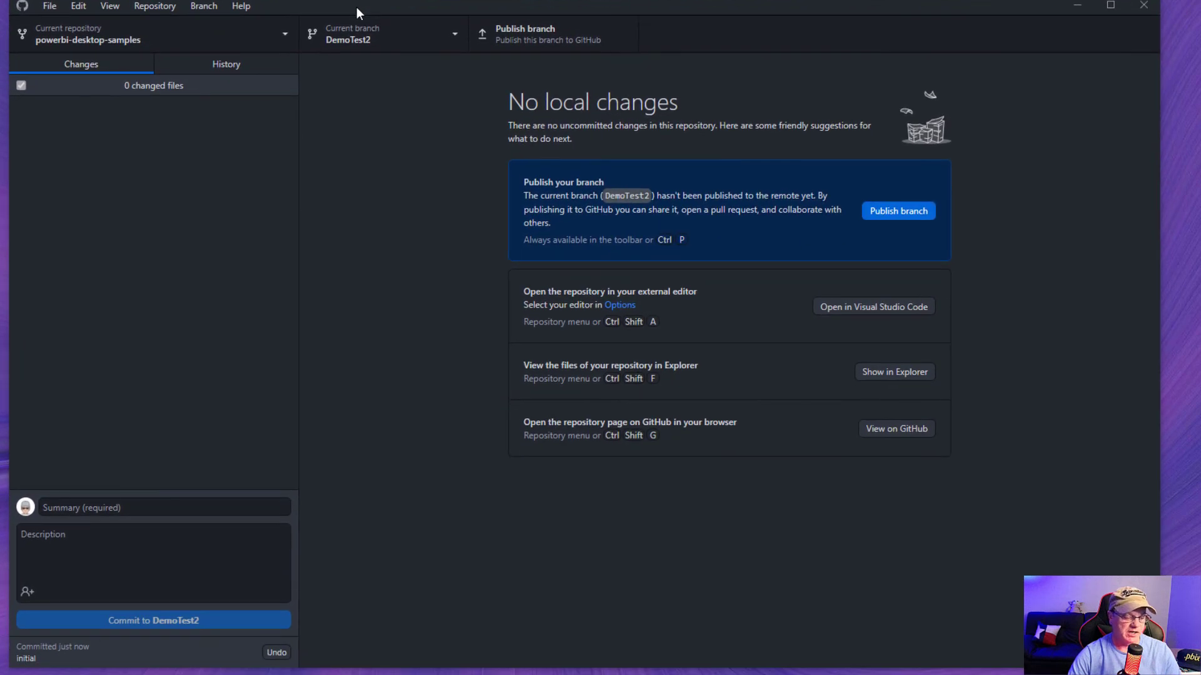
mouse_move(354, 449)
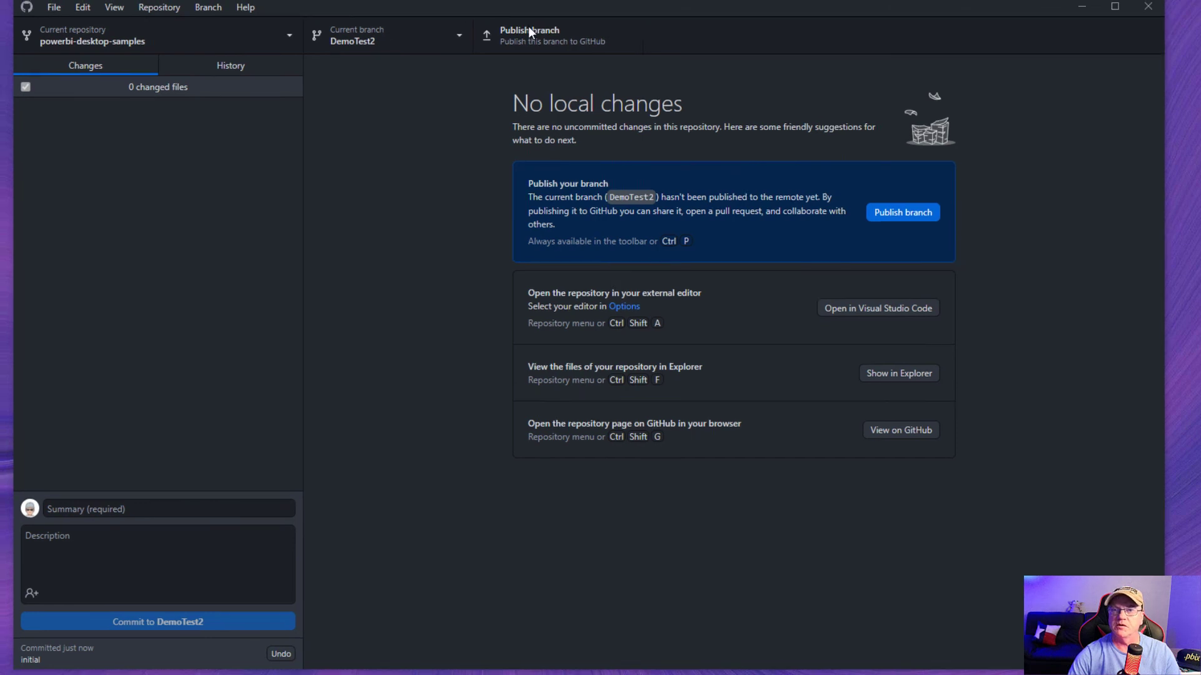
click(898, 372)
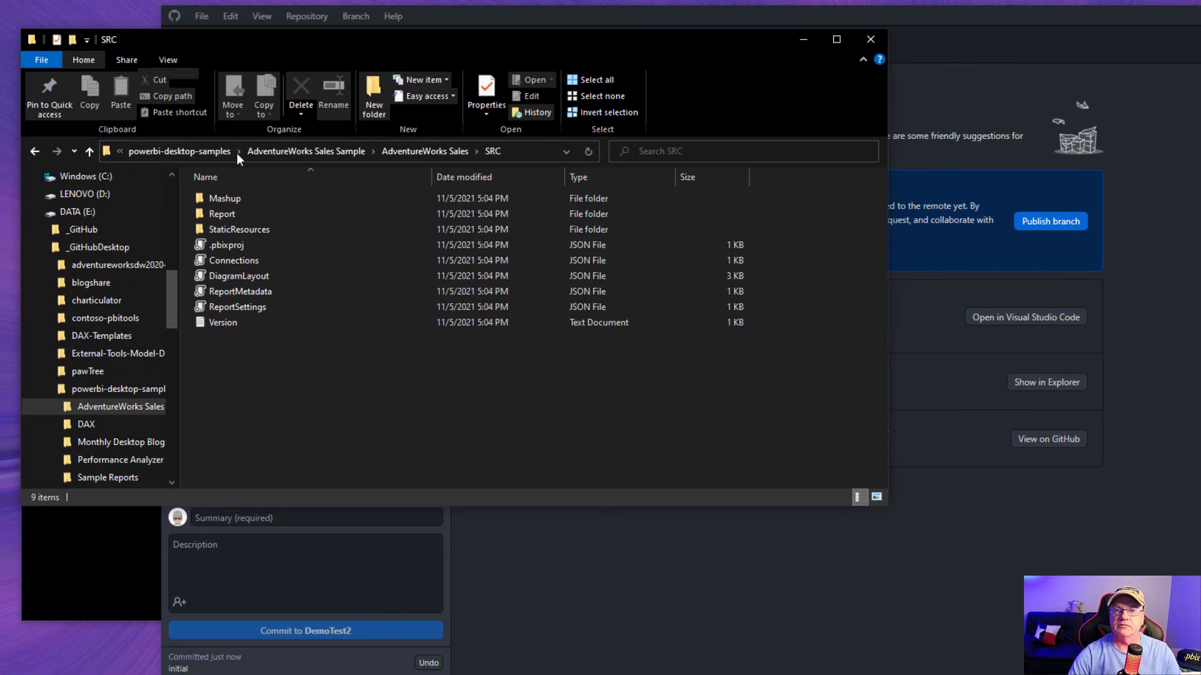
- Open the AdventureWorks Sales .pbix report from its project folder in File Explorer
click(426, 151)
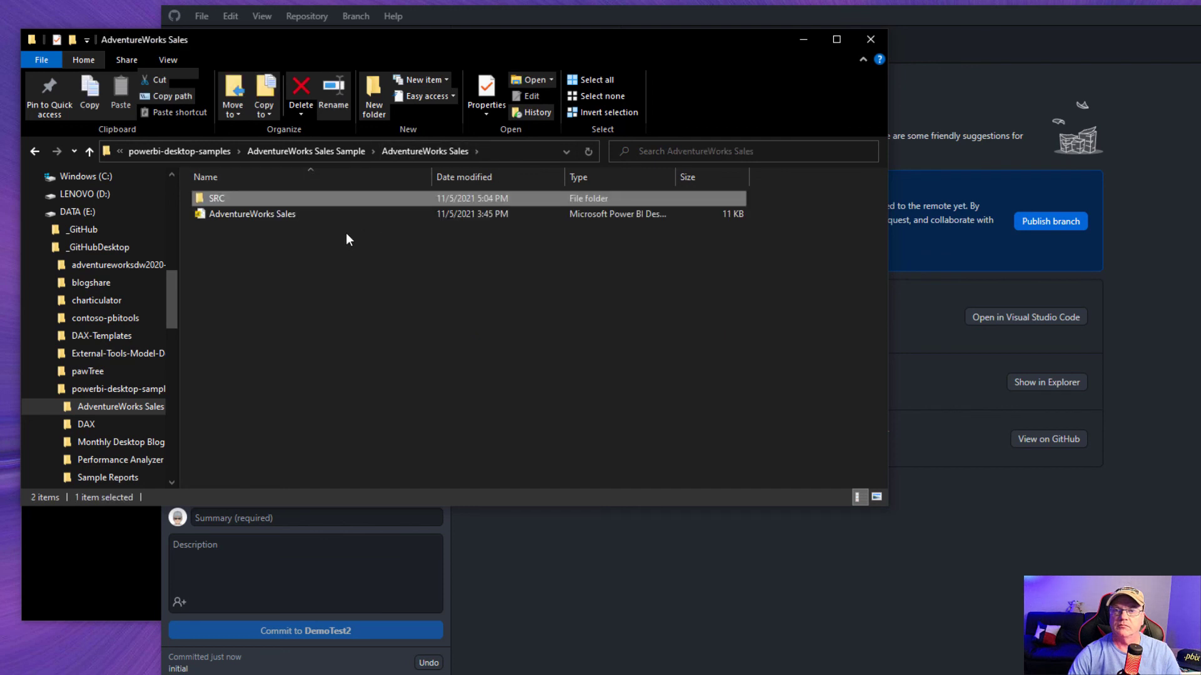
click(251, 213)
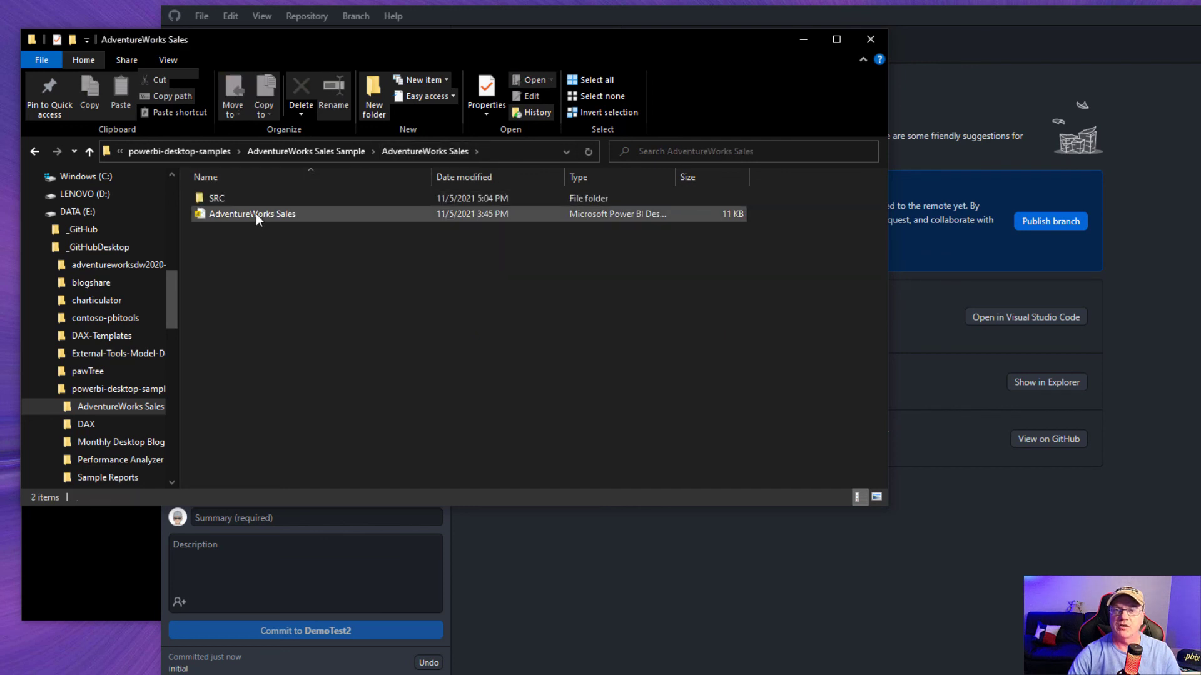
double_click(251, 214)
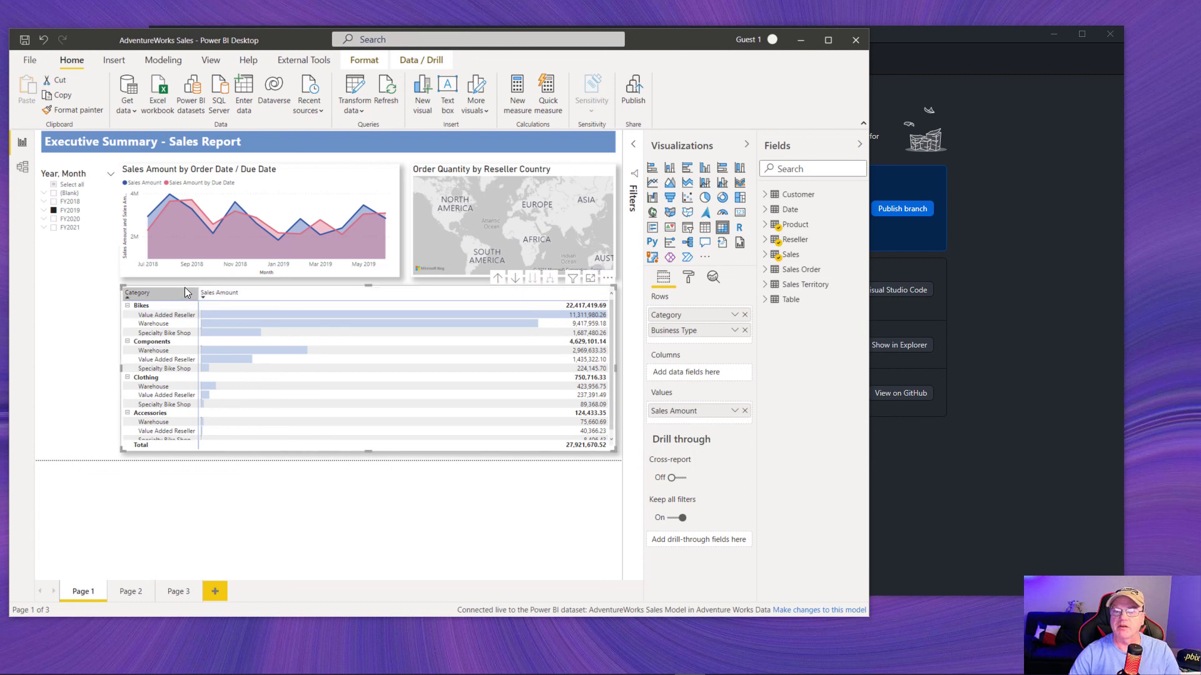
mouse_move(275, 298)
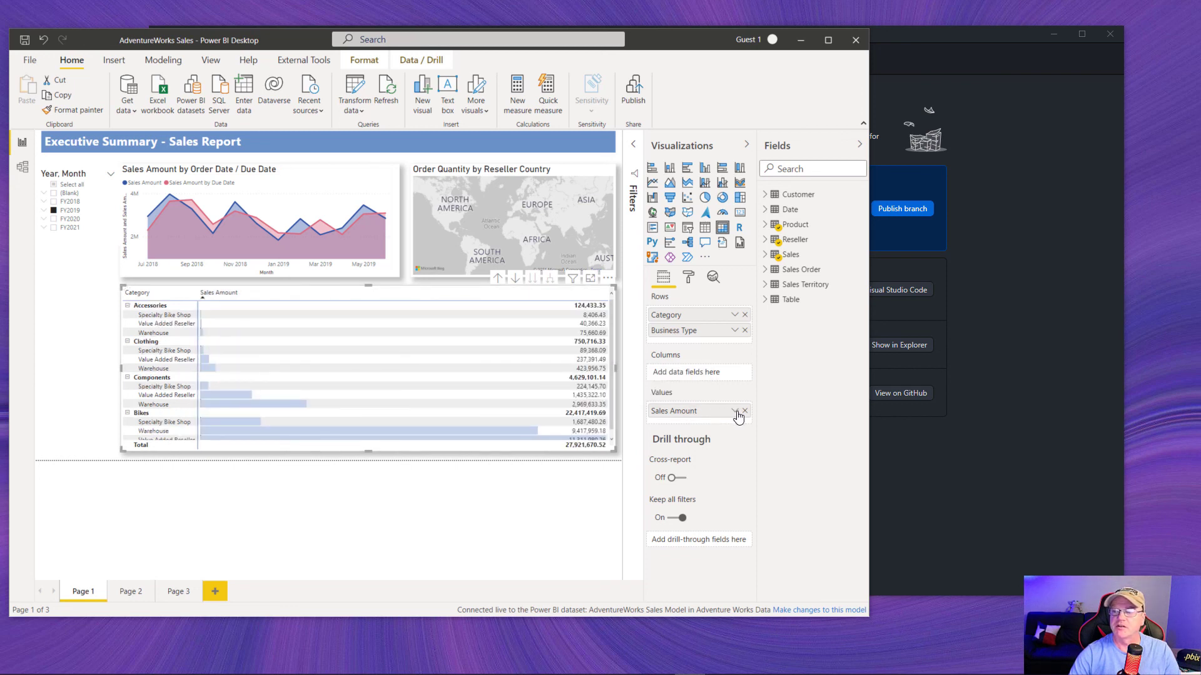
- Start a new measure on the Sales table from the Fields pane
click(738, 411)
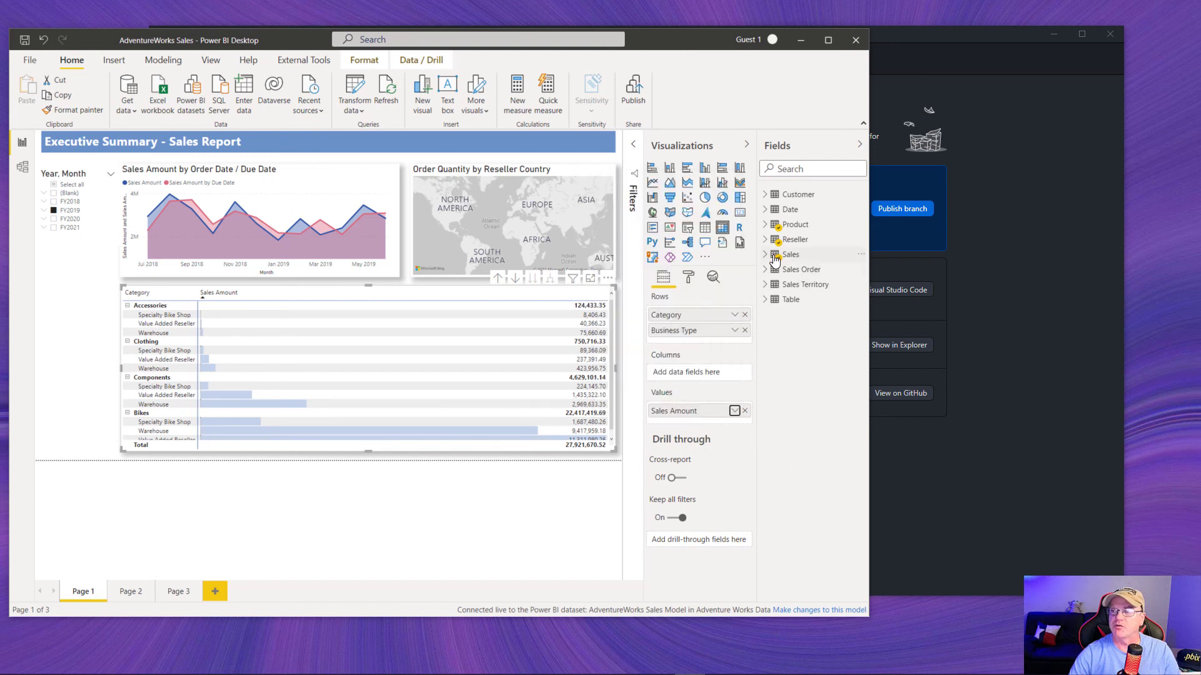
mouse_move(787, 254)
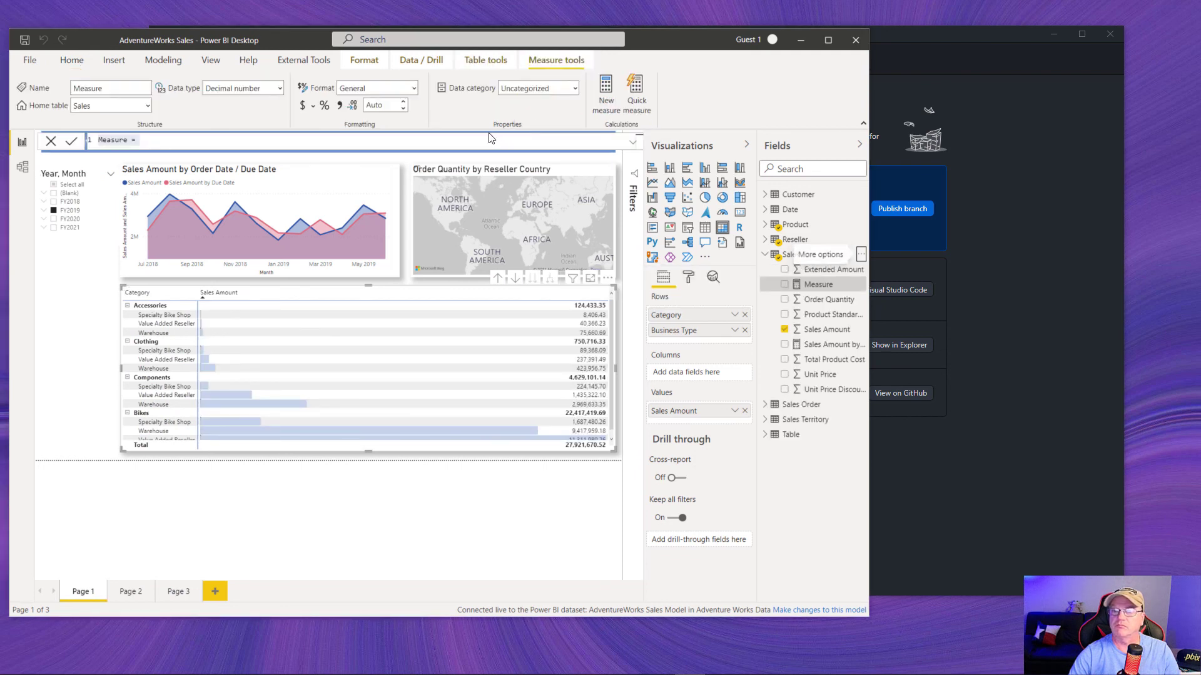
- Define the measure Total Sale = SUM(Sales[Sales Amount]) in the formula bar
double_click(112, 140)
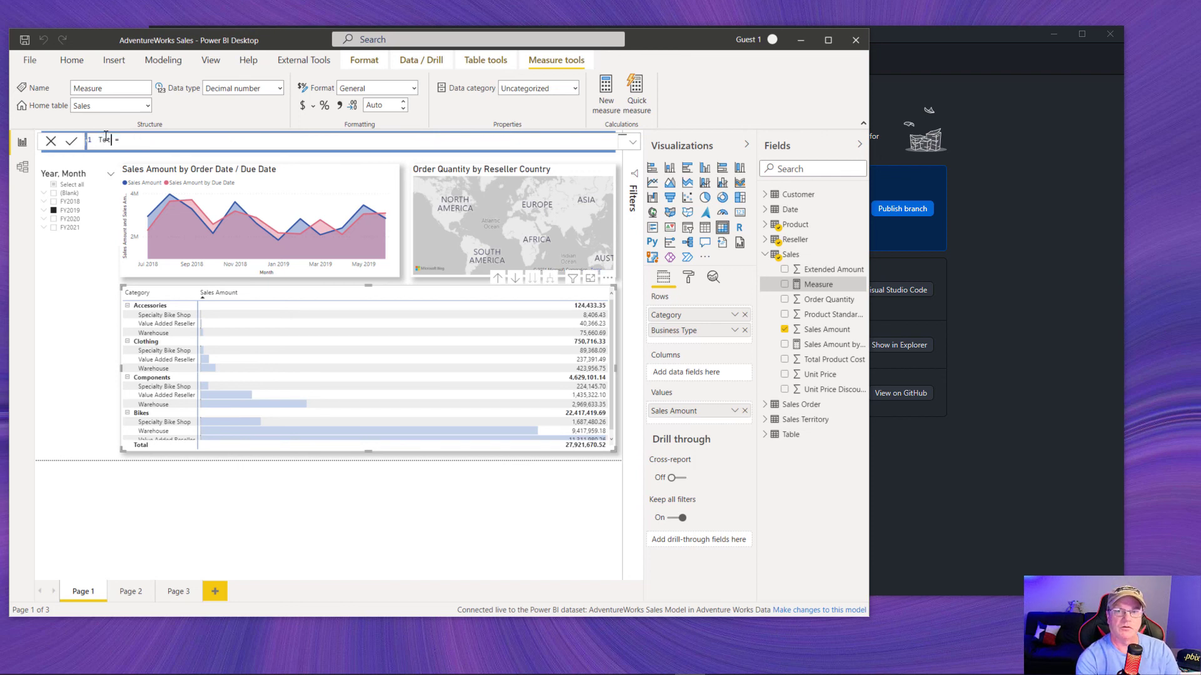
text(Total Sal)
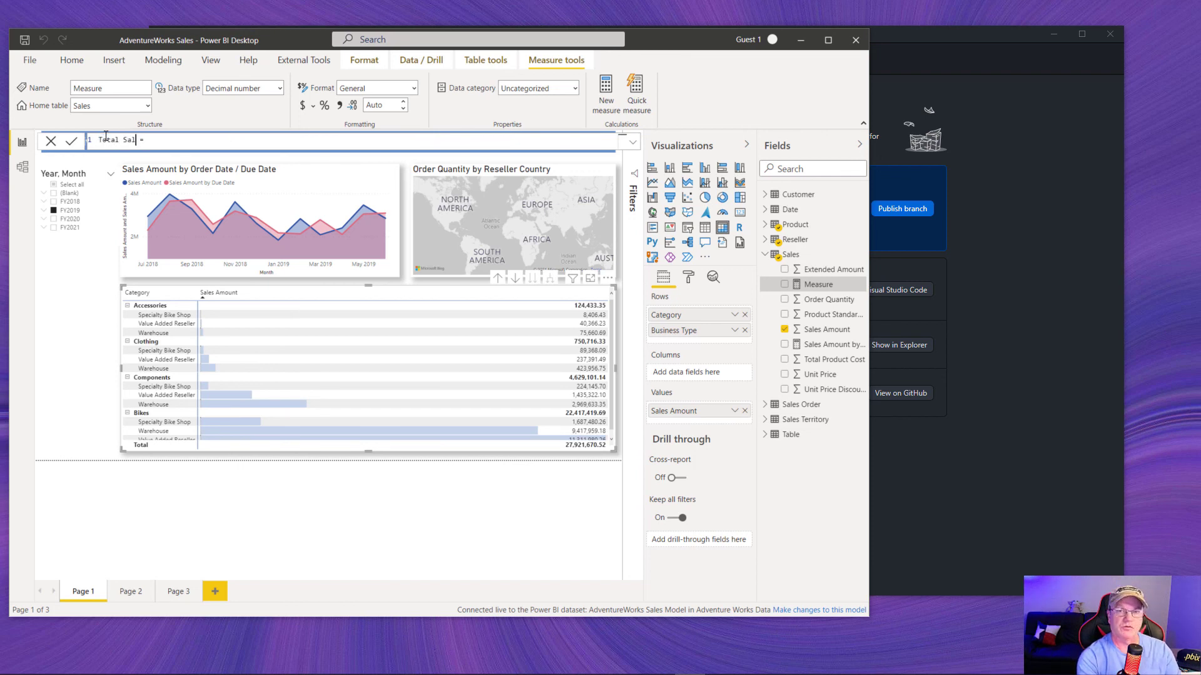
text(e)
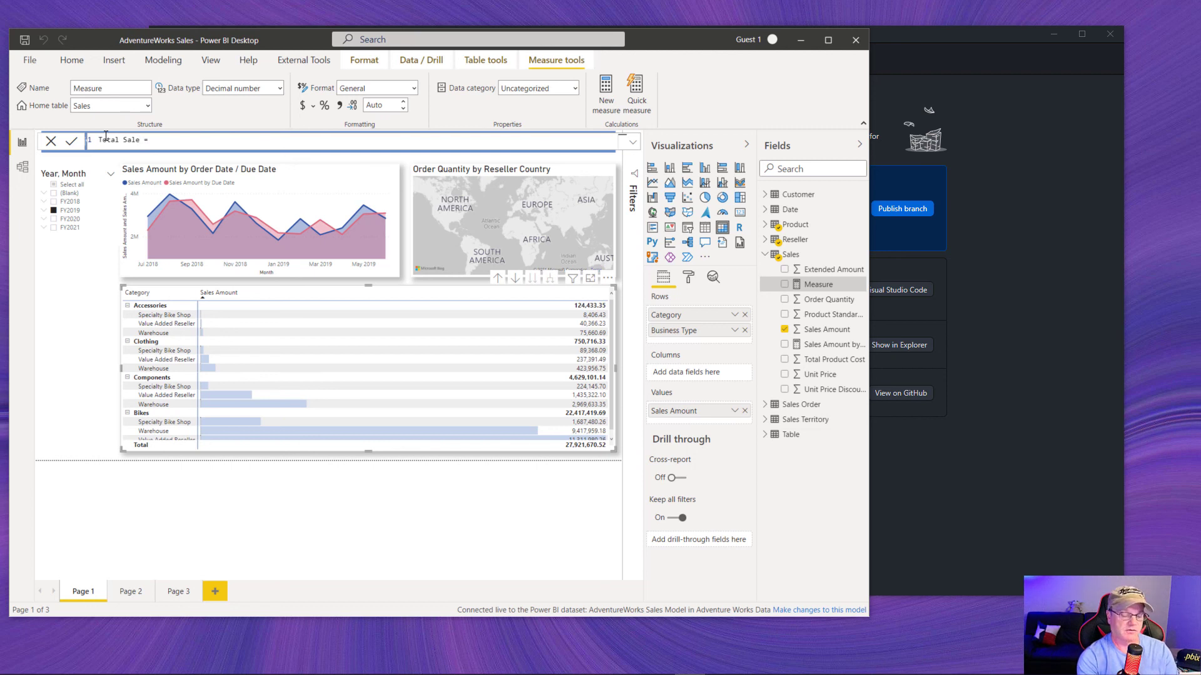
text(Sum)
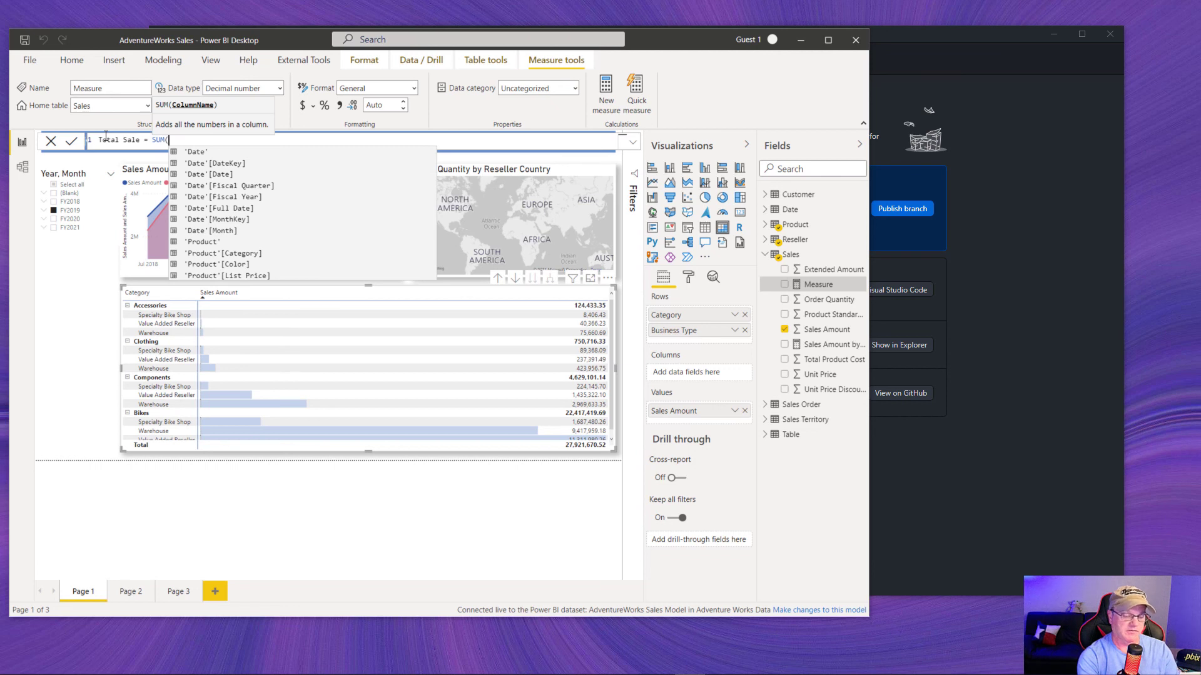
text(sa)
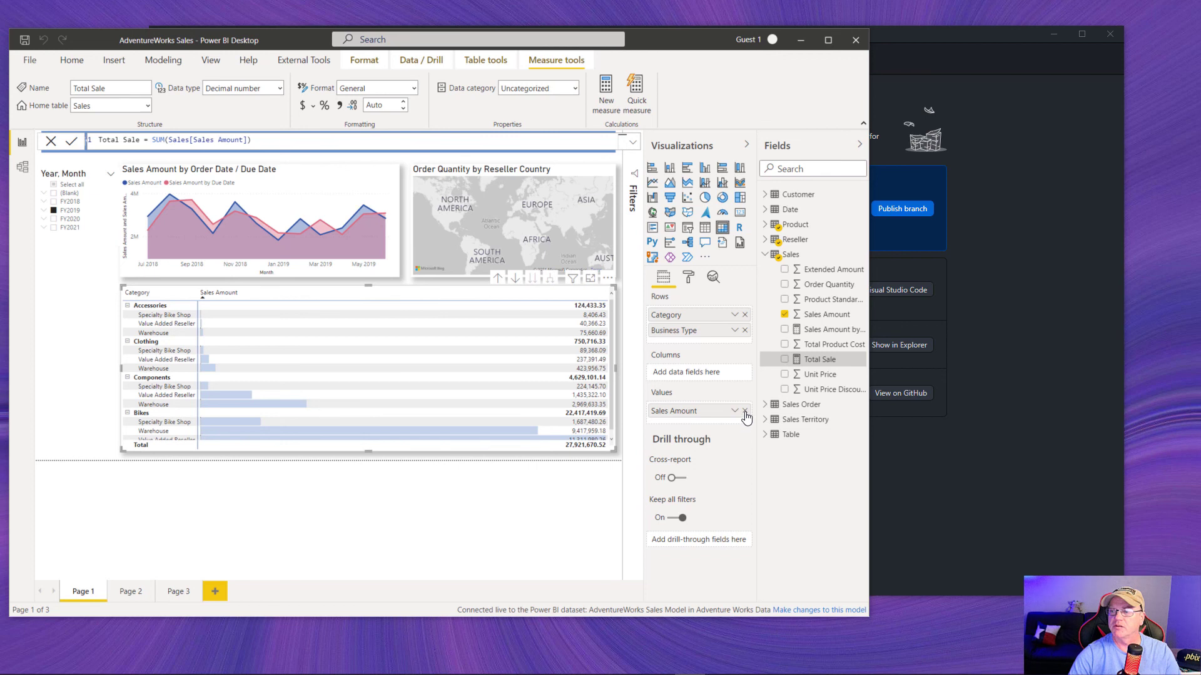
- Replace Sales Amount with the Total Sale measure in the matrix values
click(743, 411)
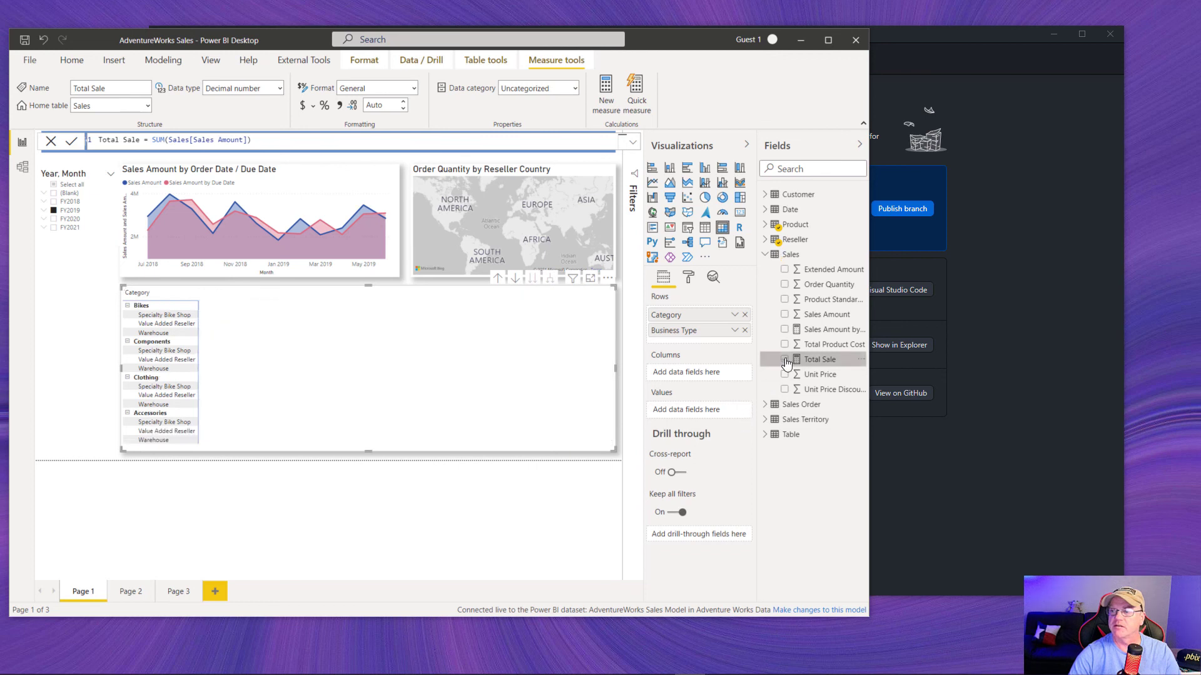
click(785, 359)
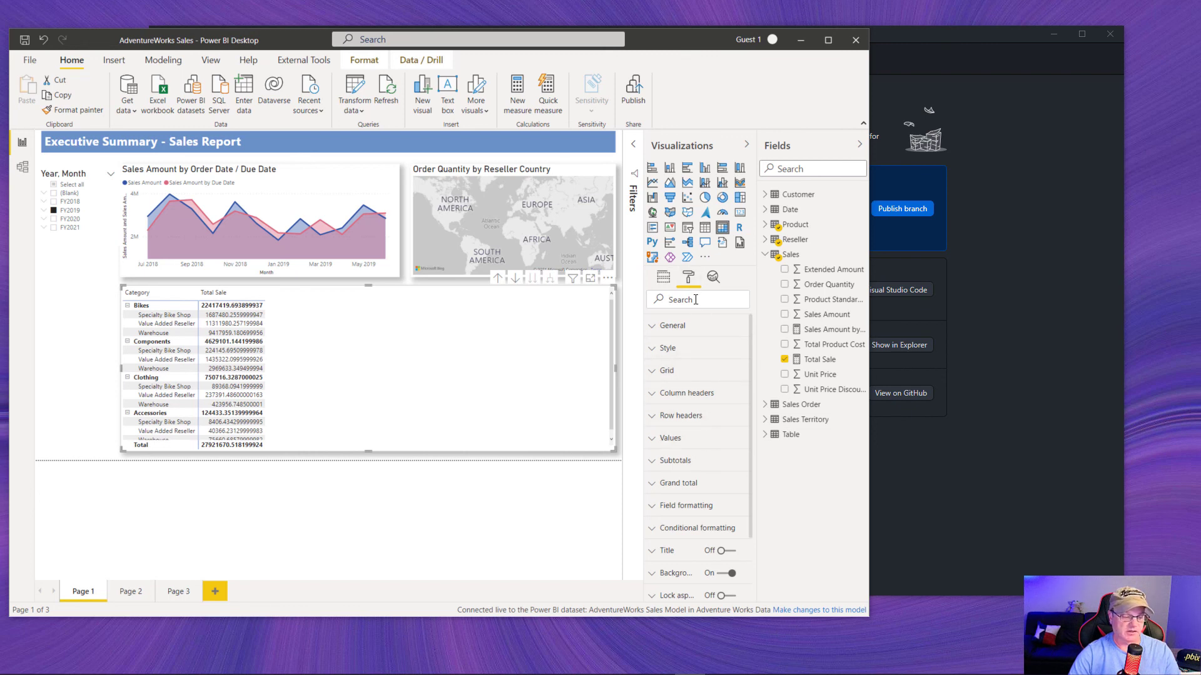
- Turn on data bars for Total Sale via the Format pane search for 'data'
text(data)
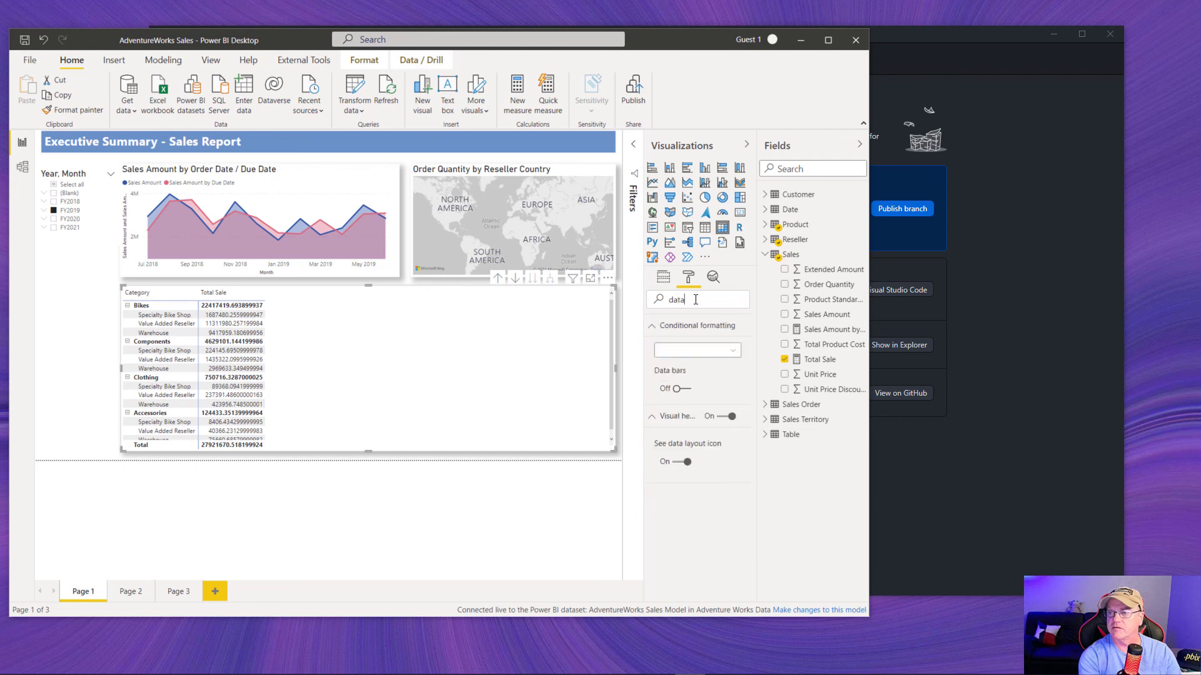
click(694, 350)
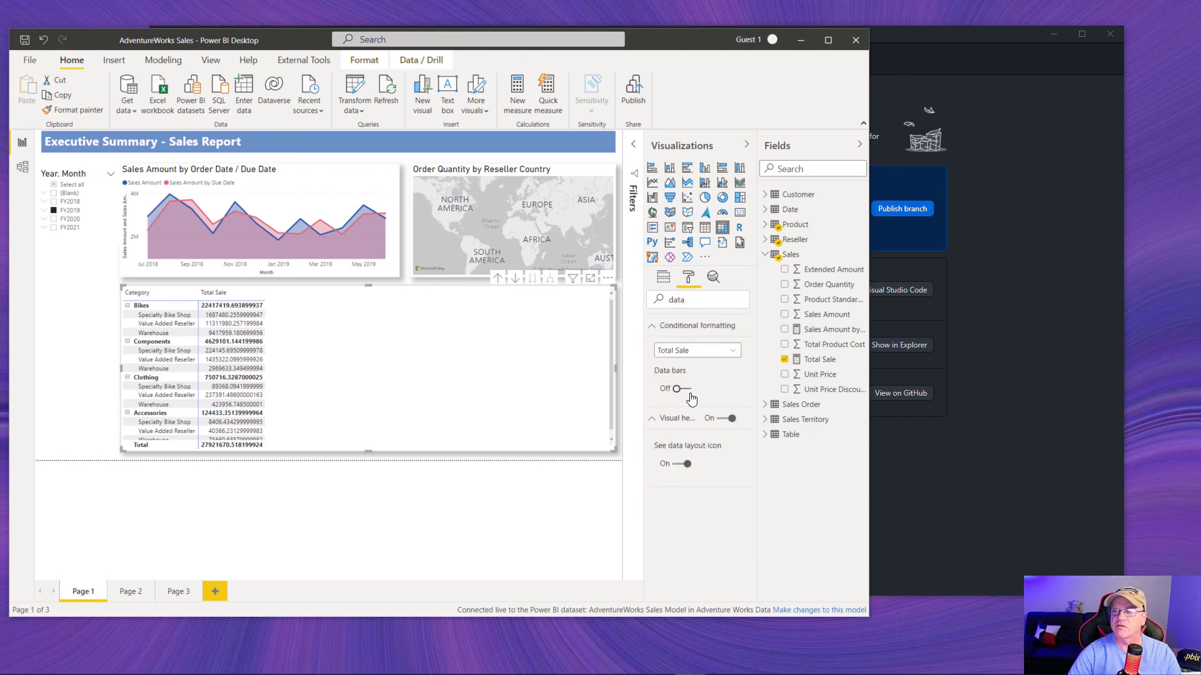
click(673, 388)
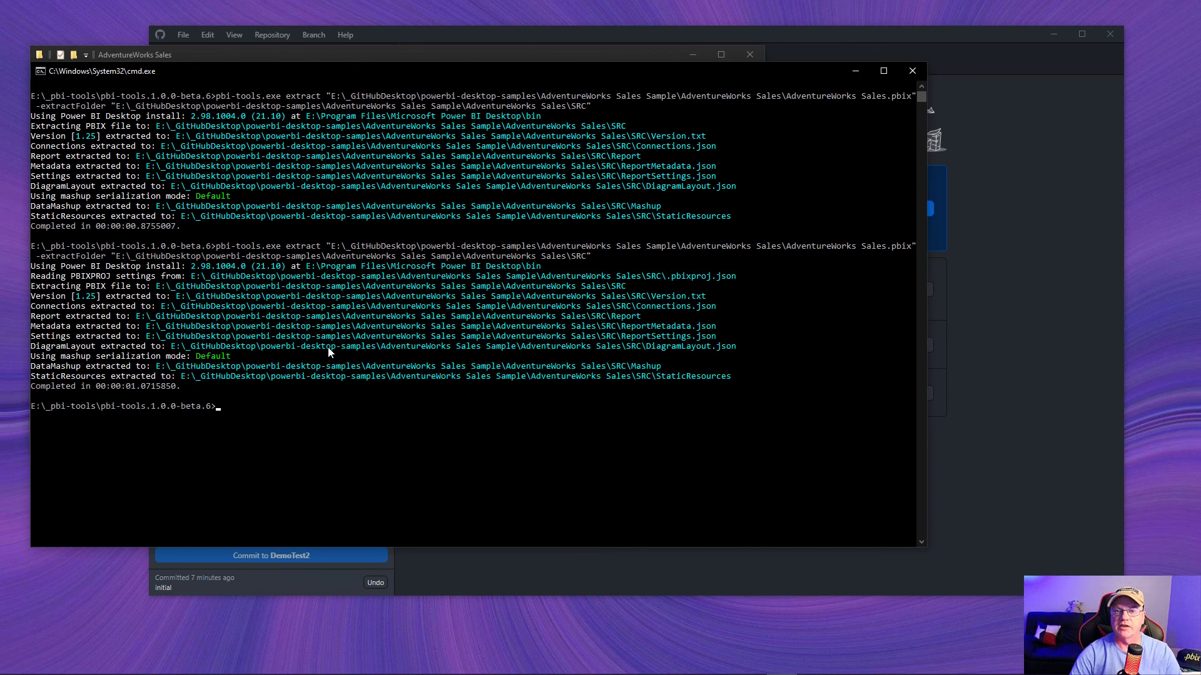
mouse_move(419, 90)
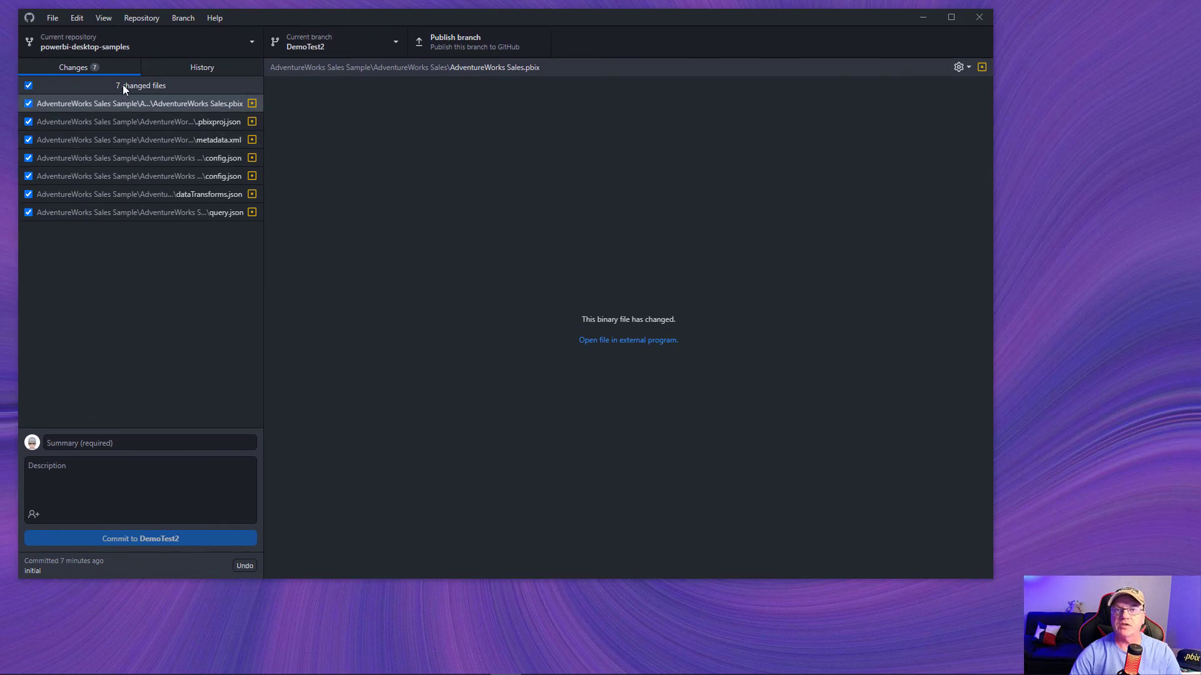
mouse_move(122, 87)
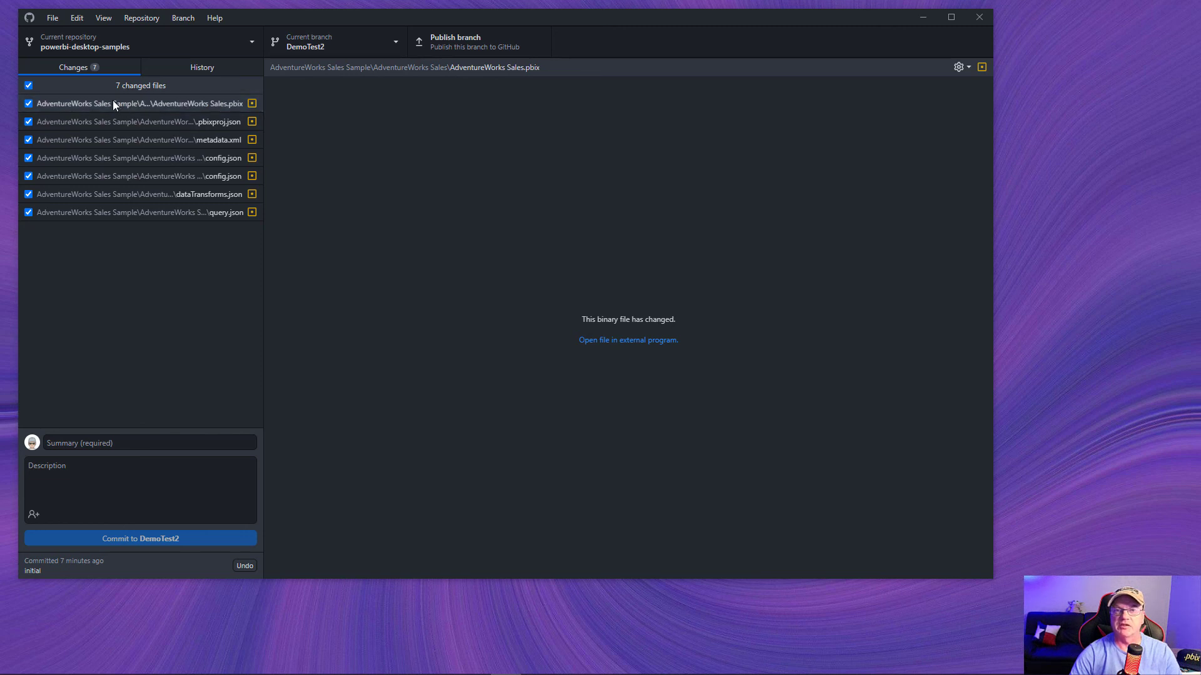
mouse_move(114, 103)
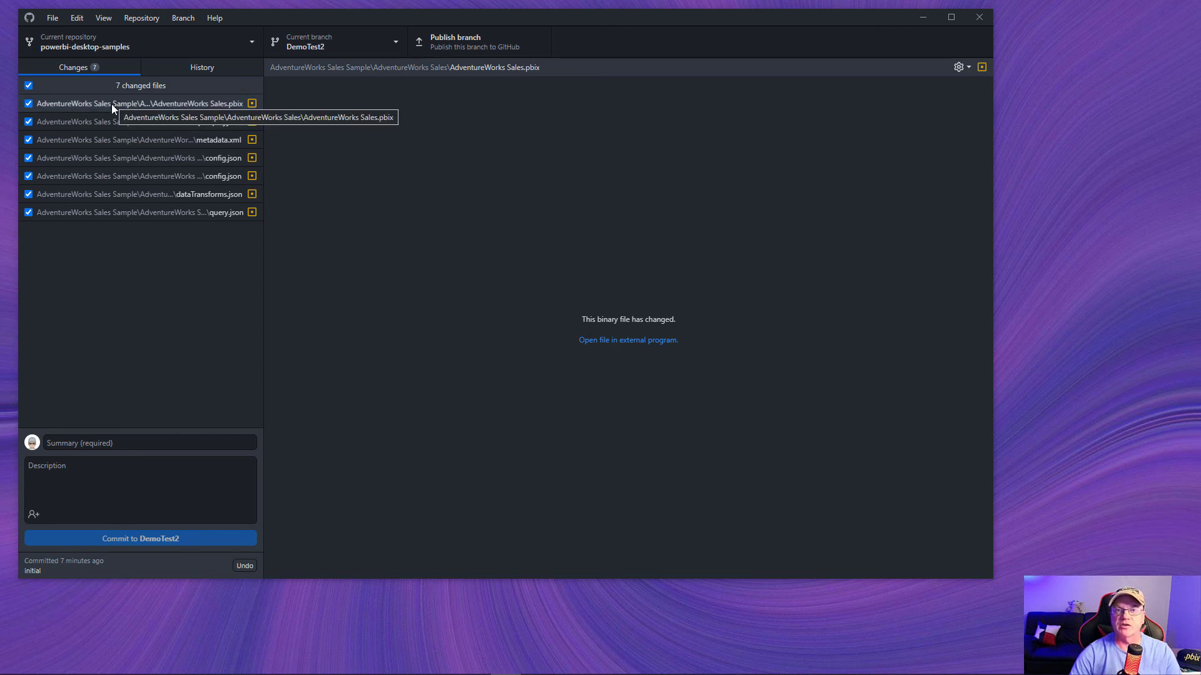
- View the diffs of the .pbix, pbixproj.json, metadata.xml and first config.json entries
click(138, 102)
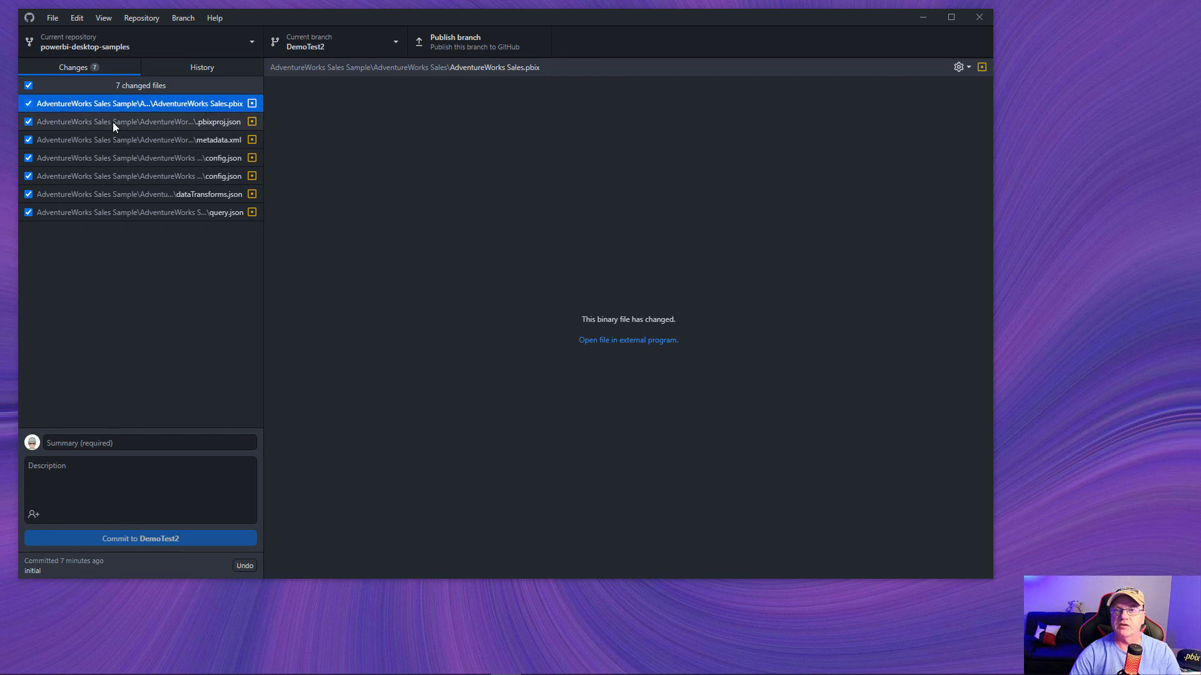
click(138, 122)
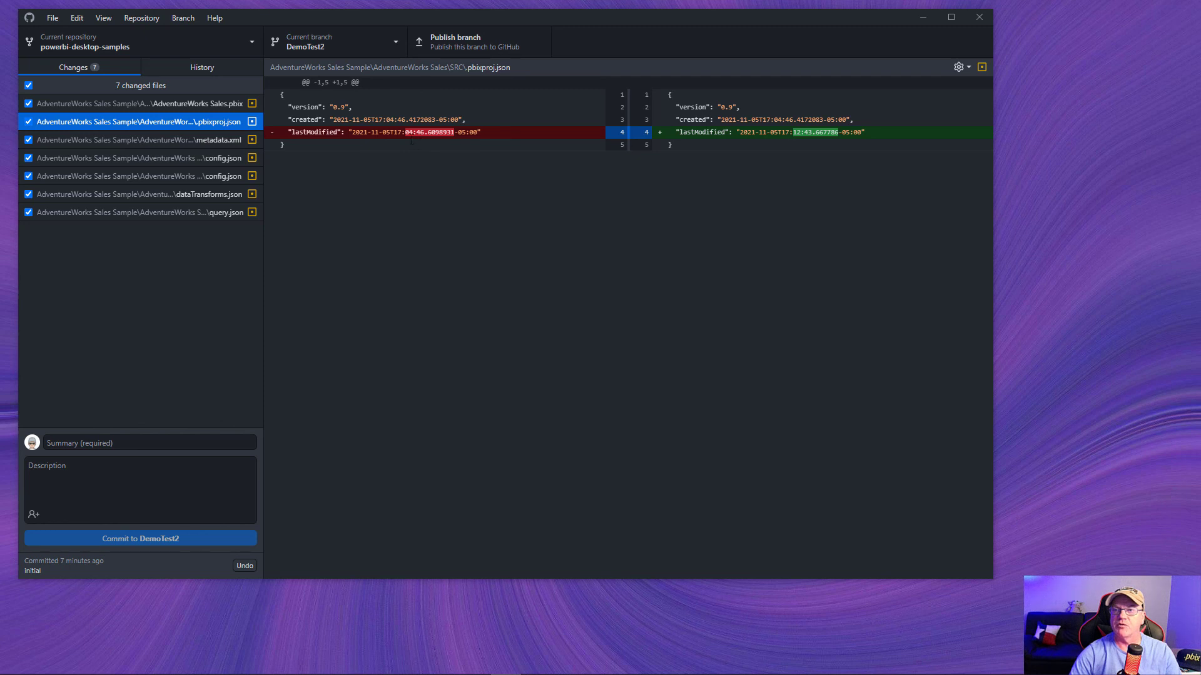
mouse_move(677, 180)
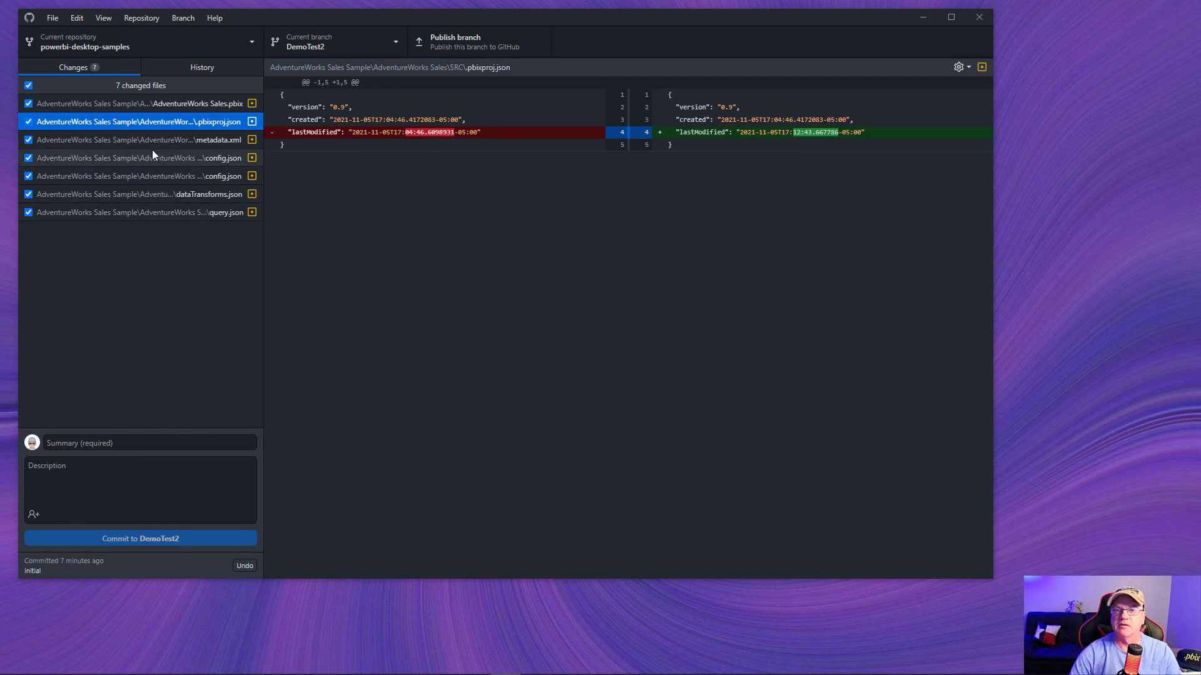
click(140, 138)
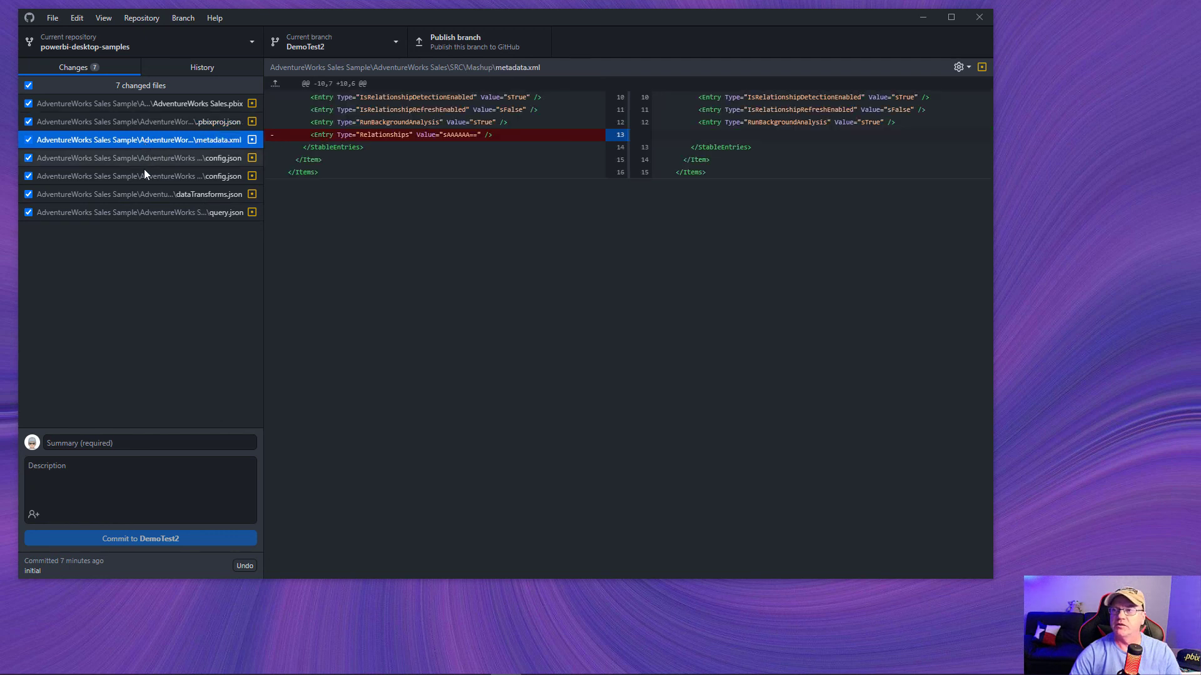
click(138, 157)
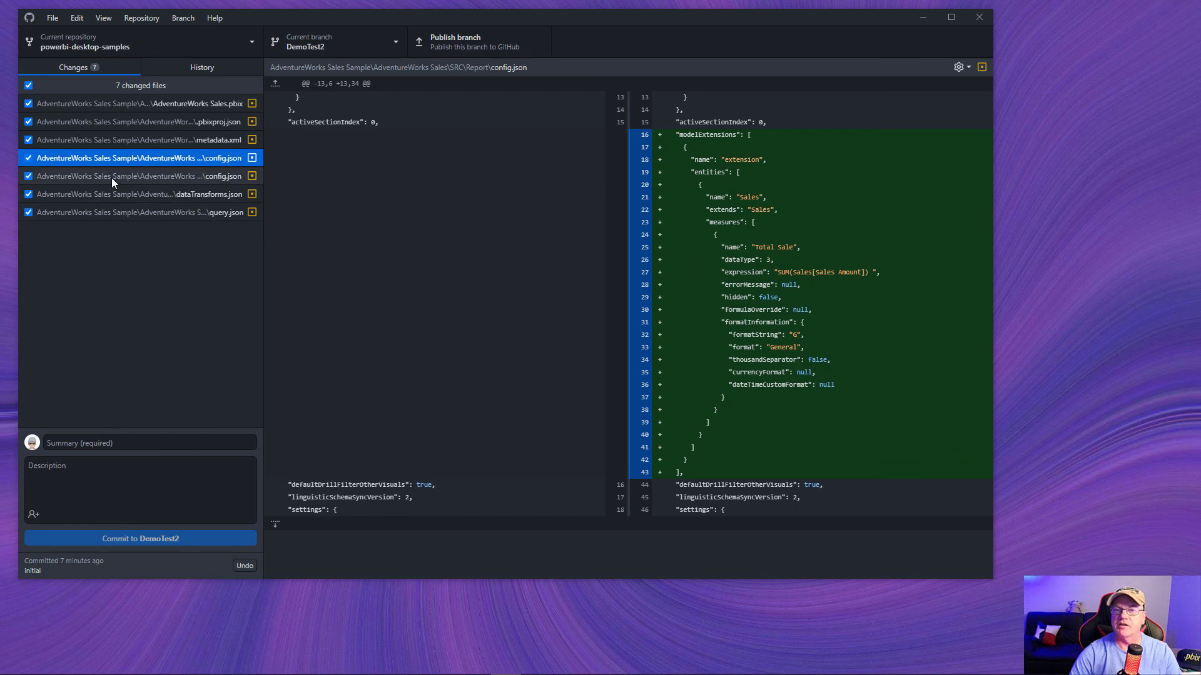
- View the second config.json and query.json diffs showing the switch to Total Sale
click(140, 177)
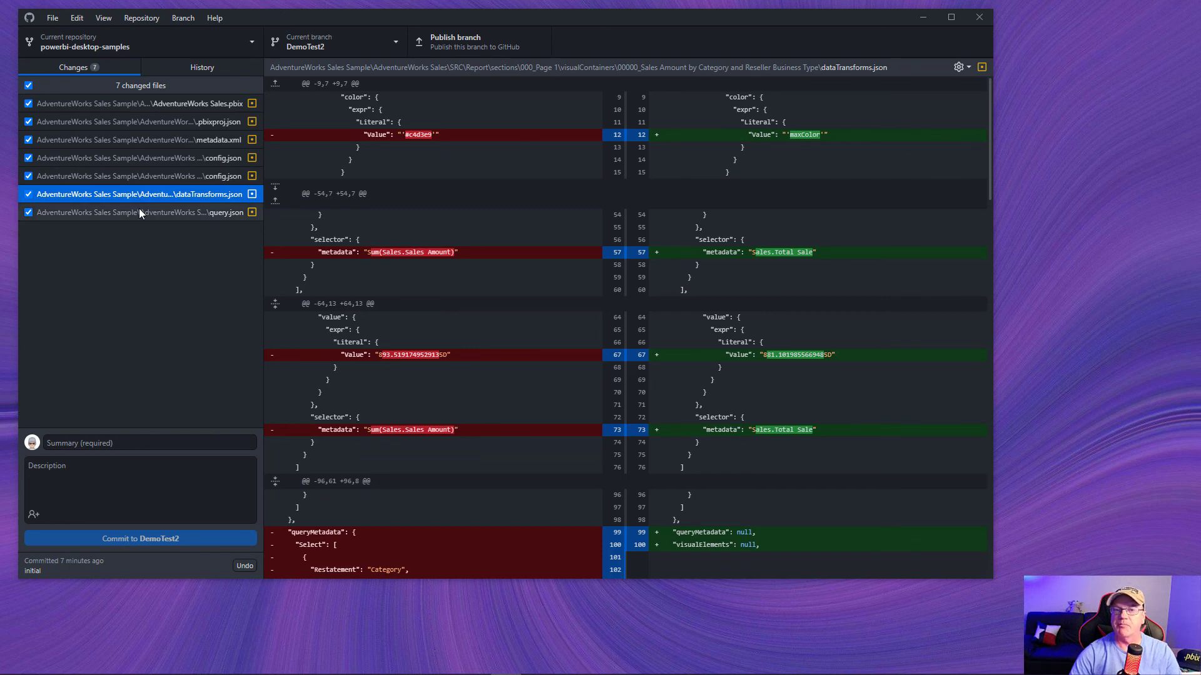
click(137, 213)
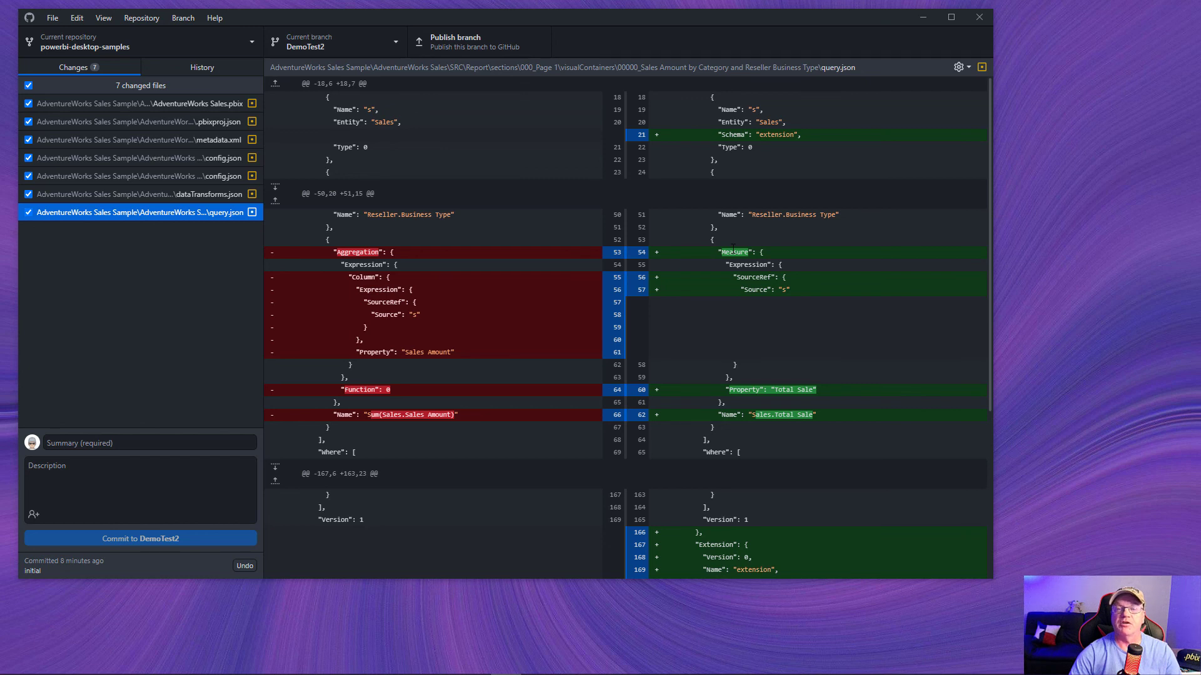
mouse_move(233, 288)
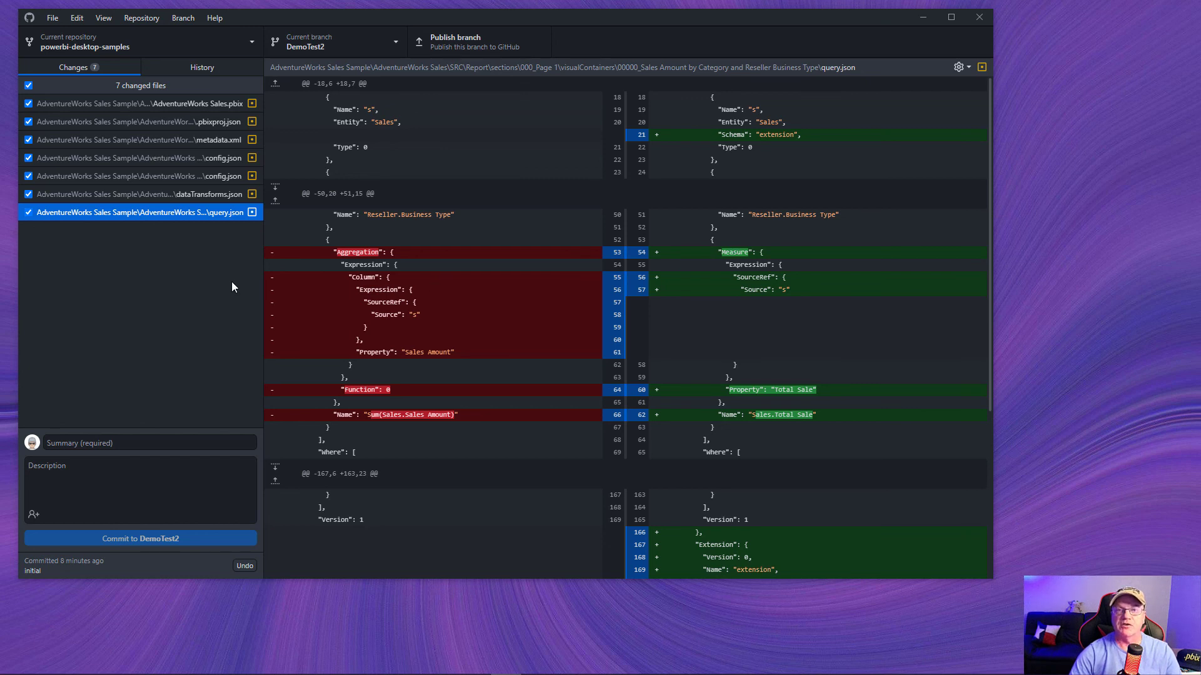